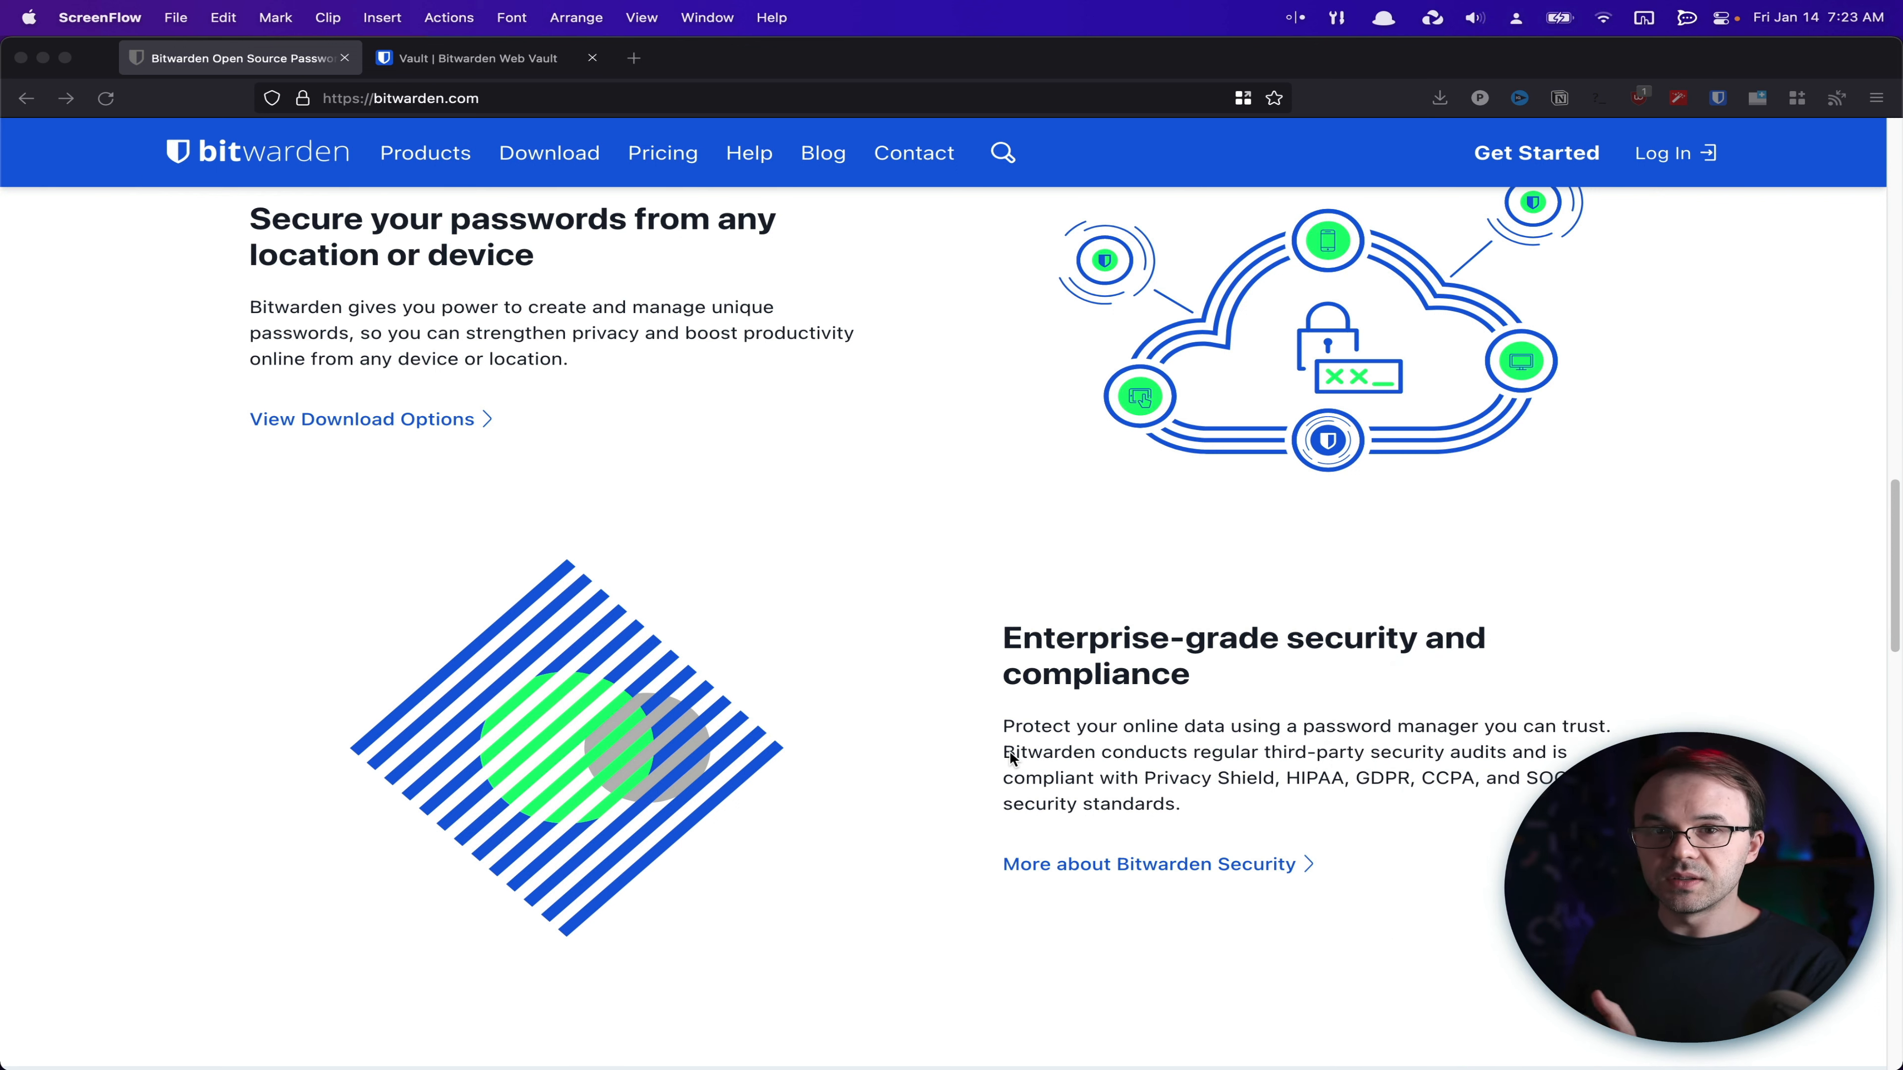
mouse_move(832, 746)
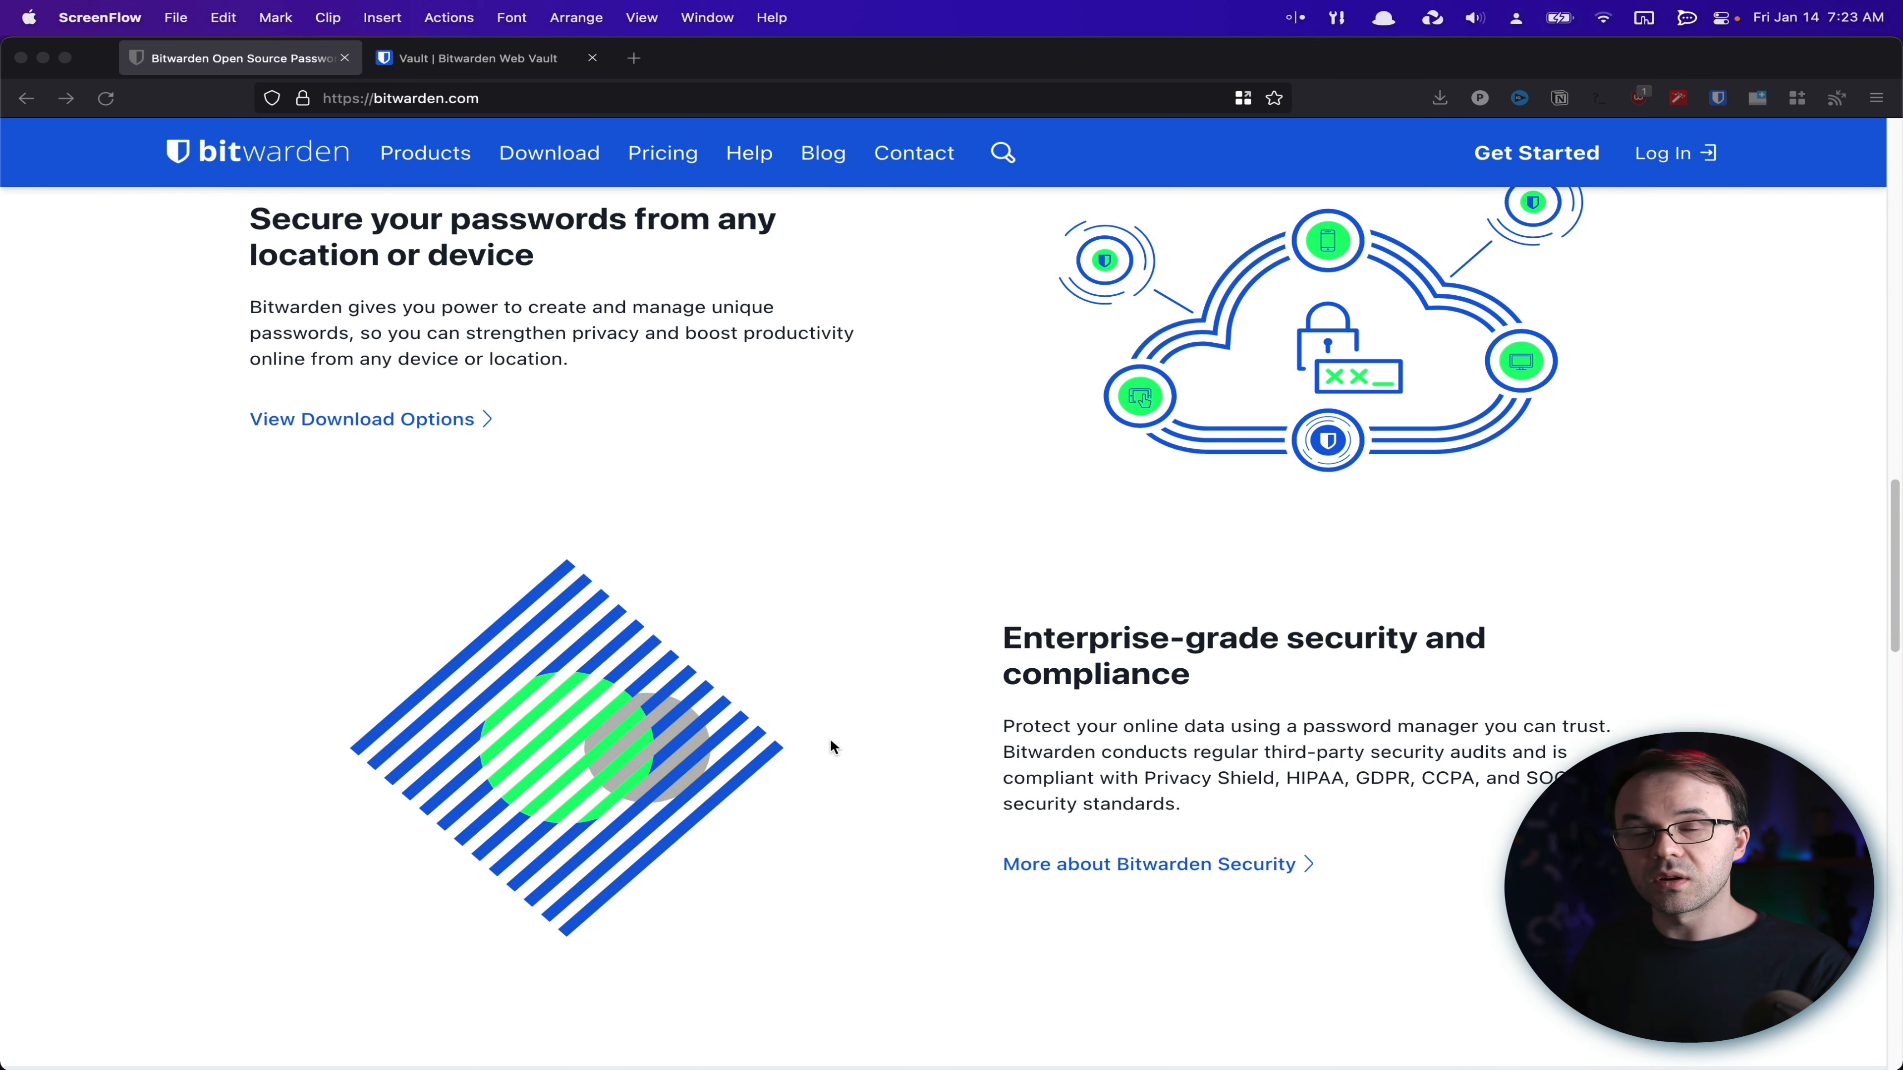
Scroll the pricing page to the Teams ($3) and Enterprise ($5) organization plan cards
scroll(up, 3)
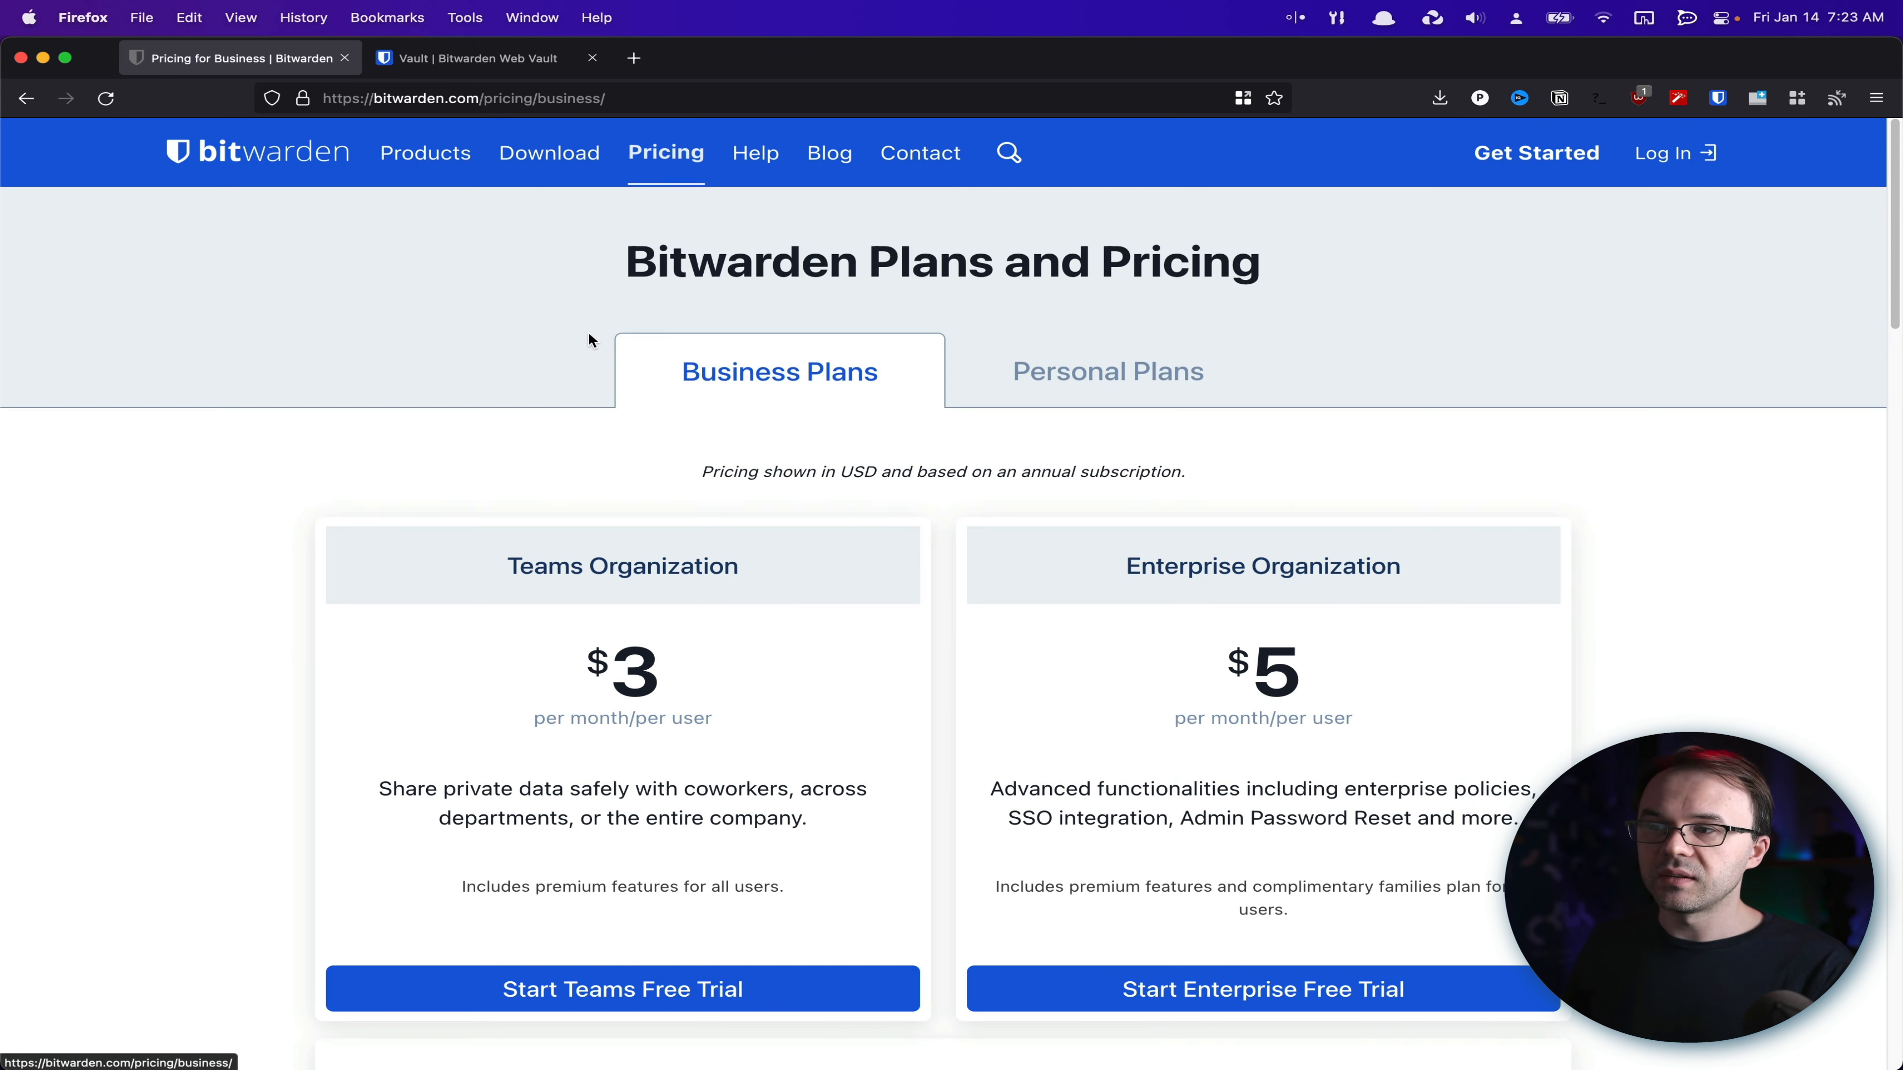
scroll(down, 3)
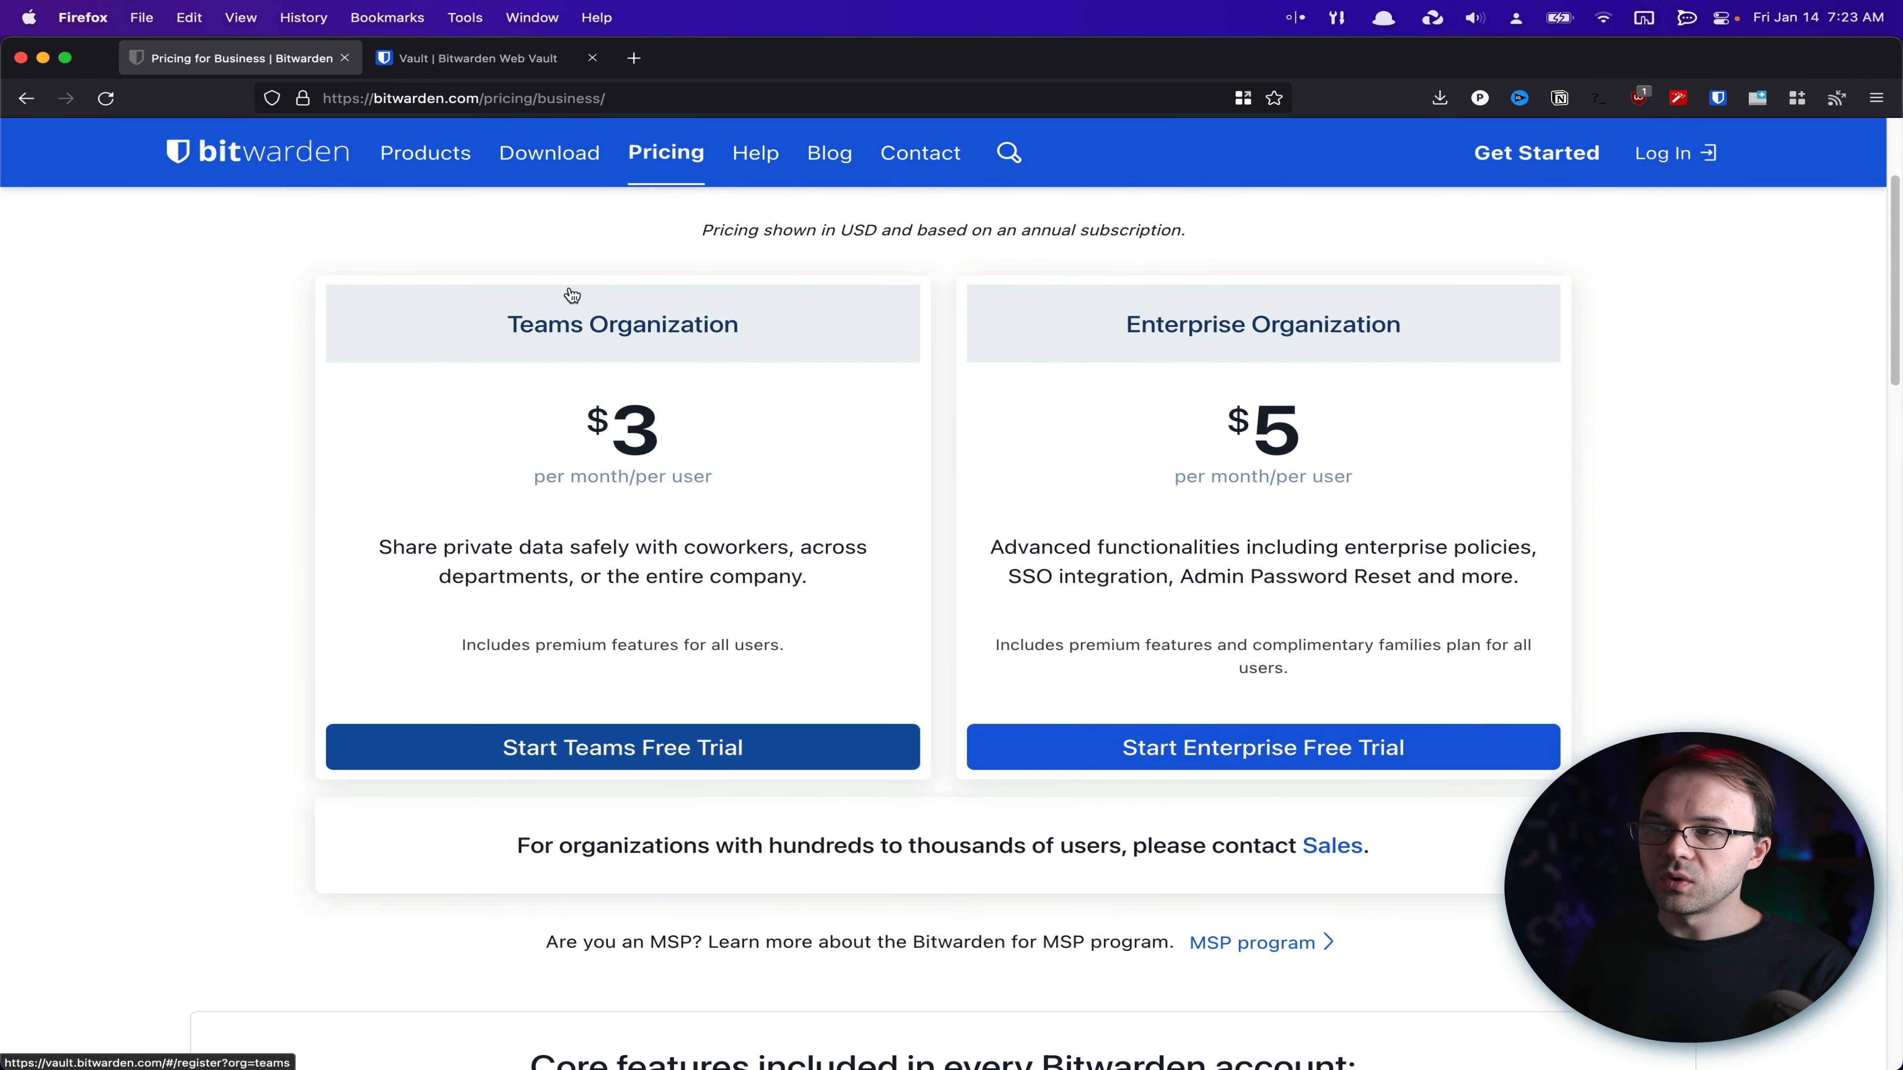
mouse_move(299, 439)
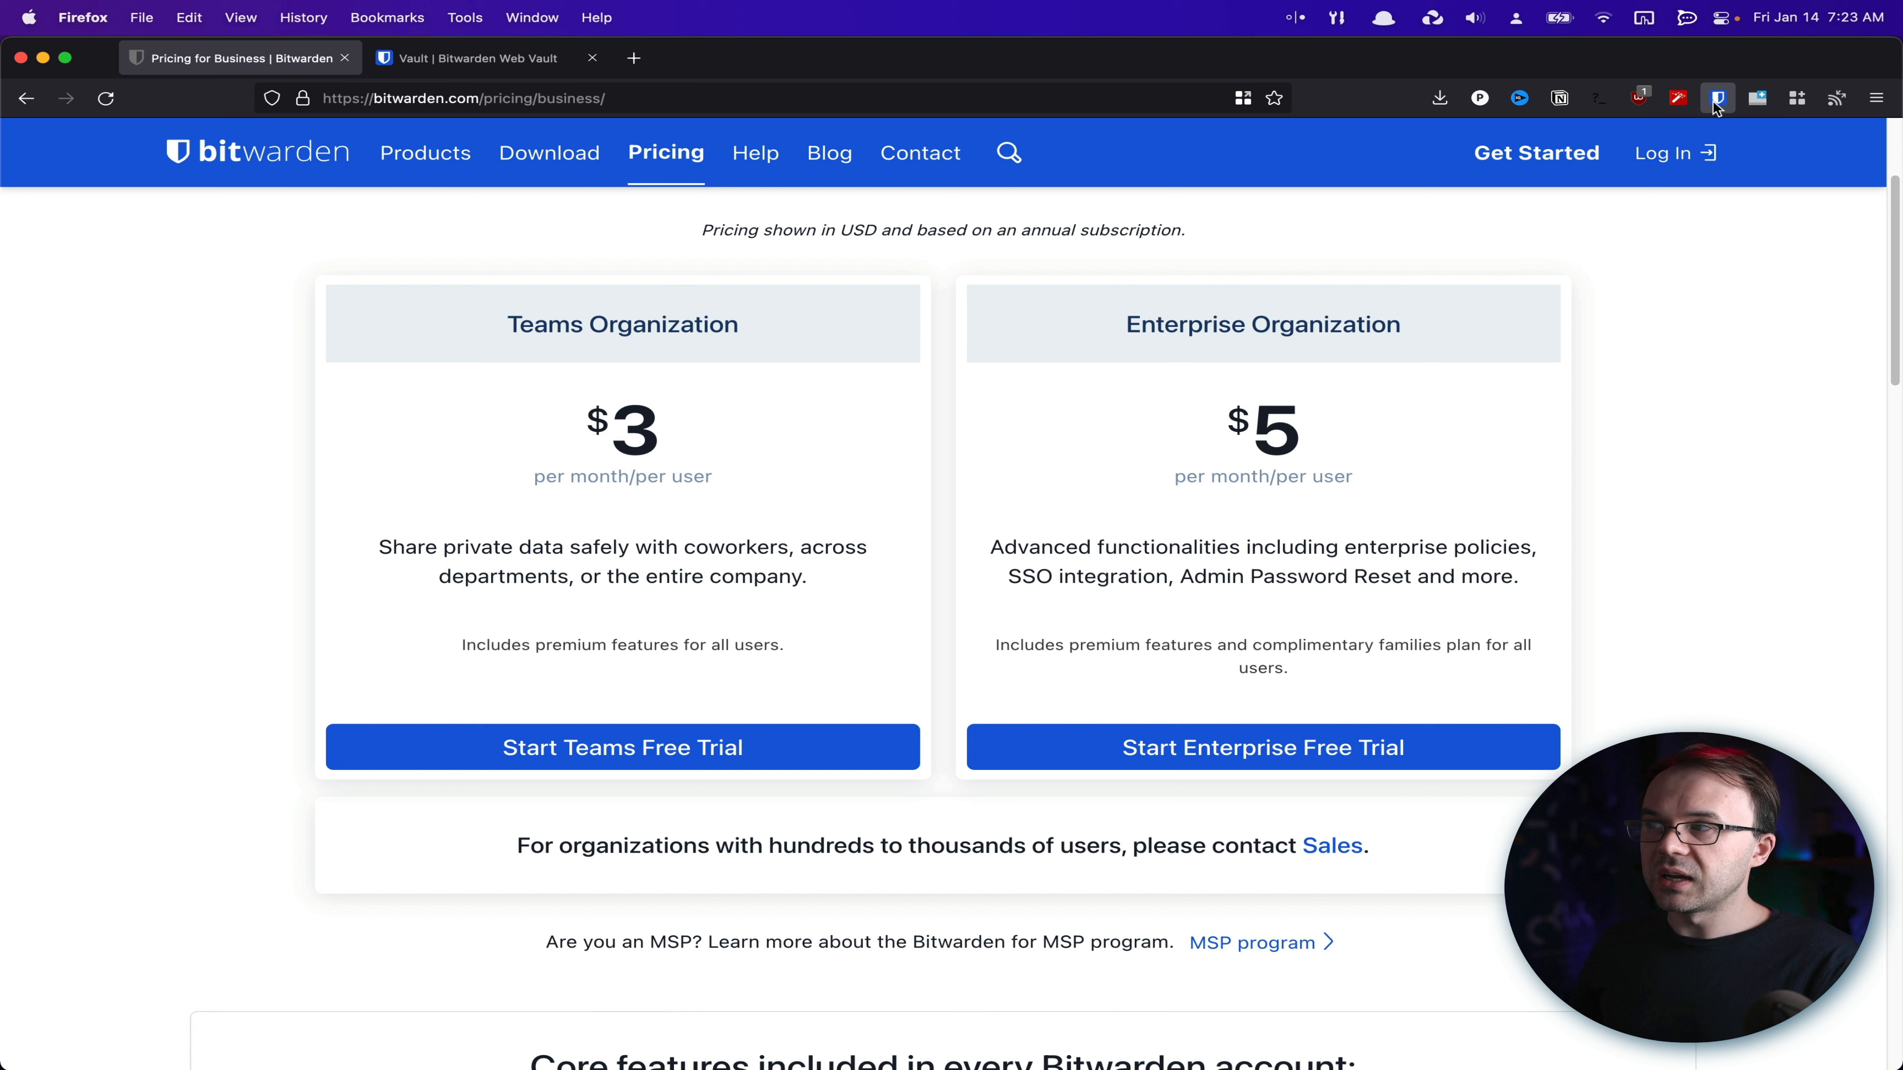
click(1716, 98)
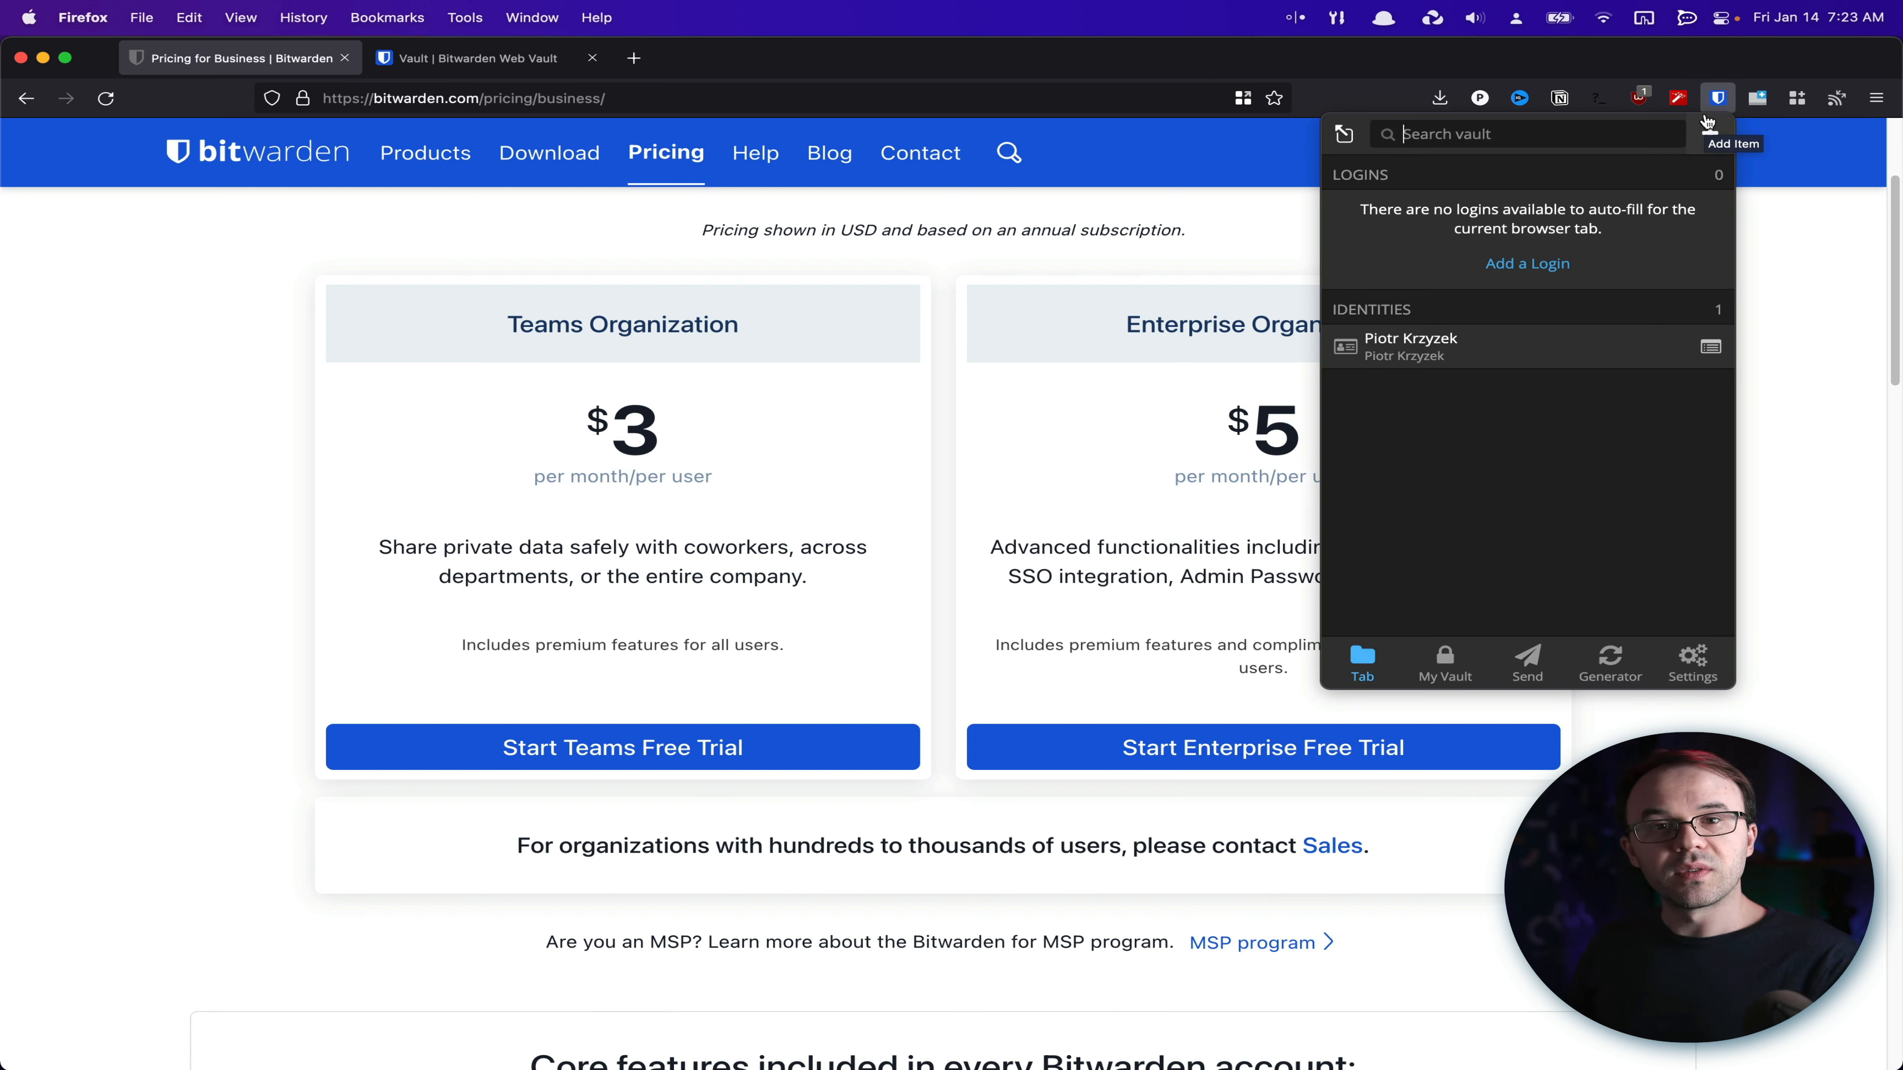
mouse_move(1842, 476)
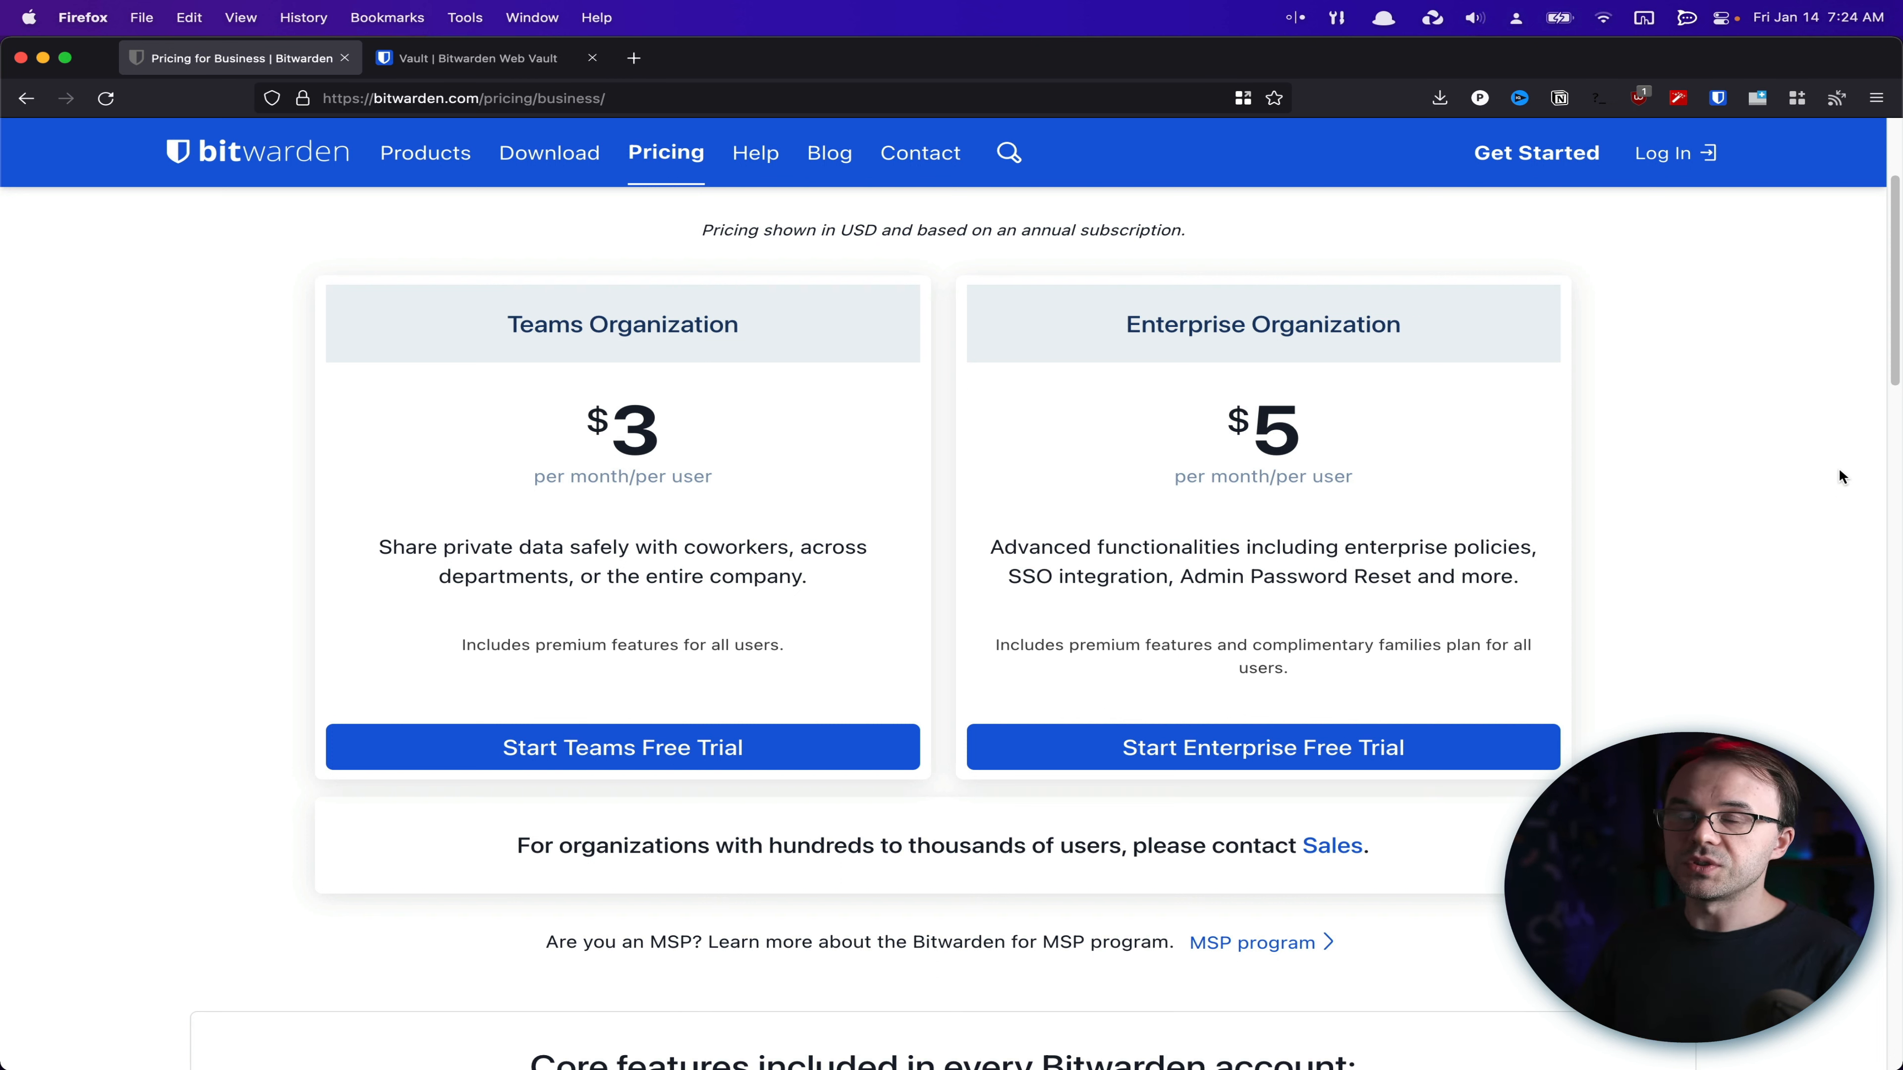
mouse_move(1869, 474)
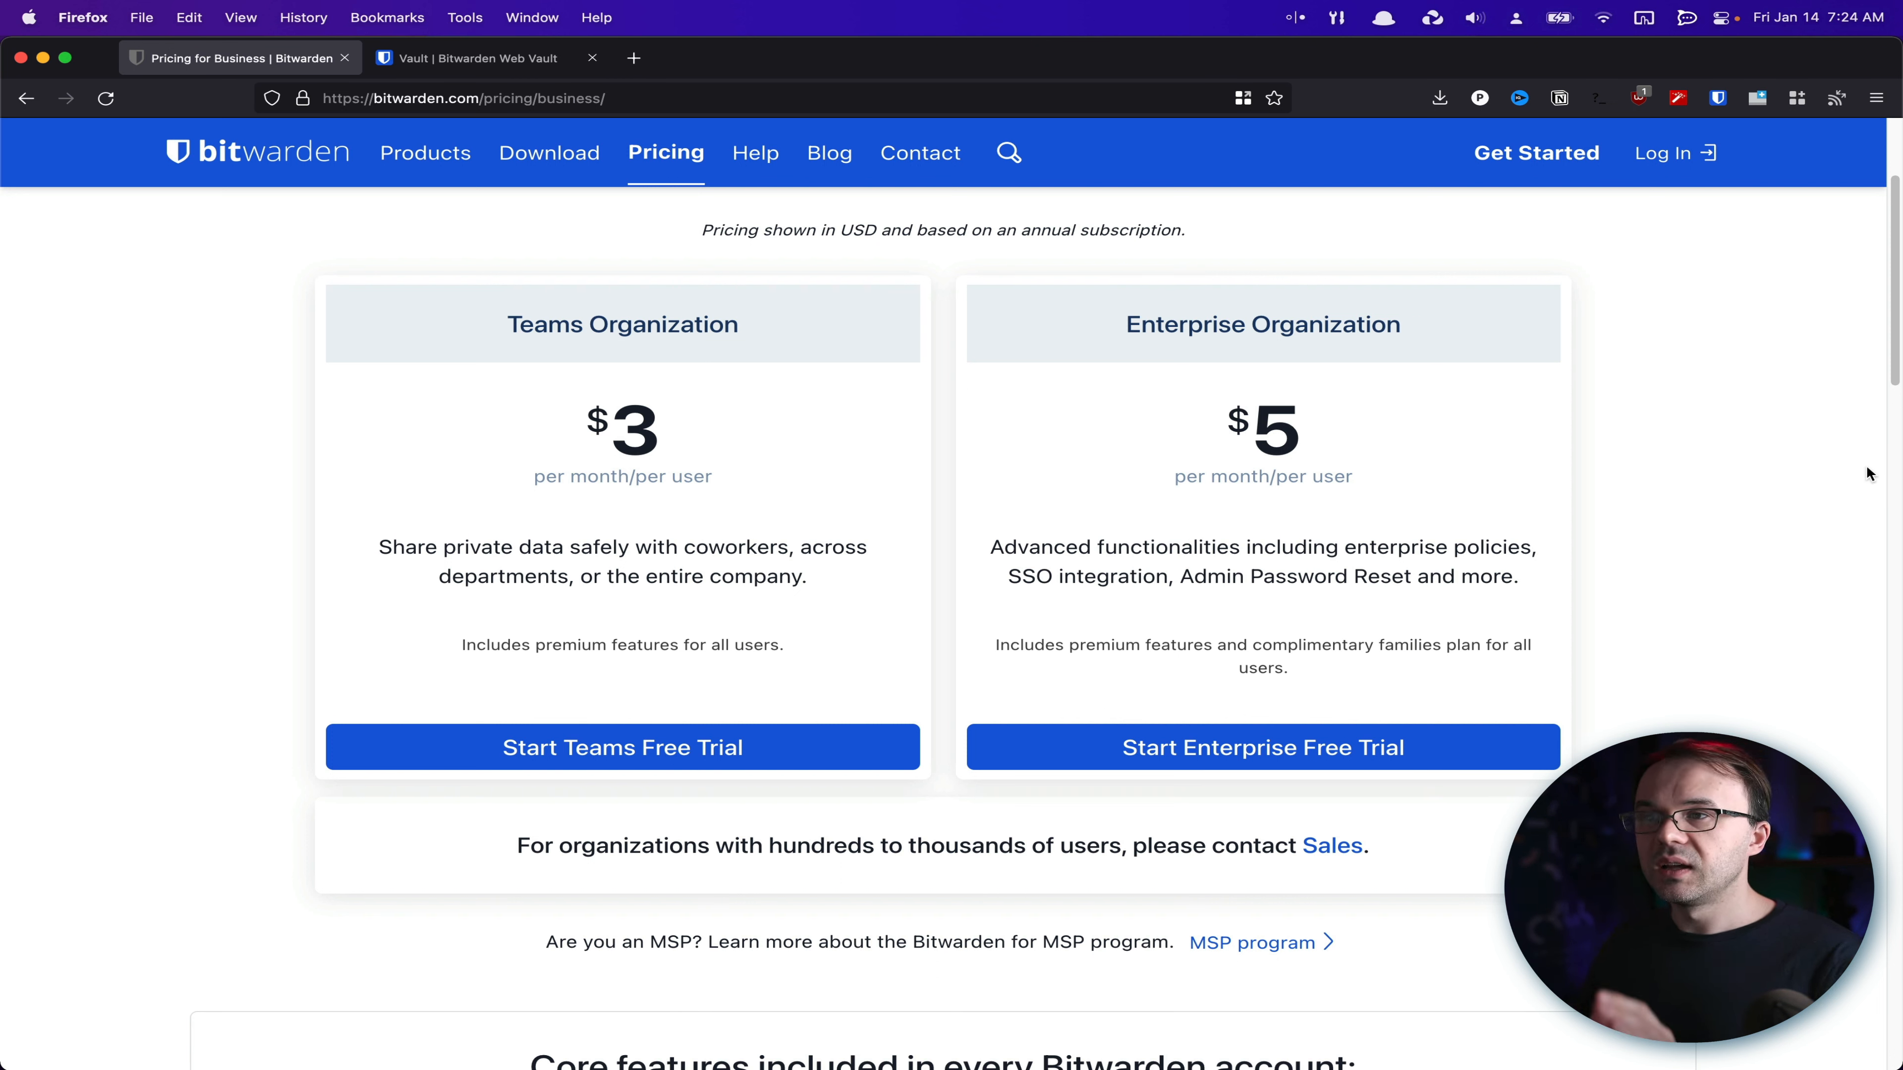
mouse_move(1033, 588)
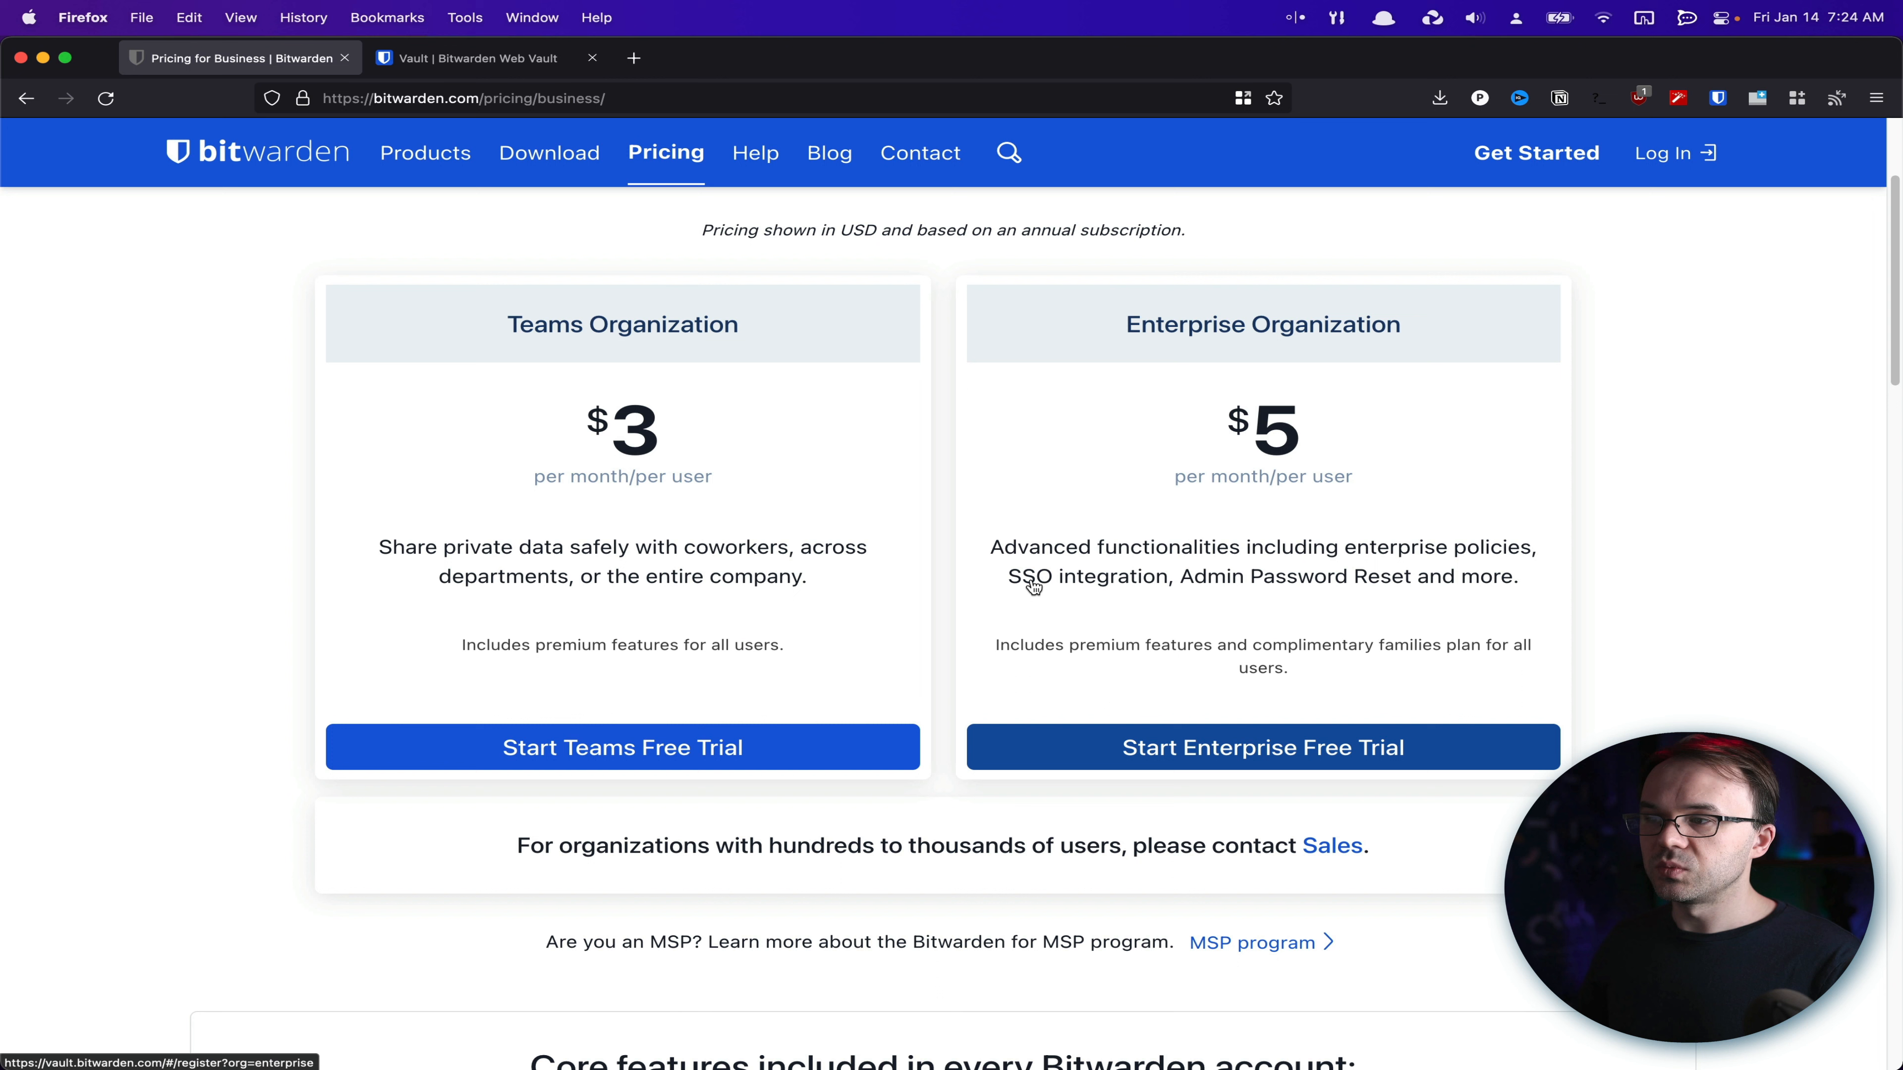
mouse_move(1154, 600)
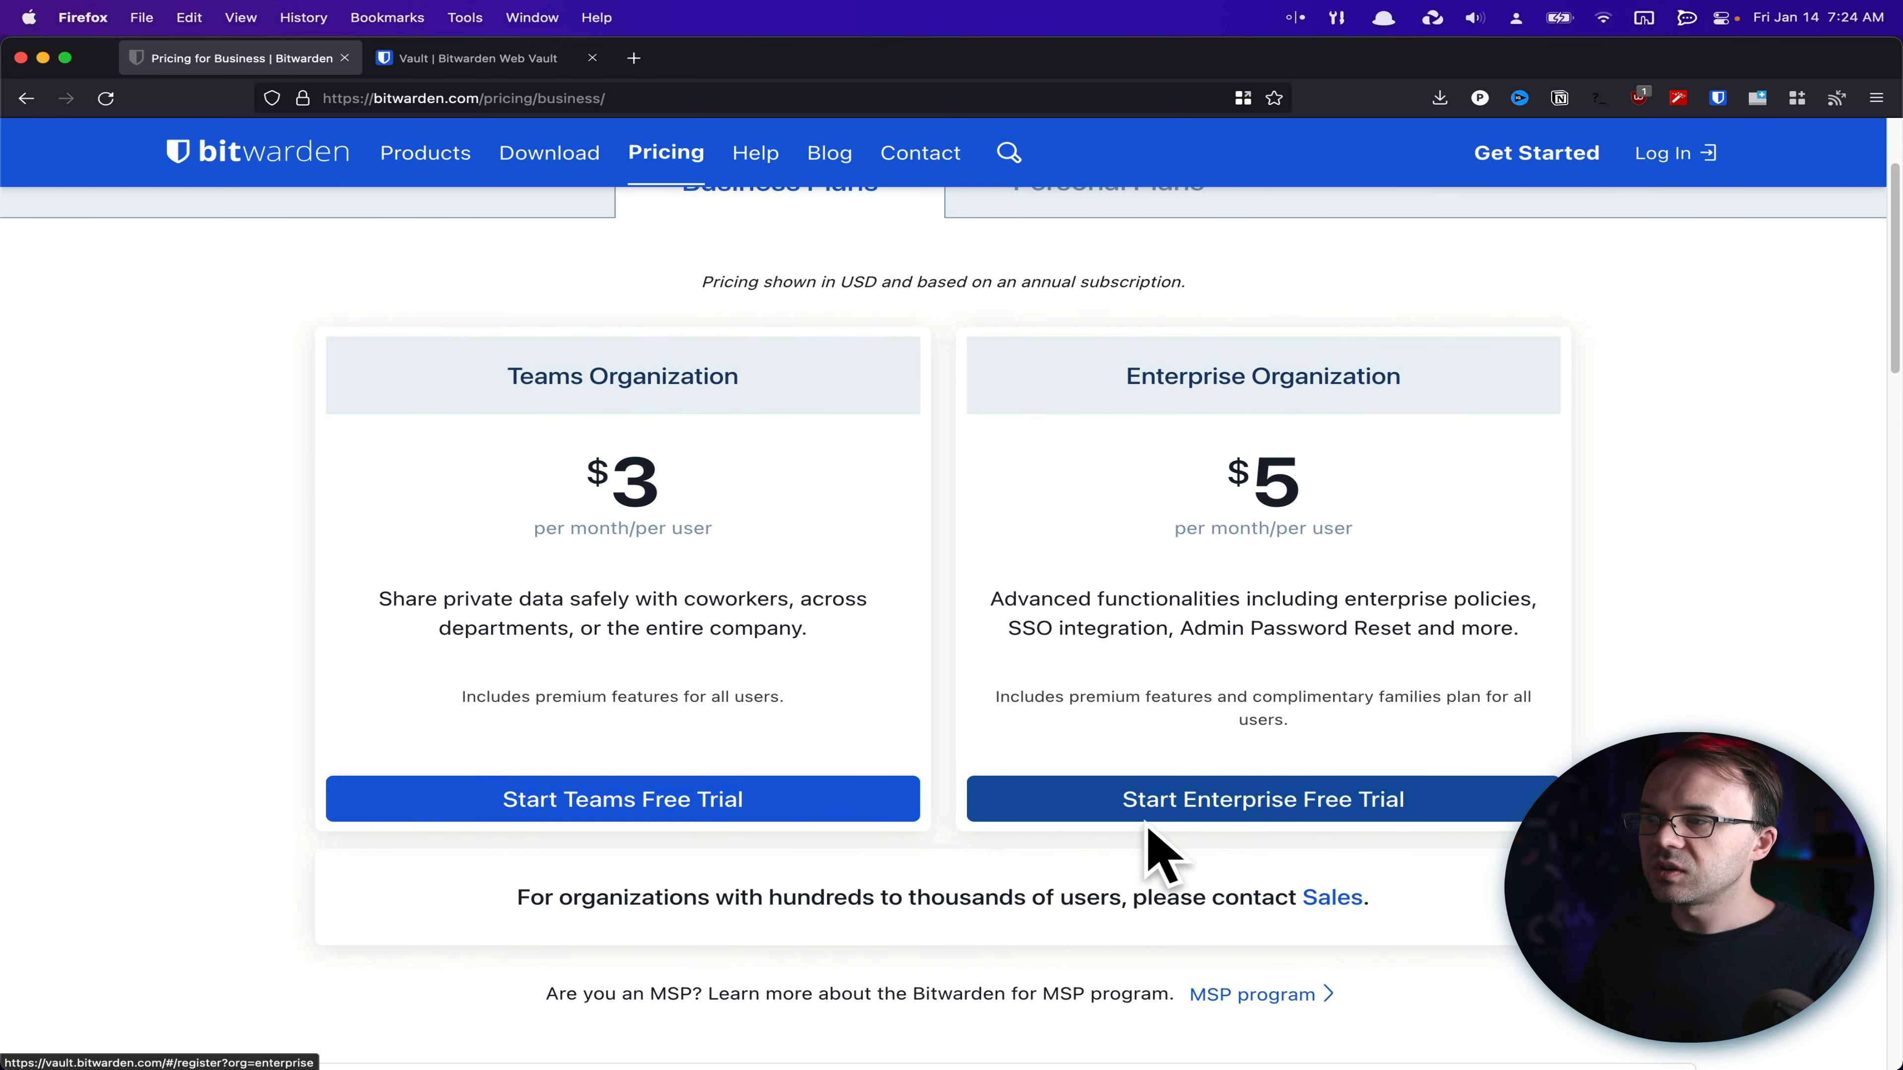
scroll(up, 3)
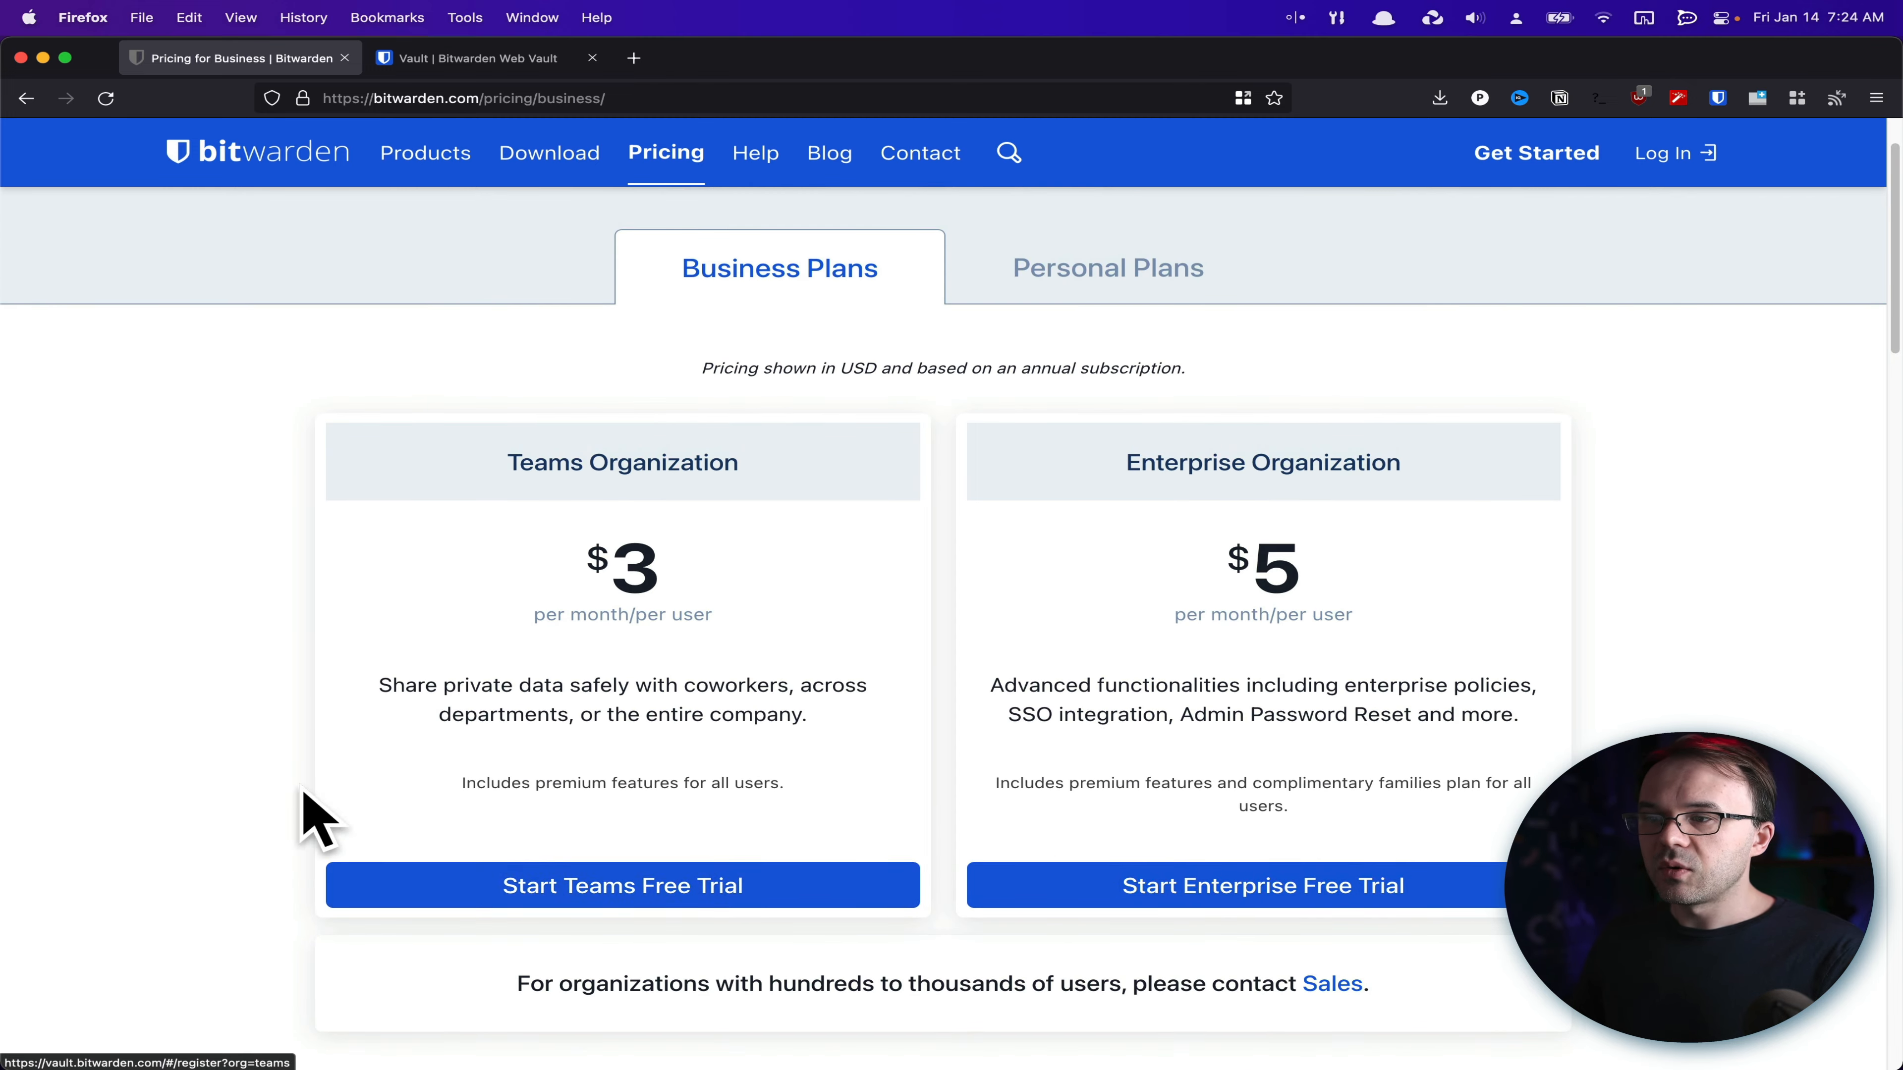
scroll(up, 3)
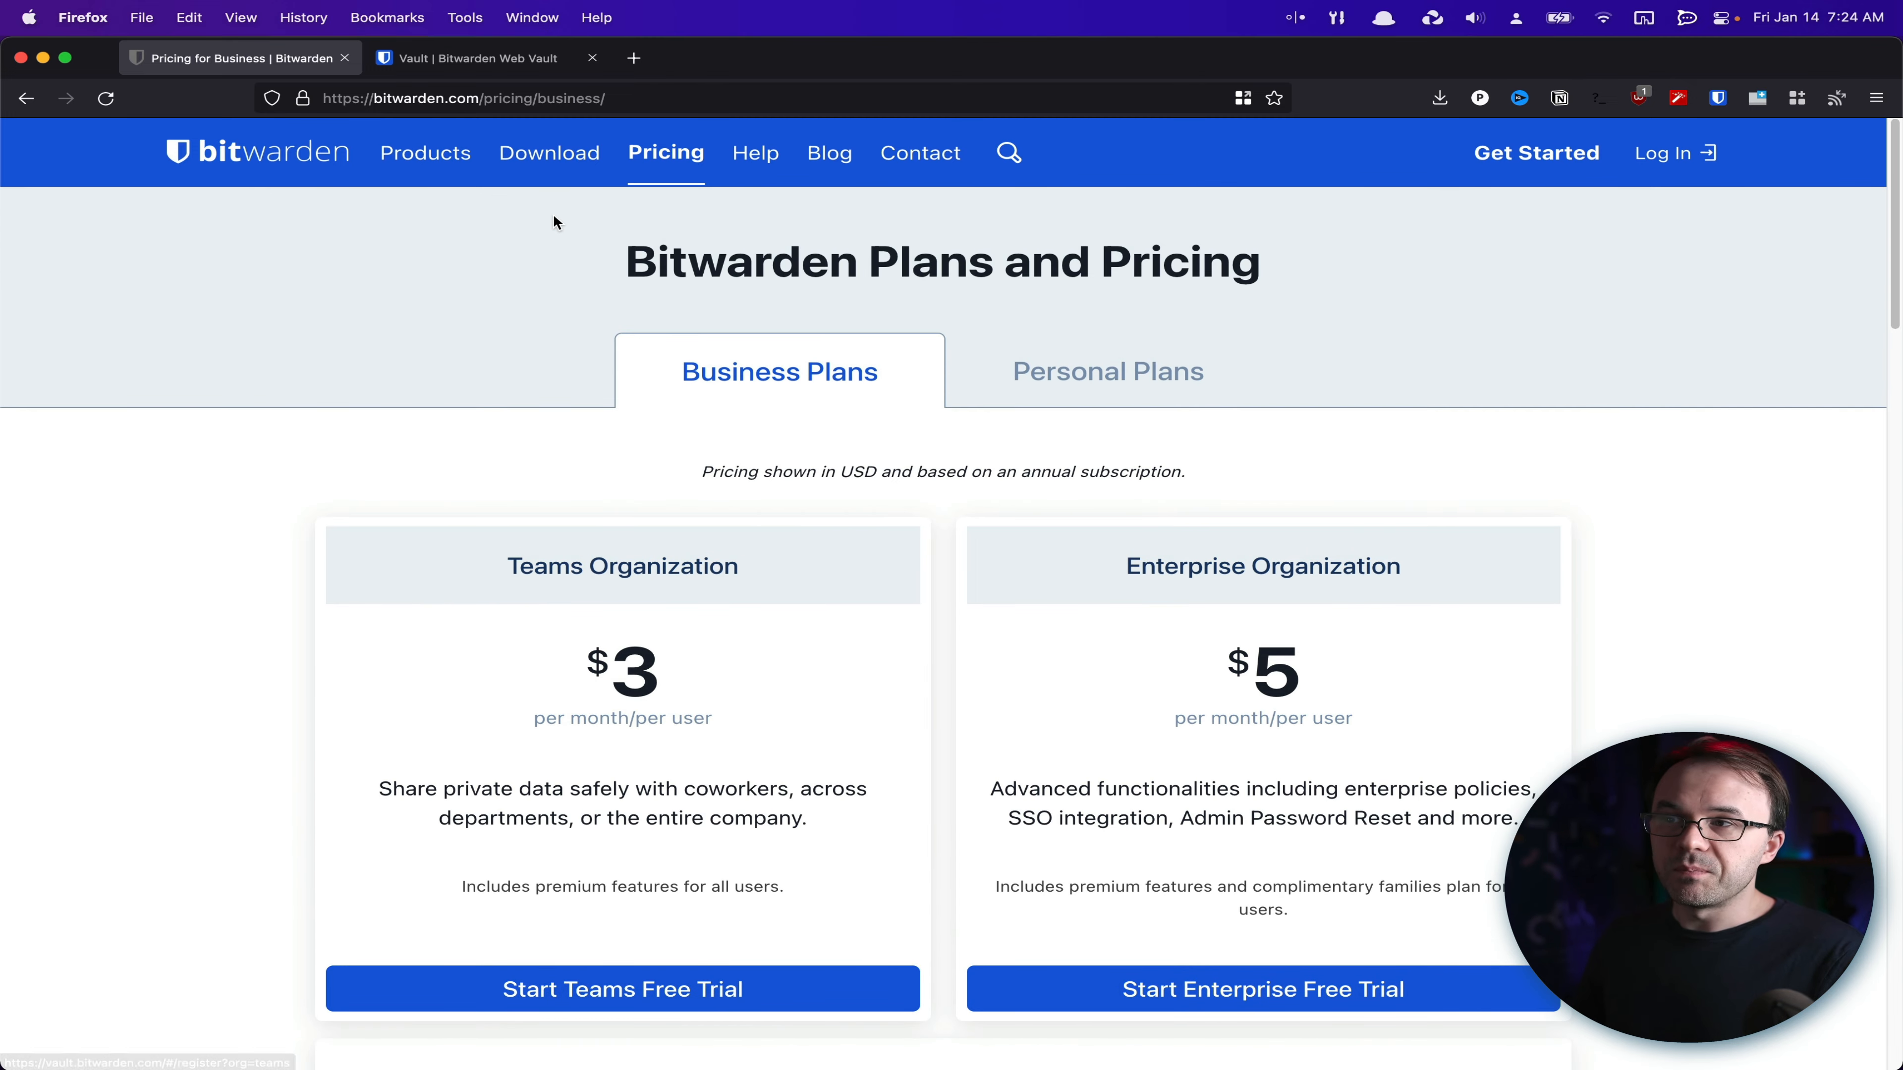
Go to the organization's Manage area, view its People list, then its Collections page
click(485, 58)
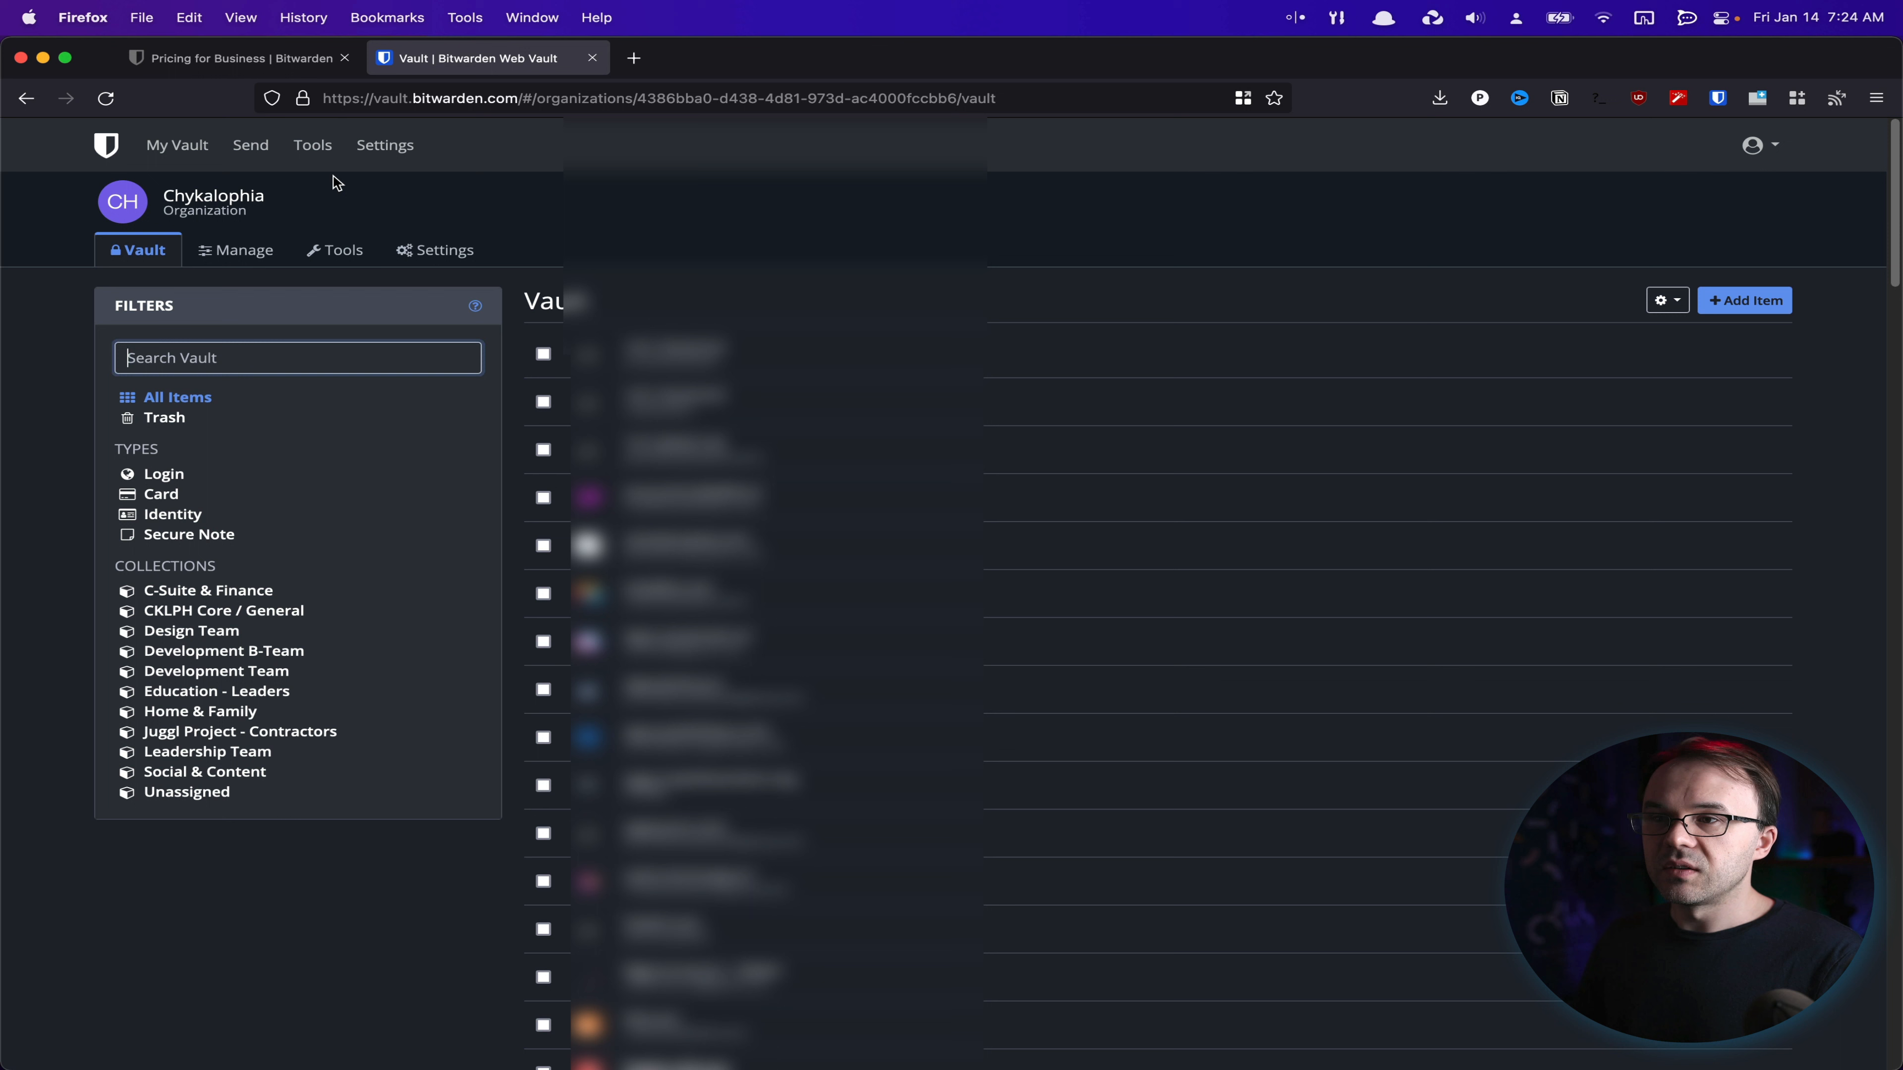
mouse_move(778, 265)
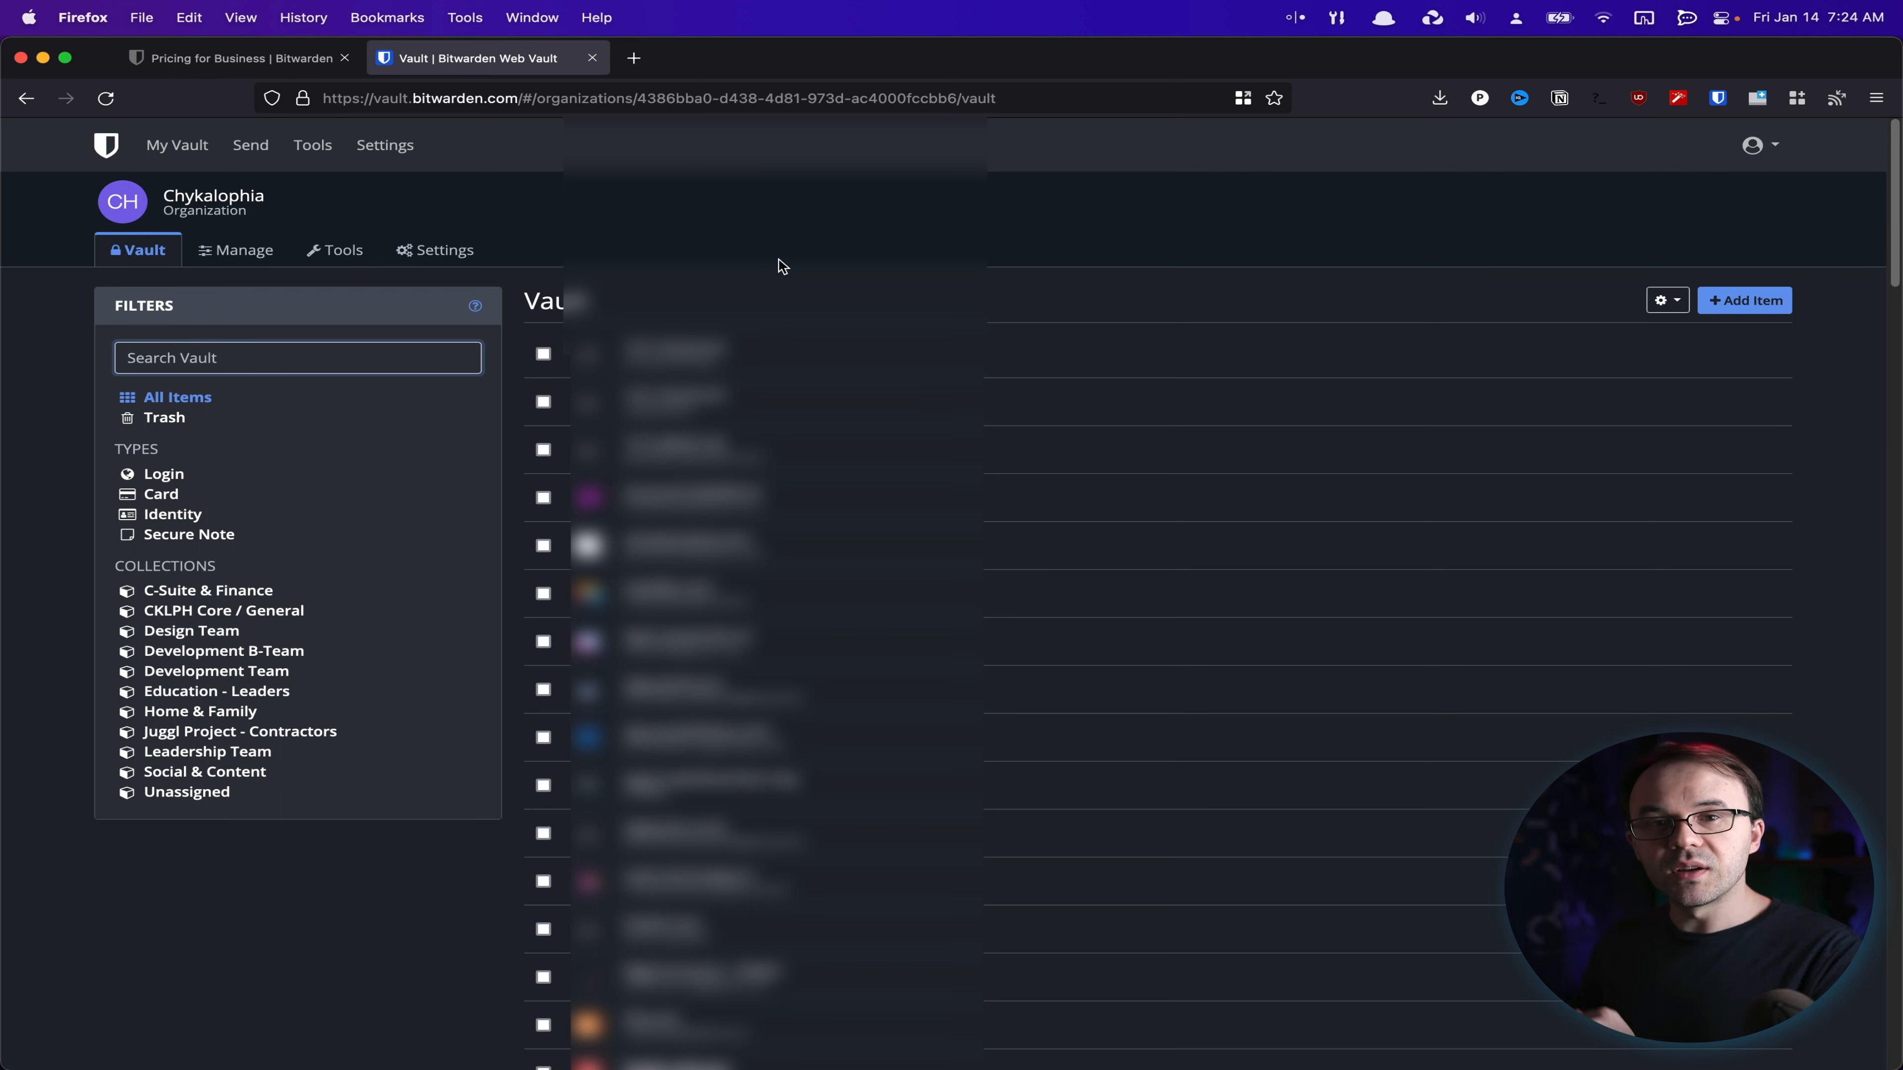
mouse_move(300, 372)
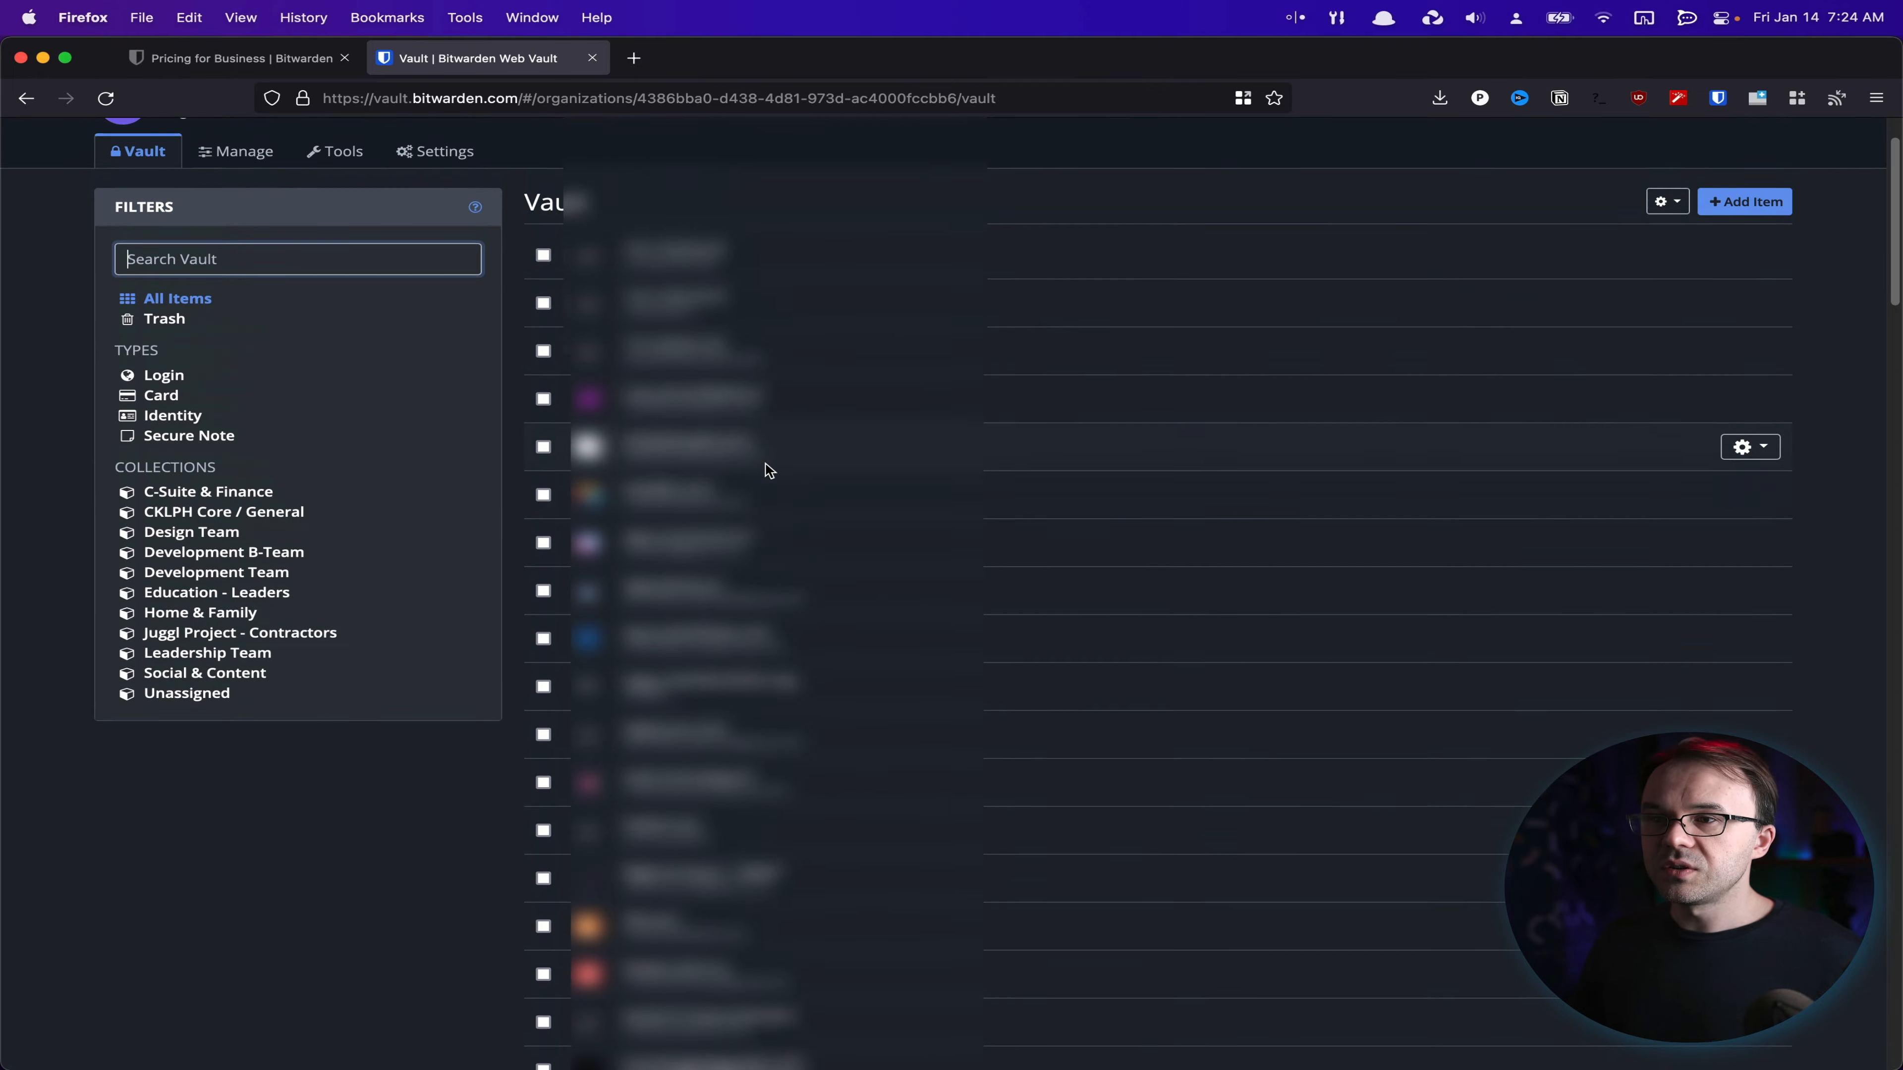
click(233, 151)
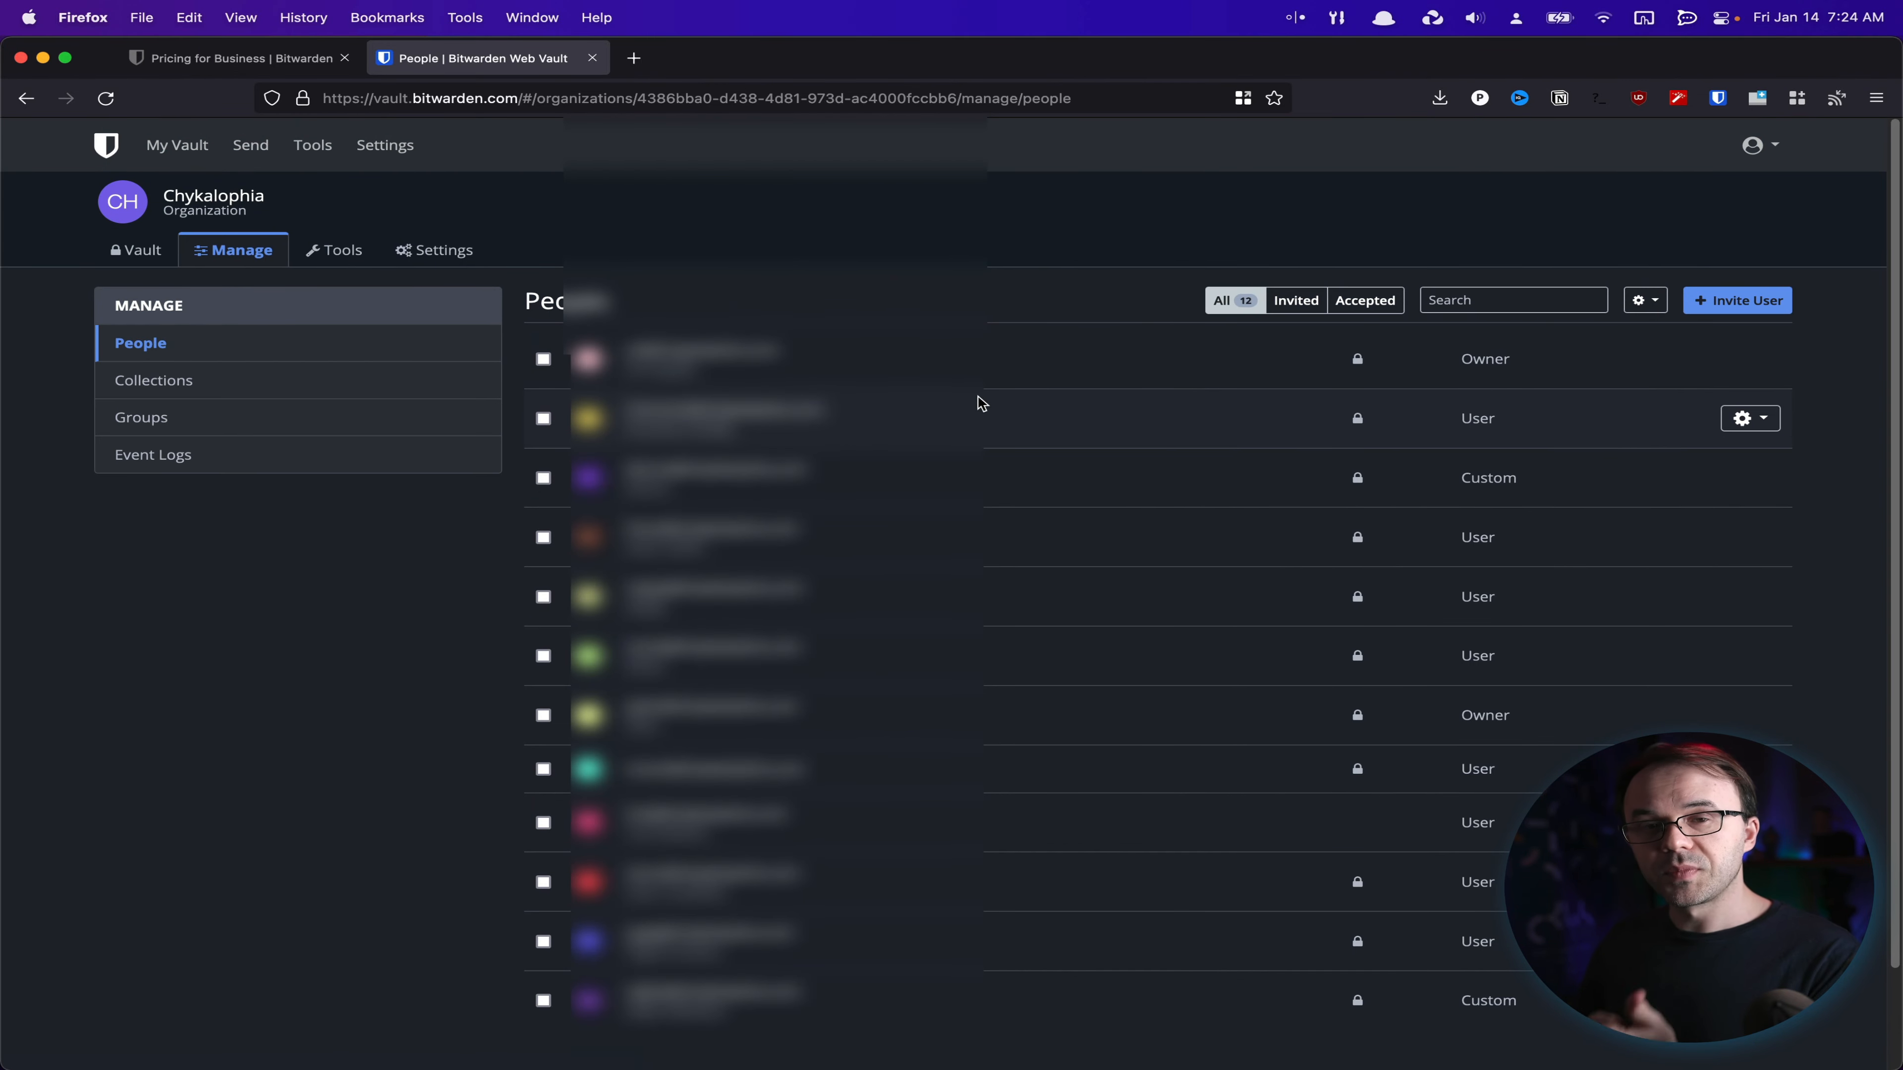
mouse_move(1120, 371)
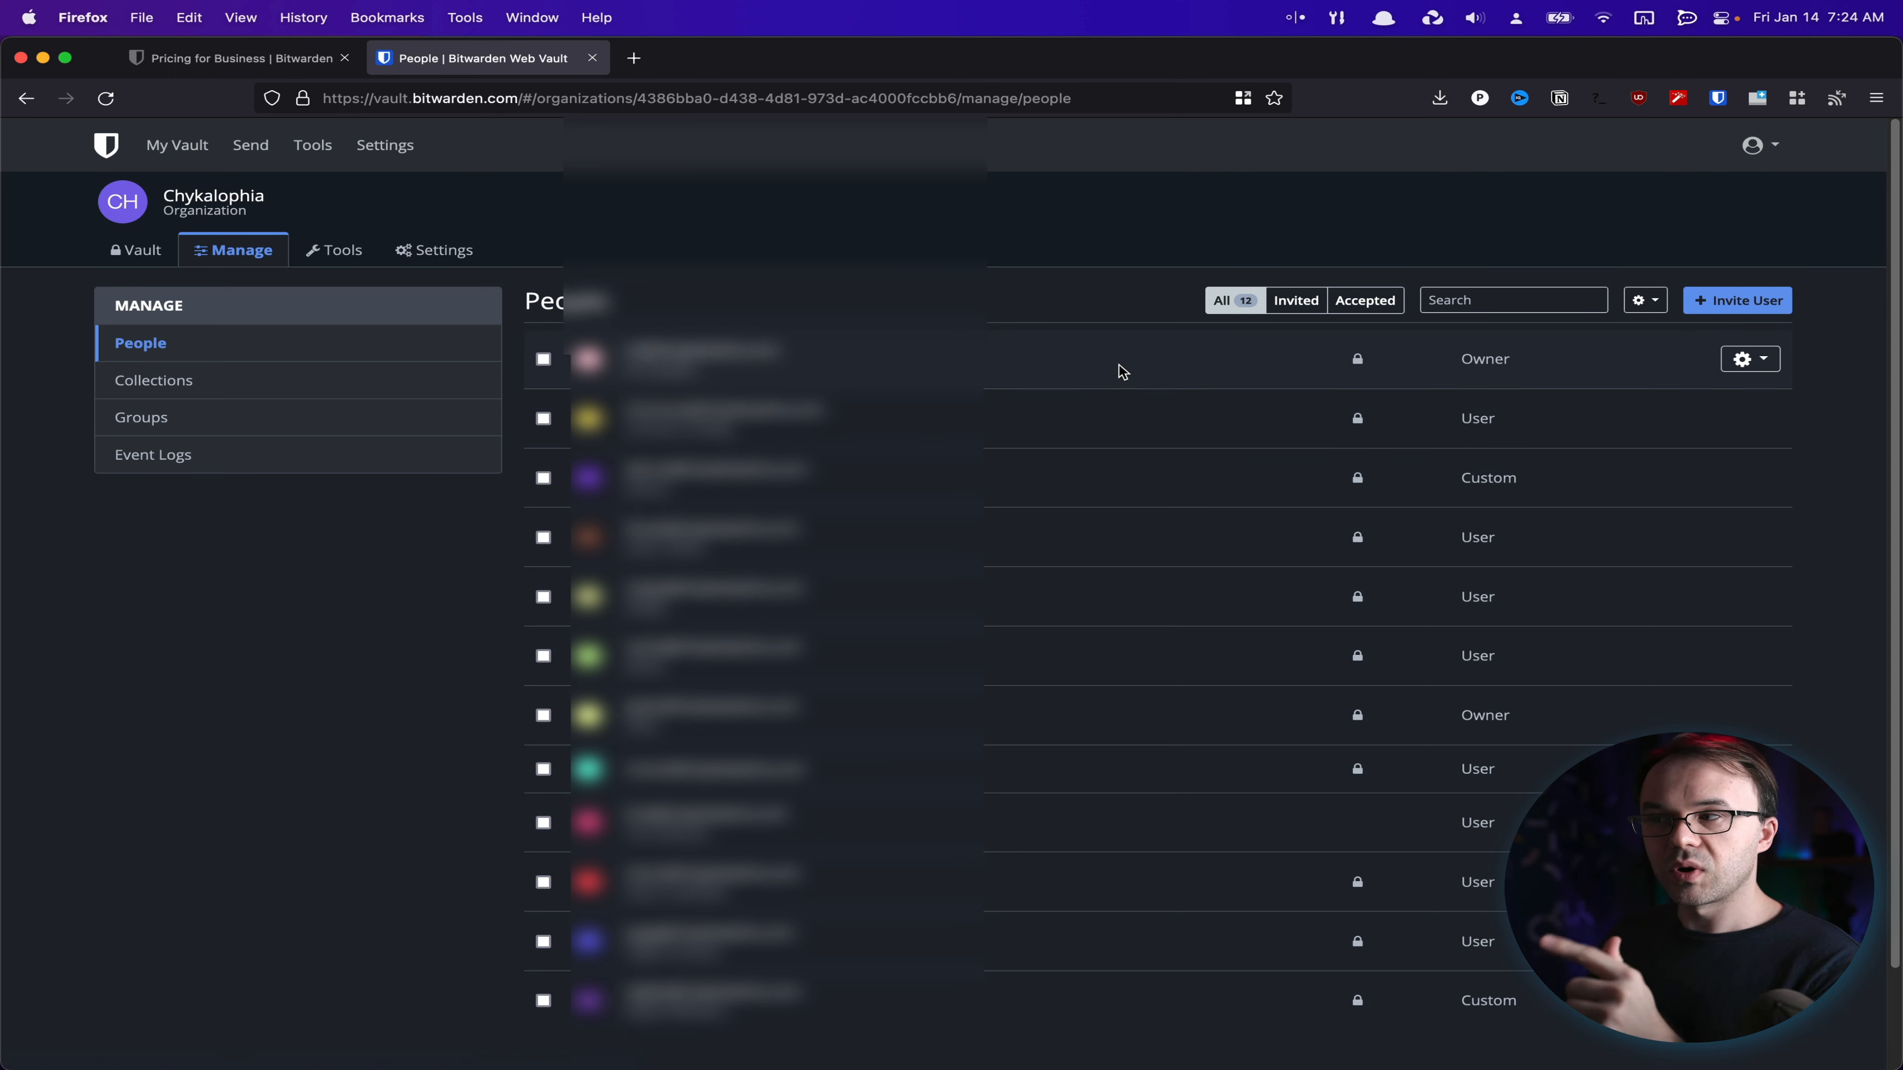
click(158, 379)
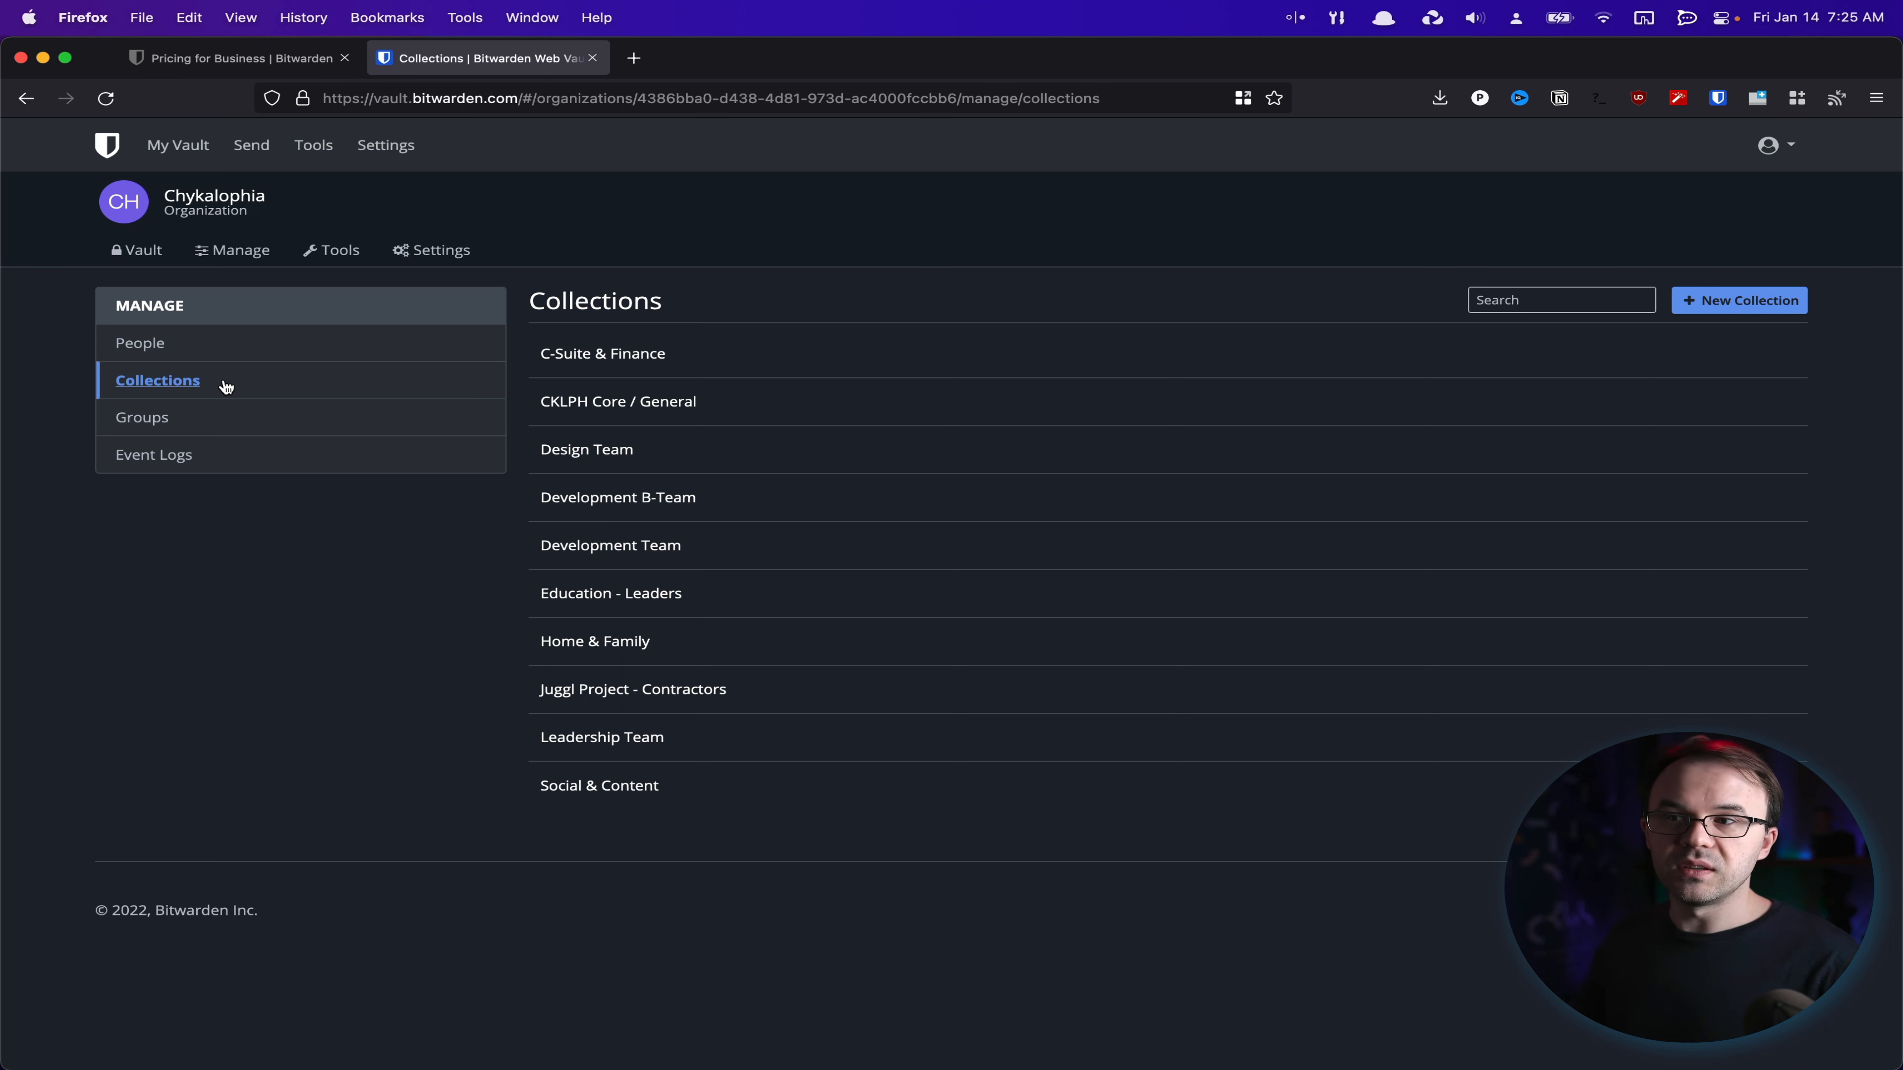
View the organization's Groups page listing six groups including Design Team and Management Team
click(142, 417)
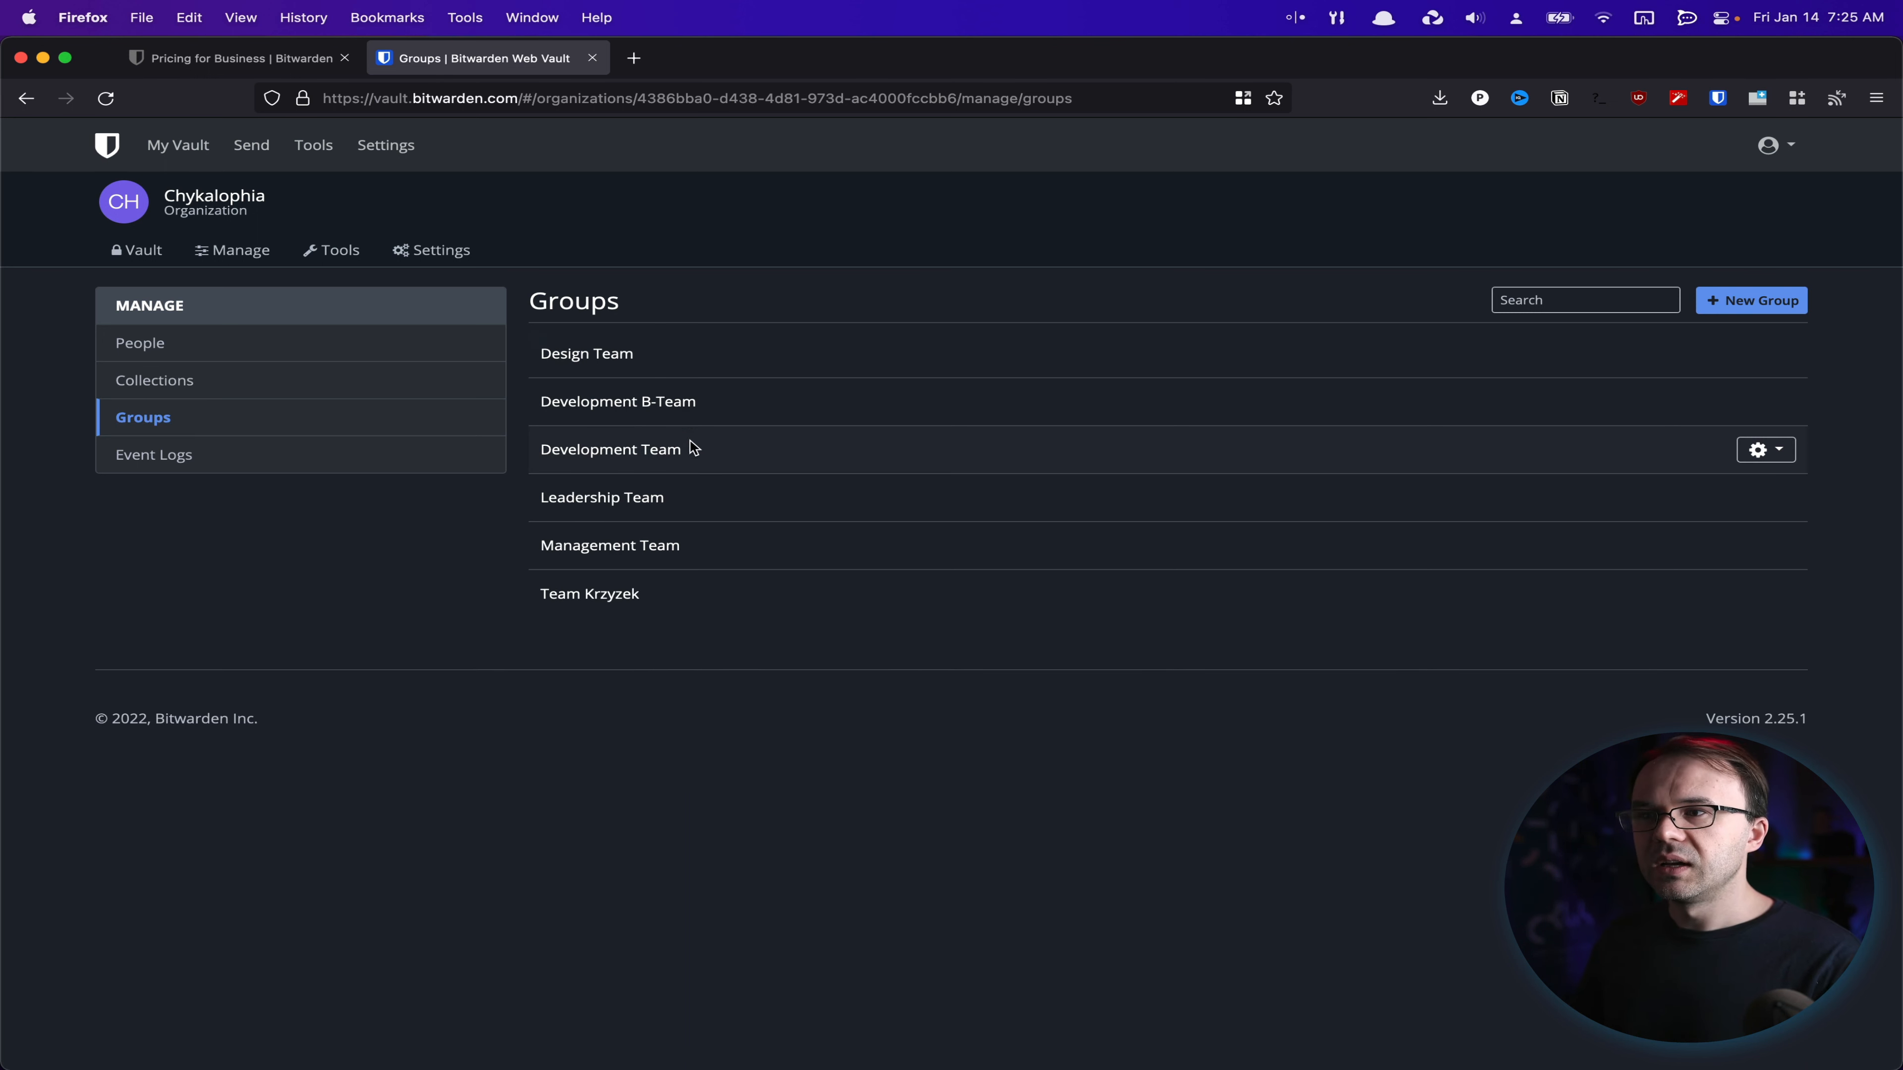
mouse_move(669, 425)
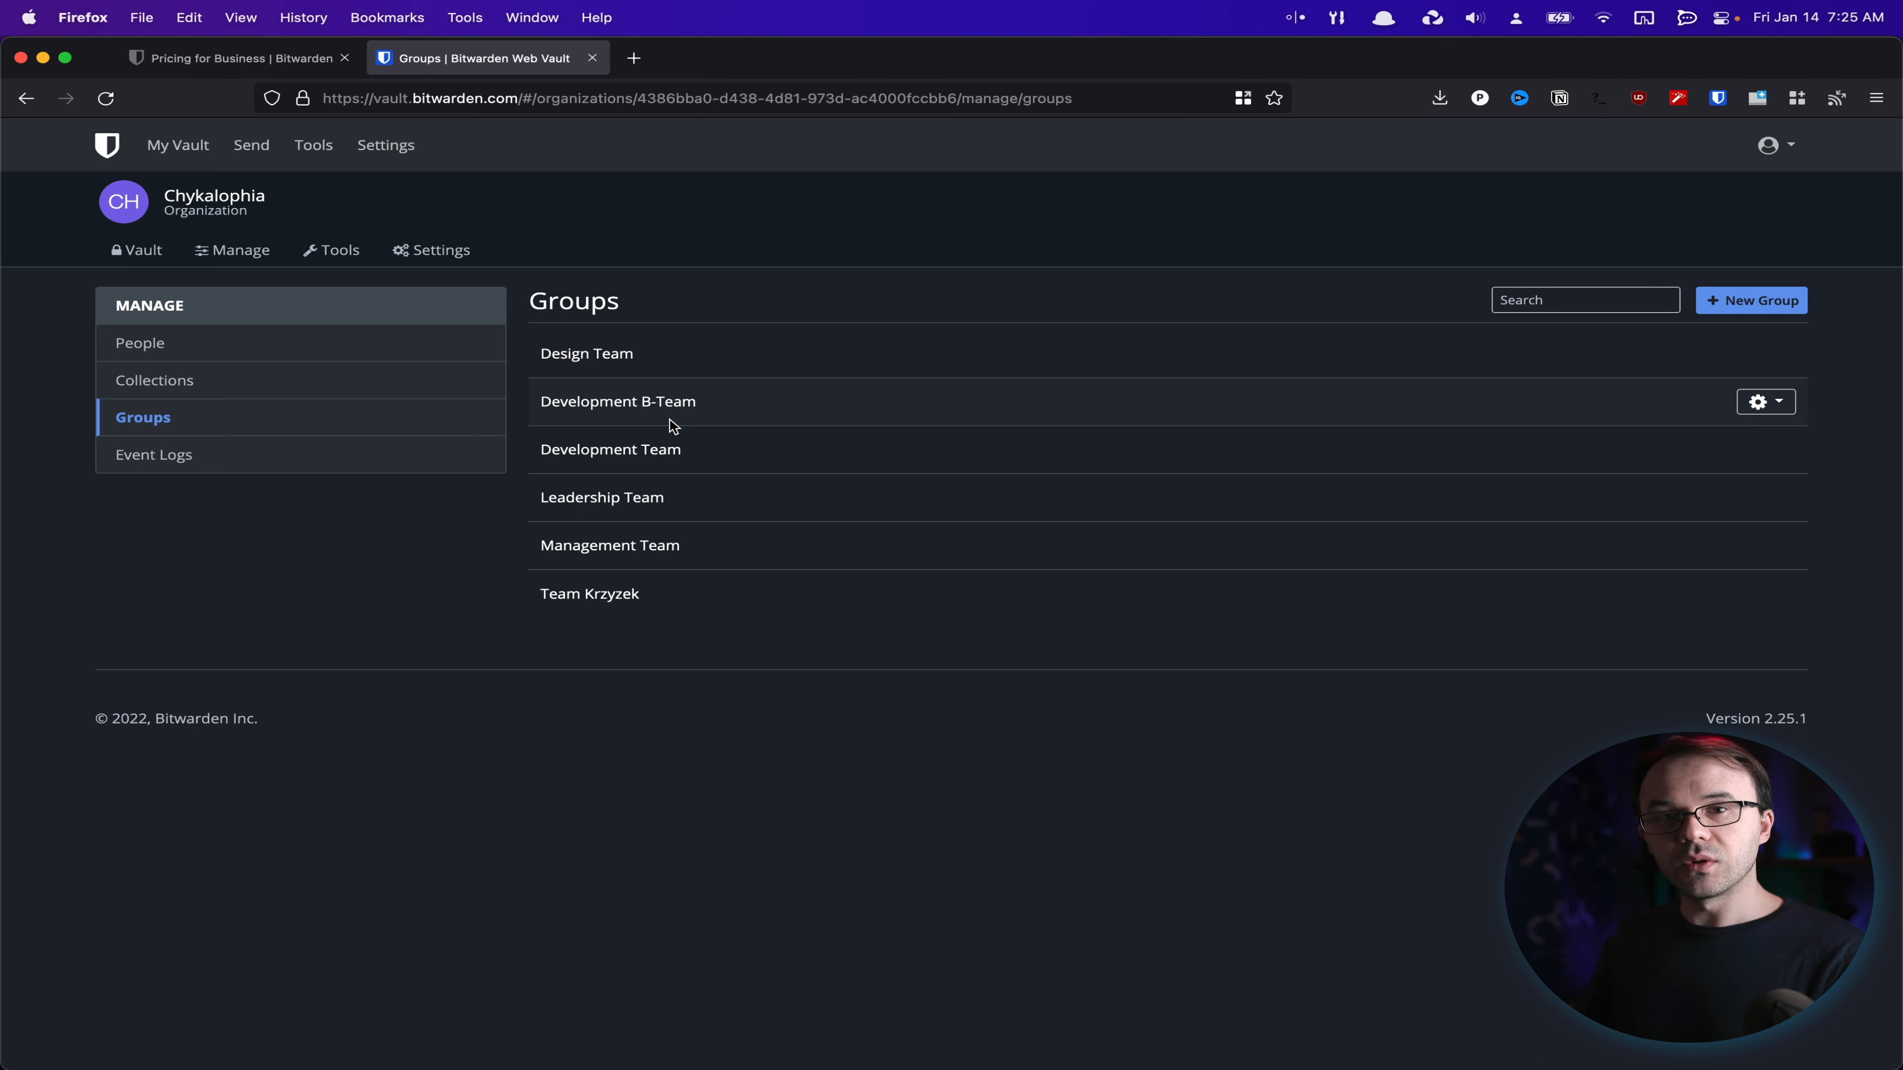
mouse_move(731, 449)
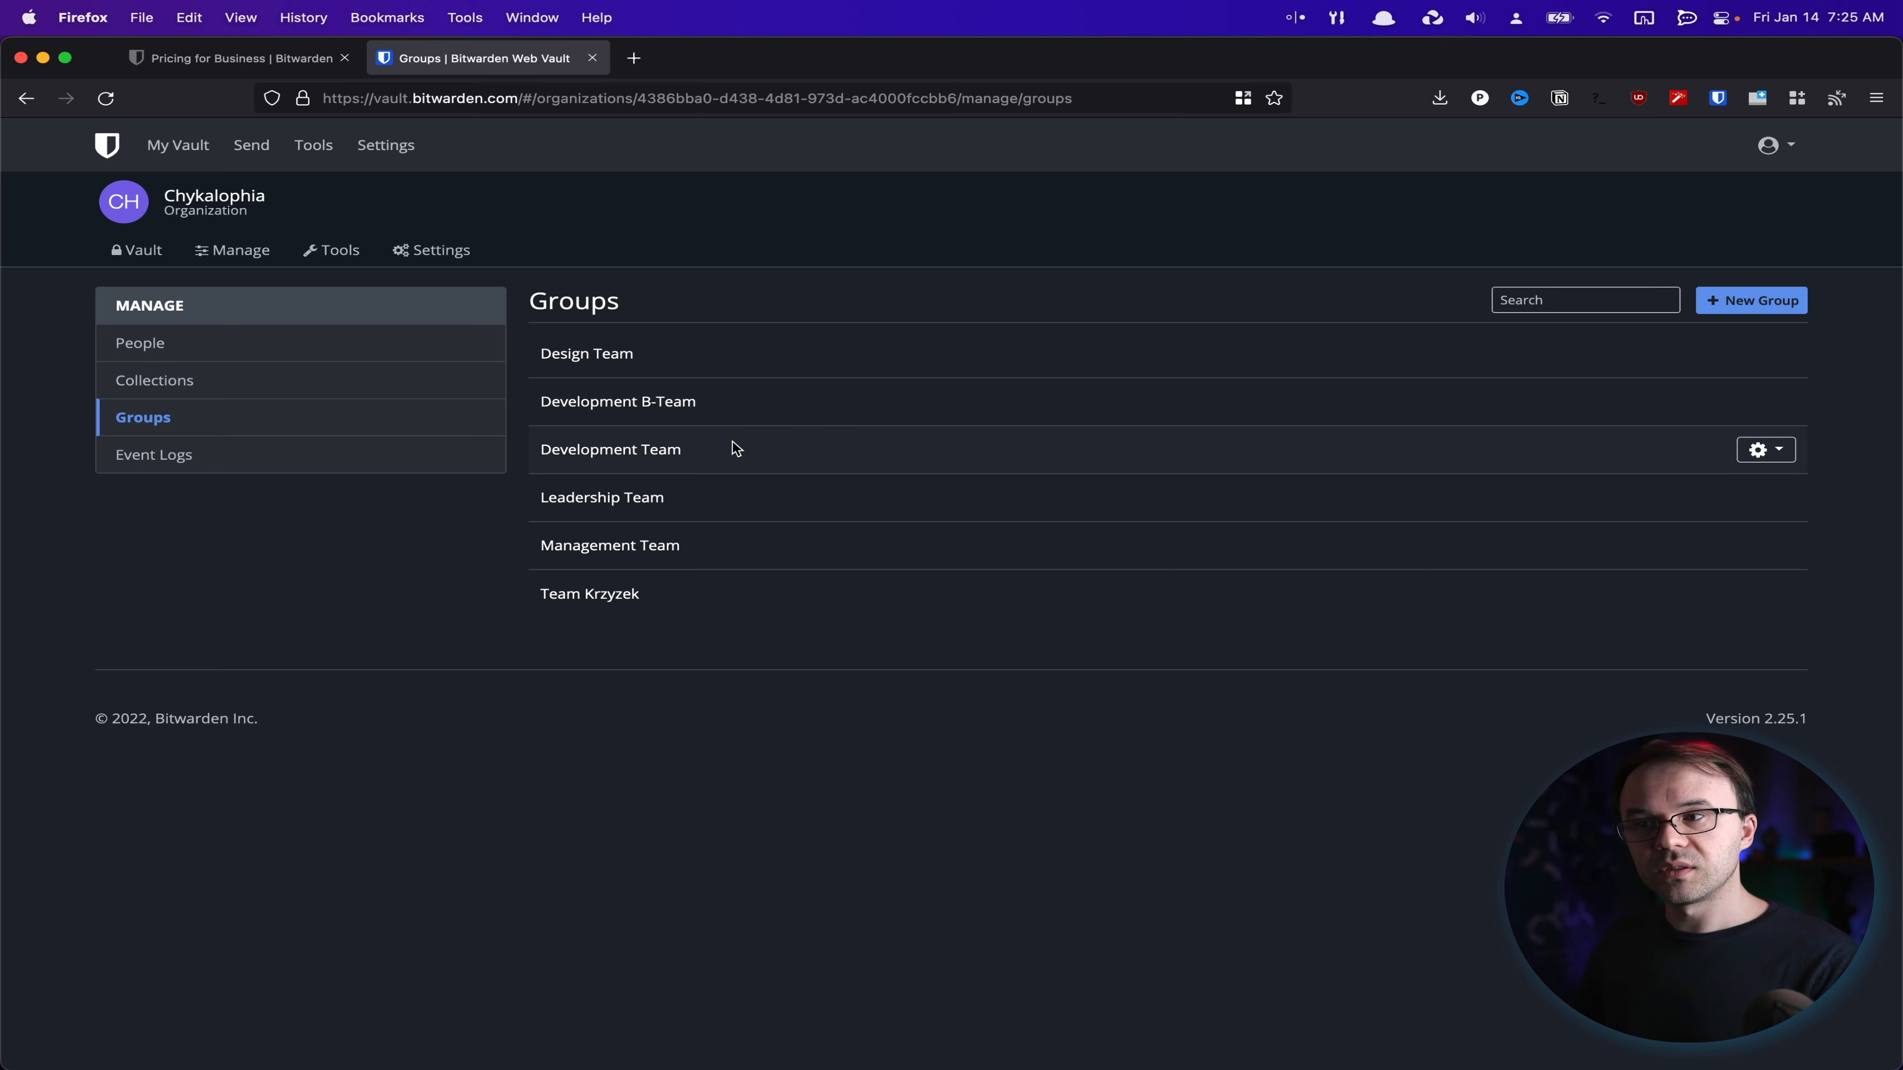
mouse_move(753, 421)
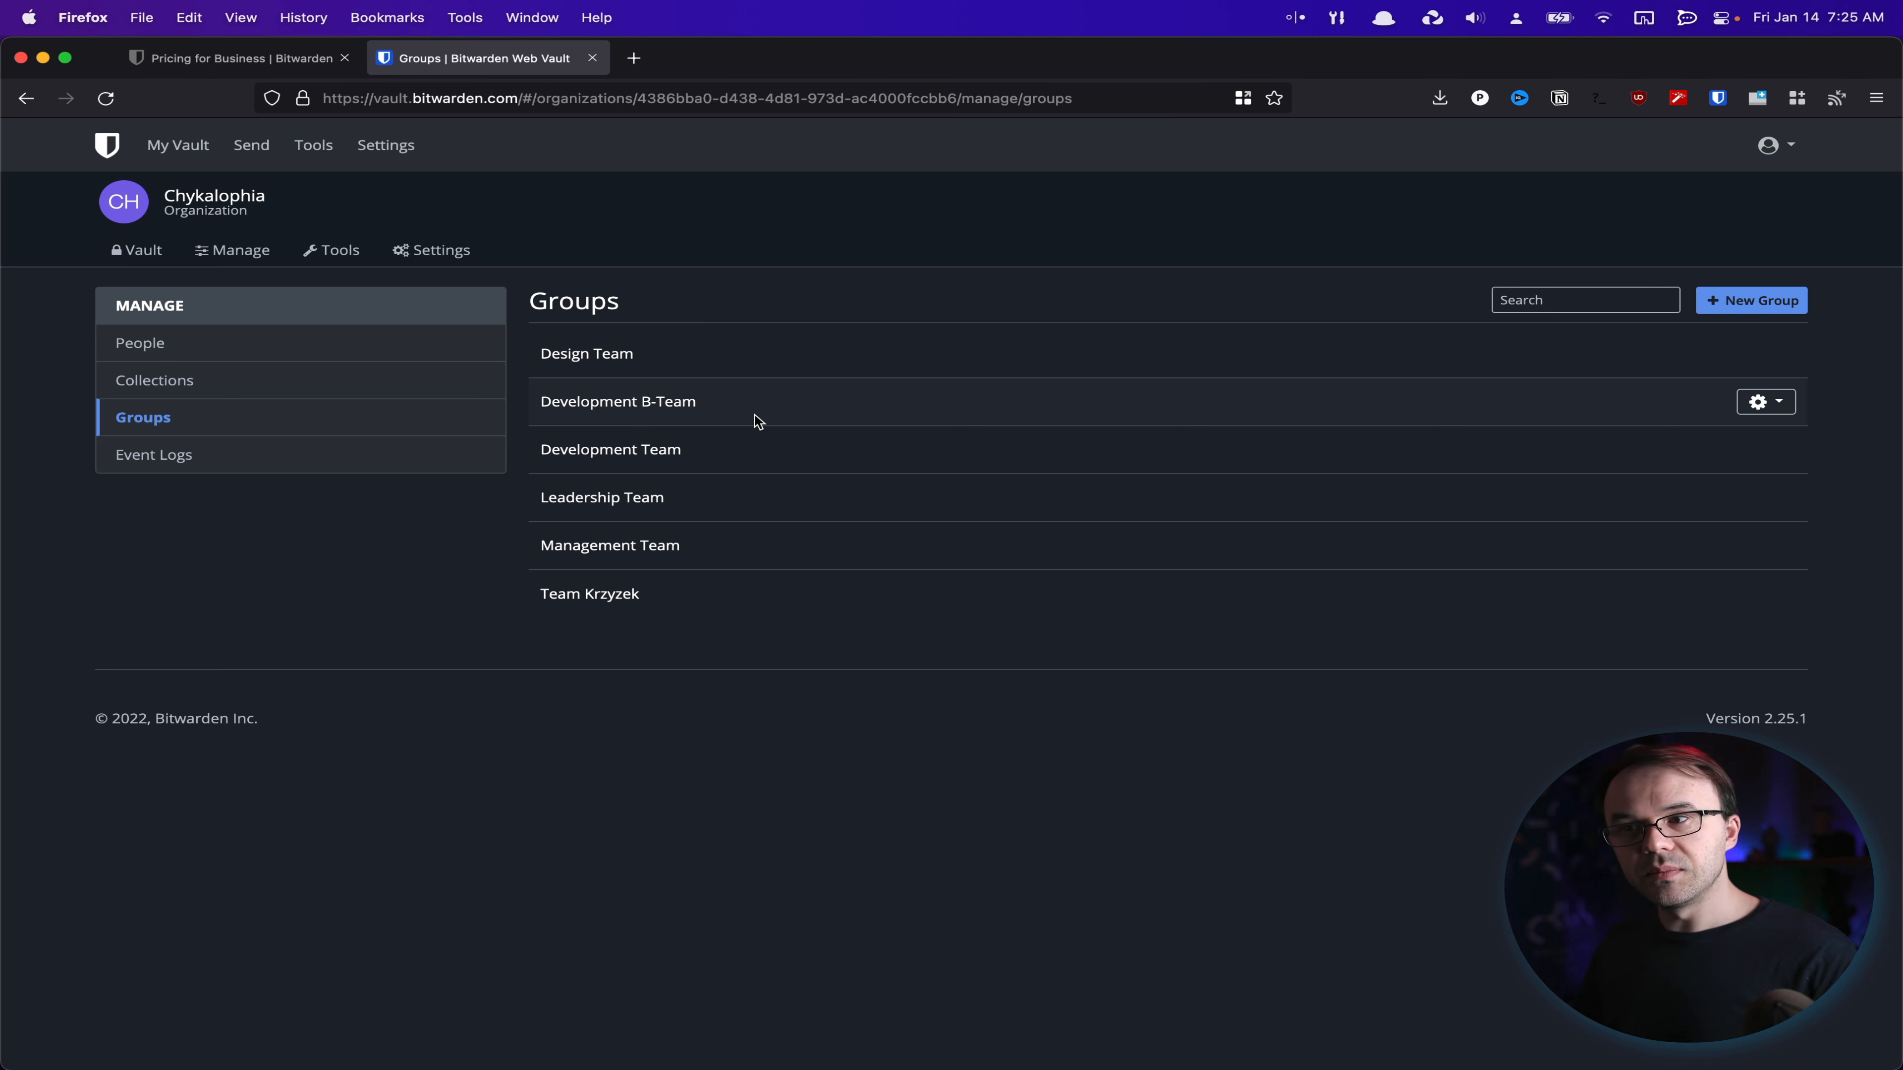
mouse_move(723, 593)
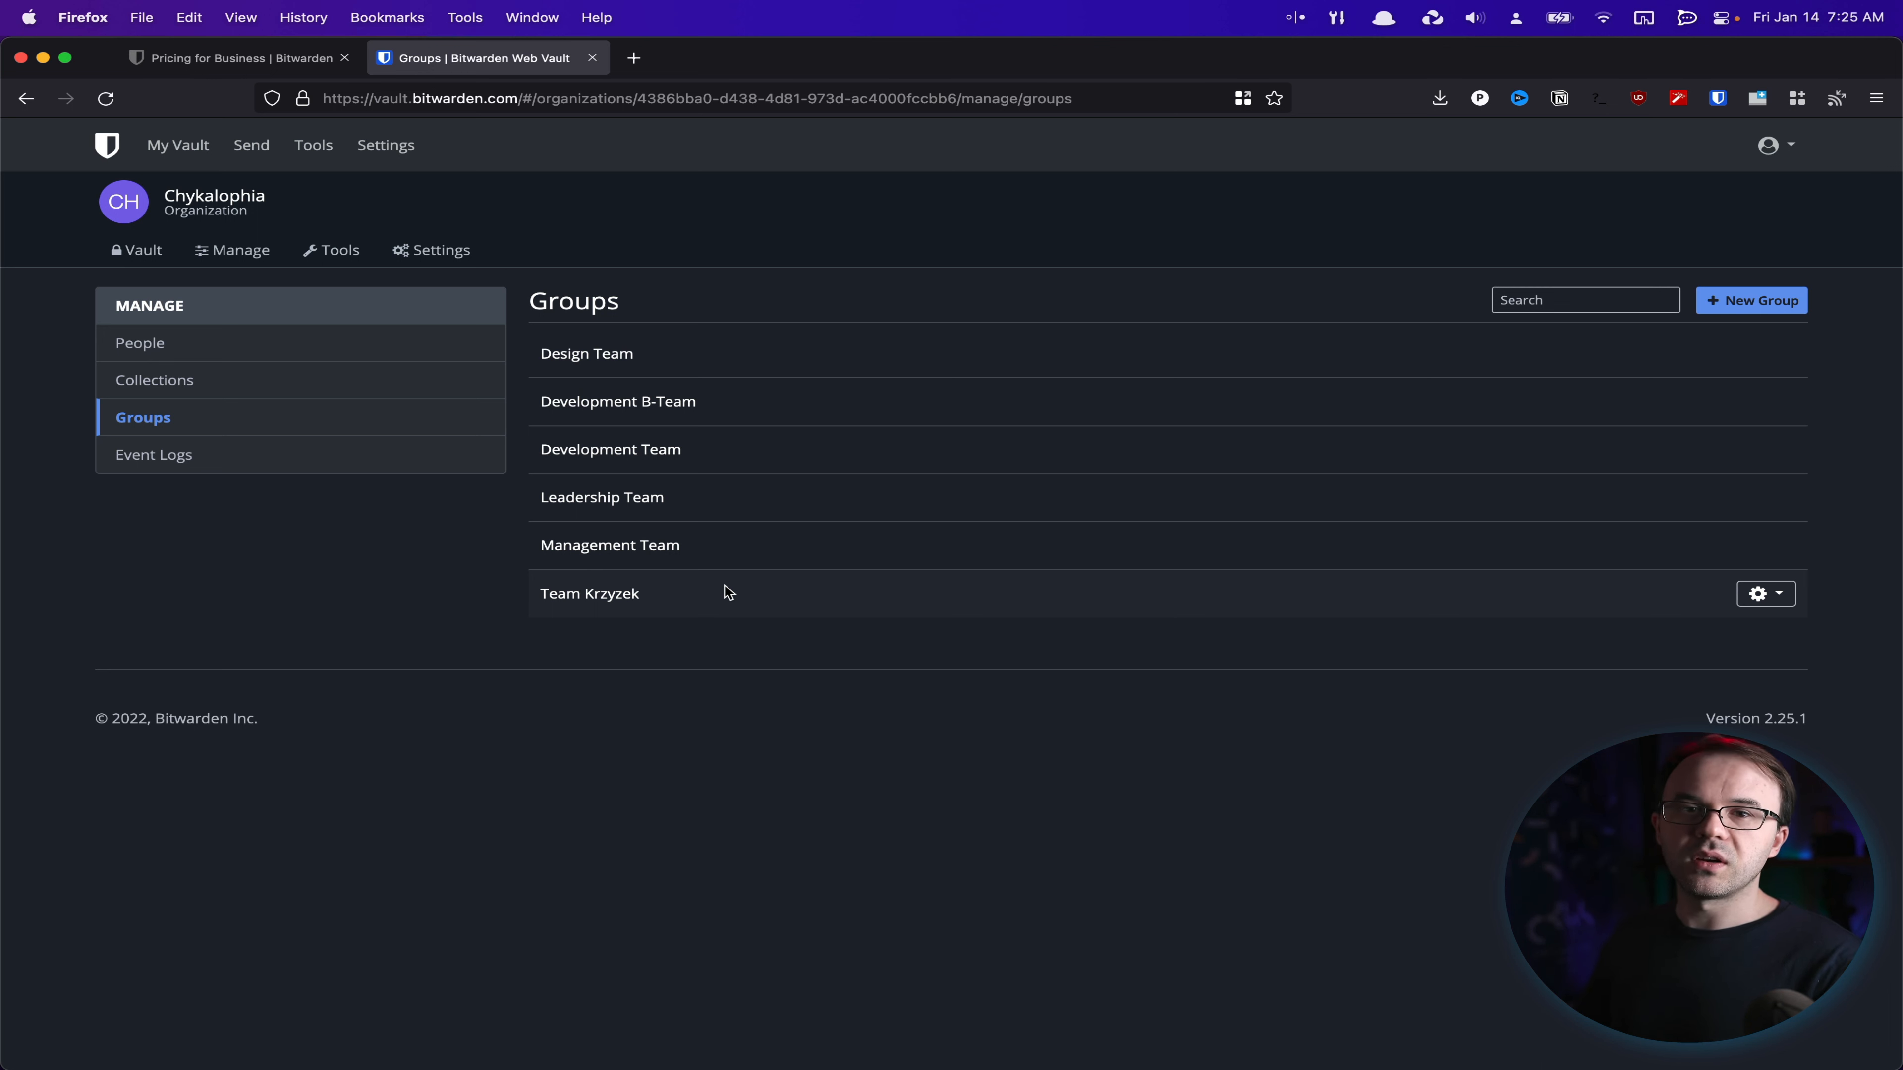
mouse_move(701, 555)
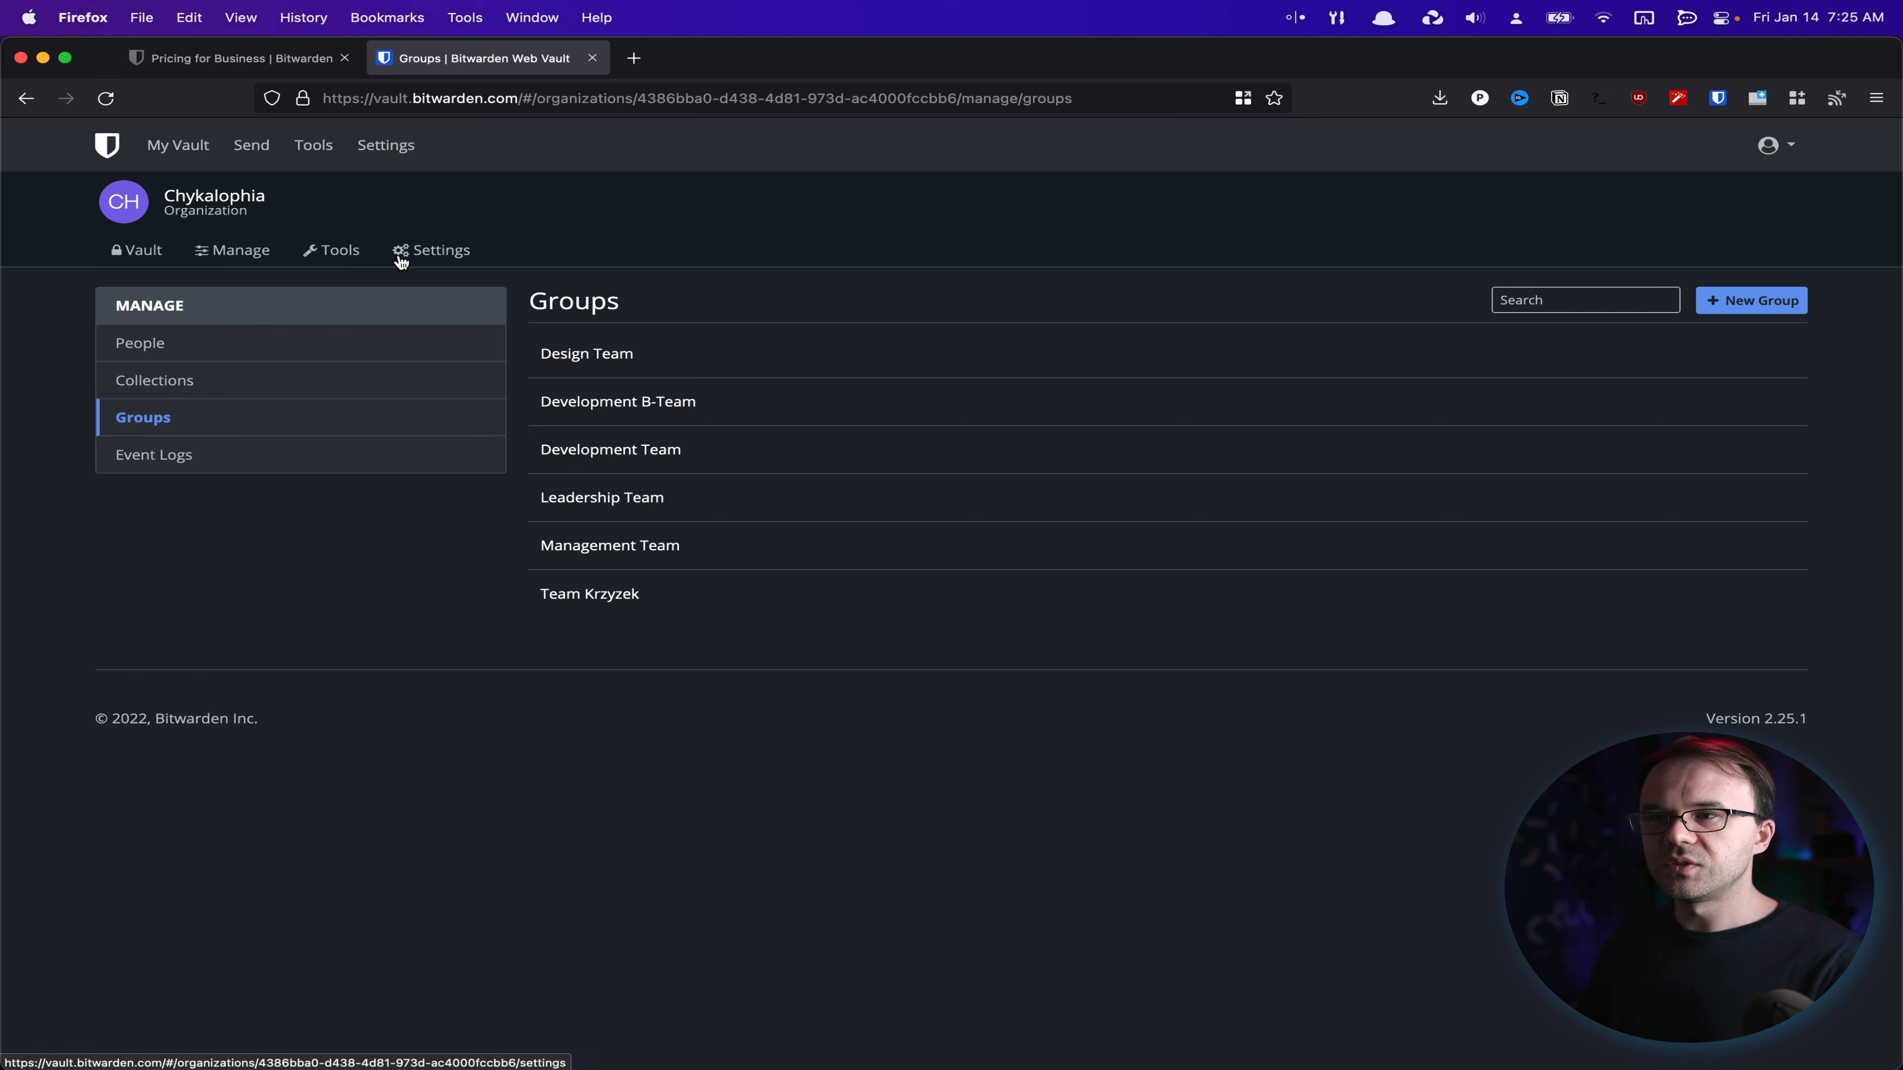
Glance at the organization's settings, then go to its Tools Import Data page
click(441, 250)
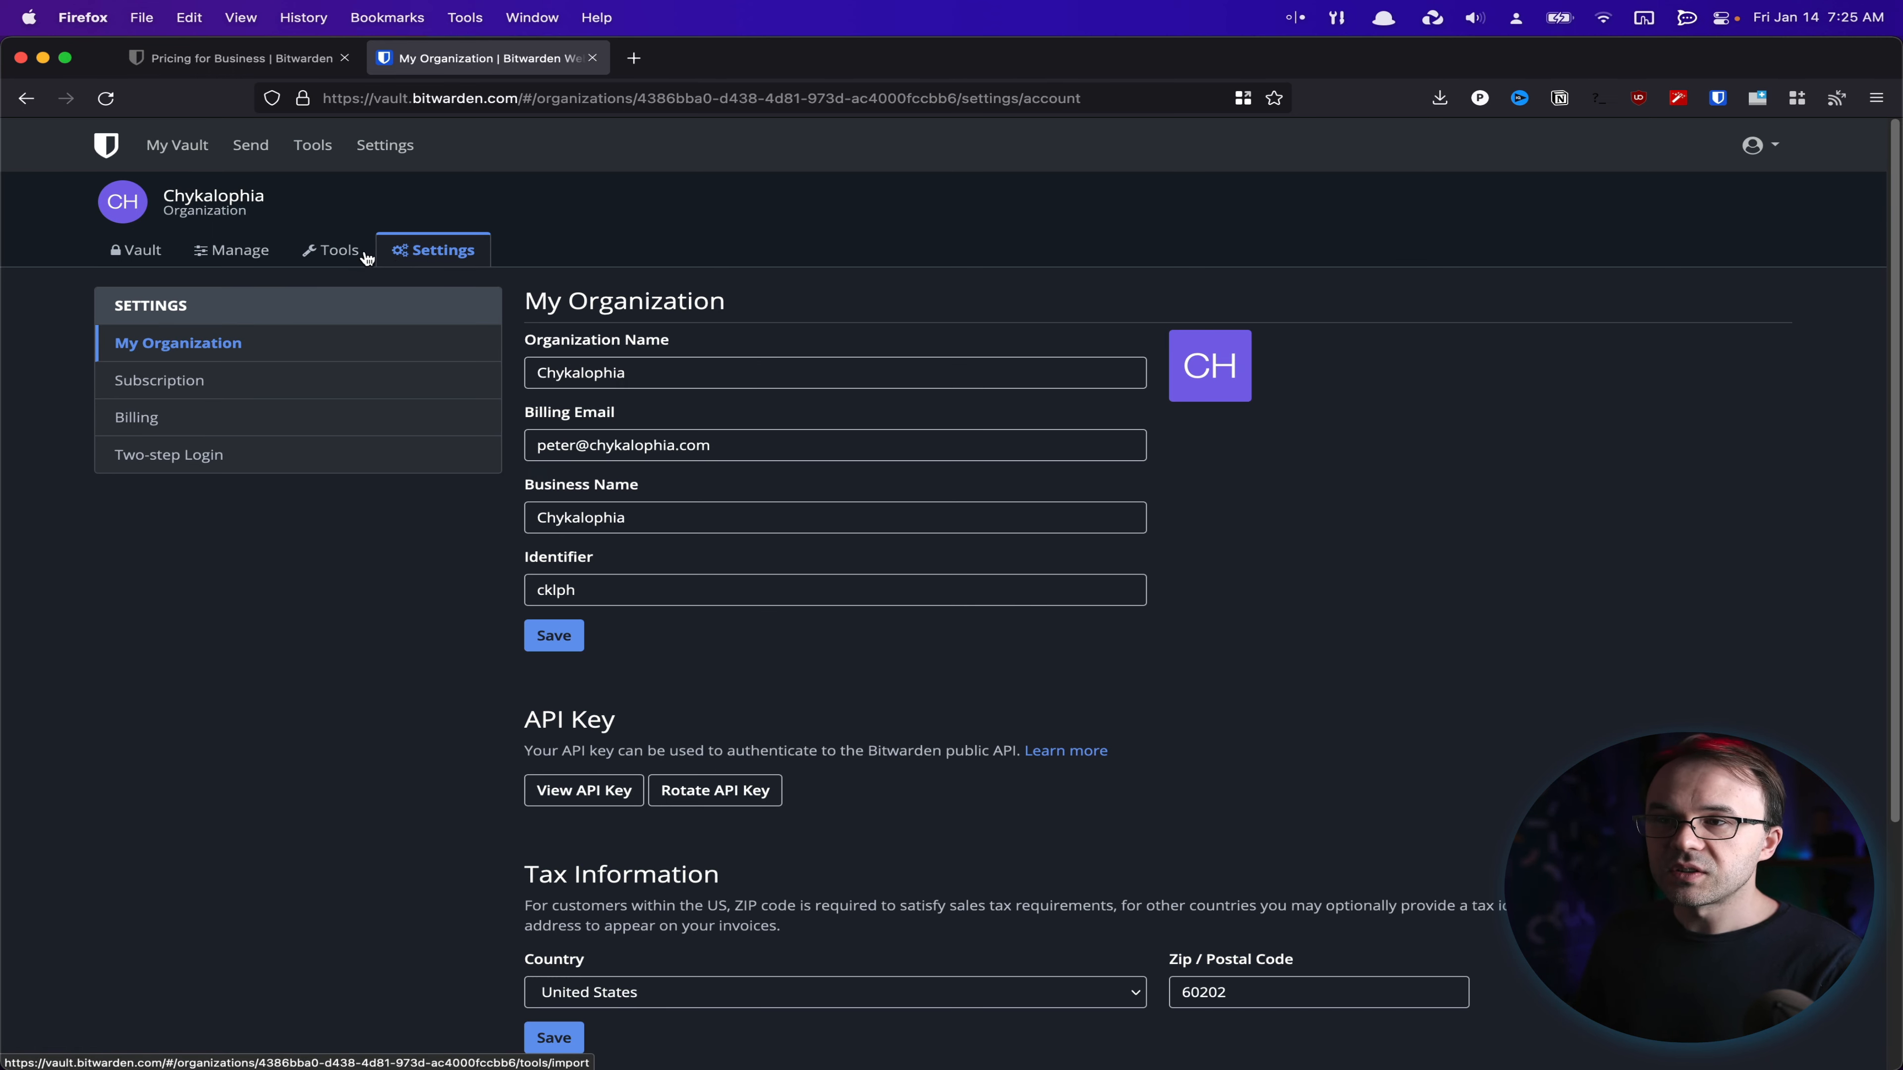
click(340, 250)
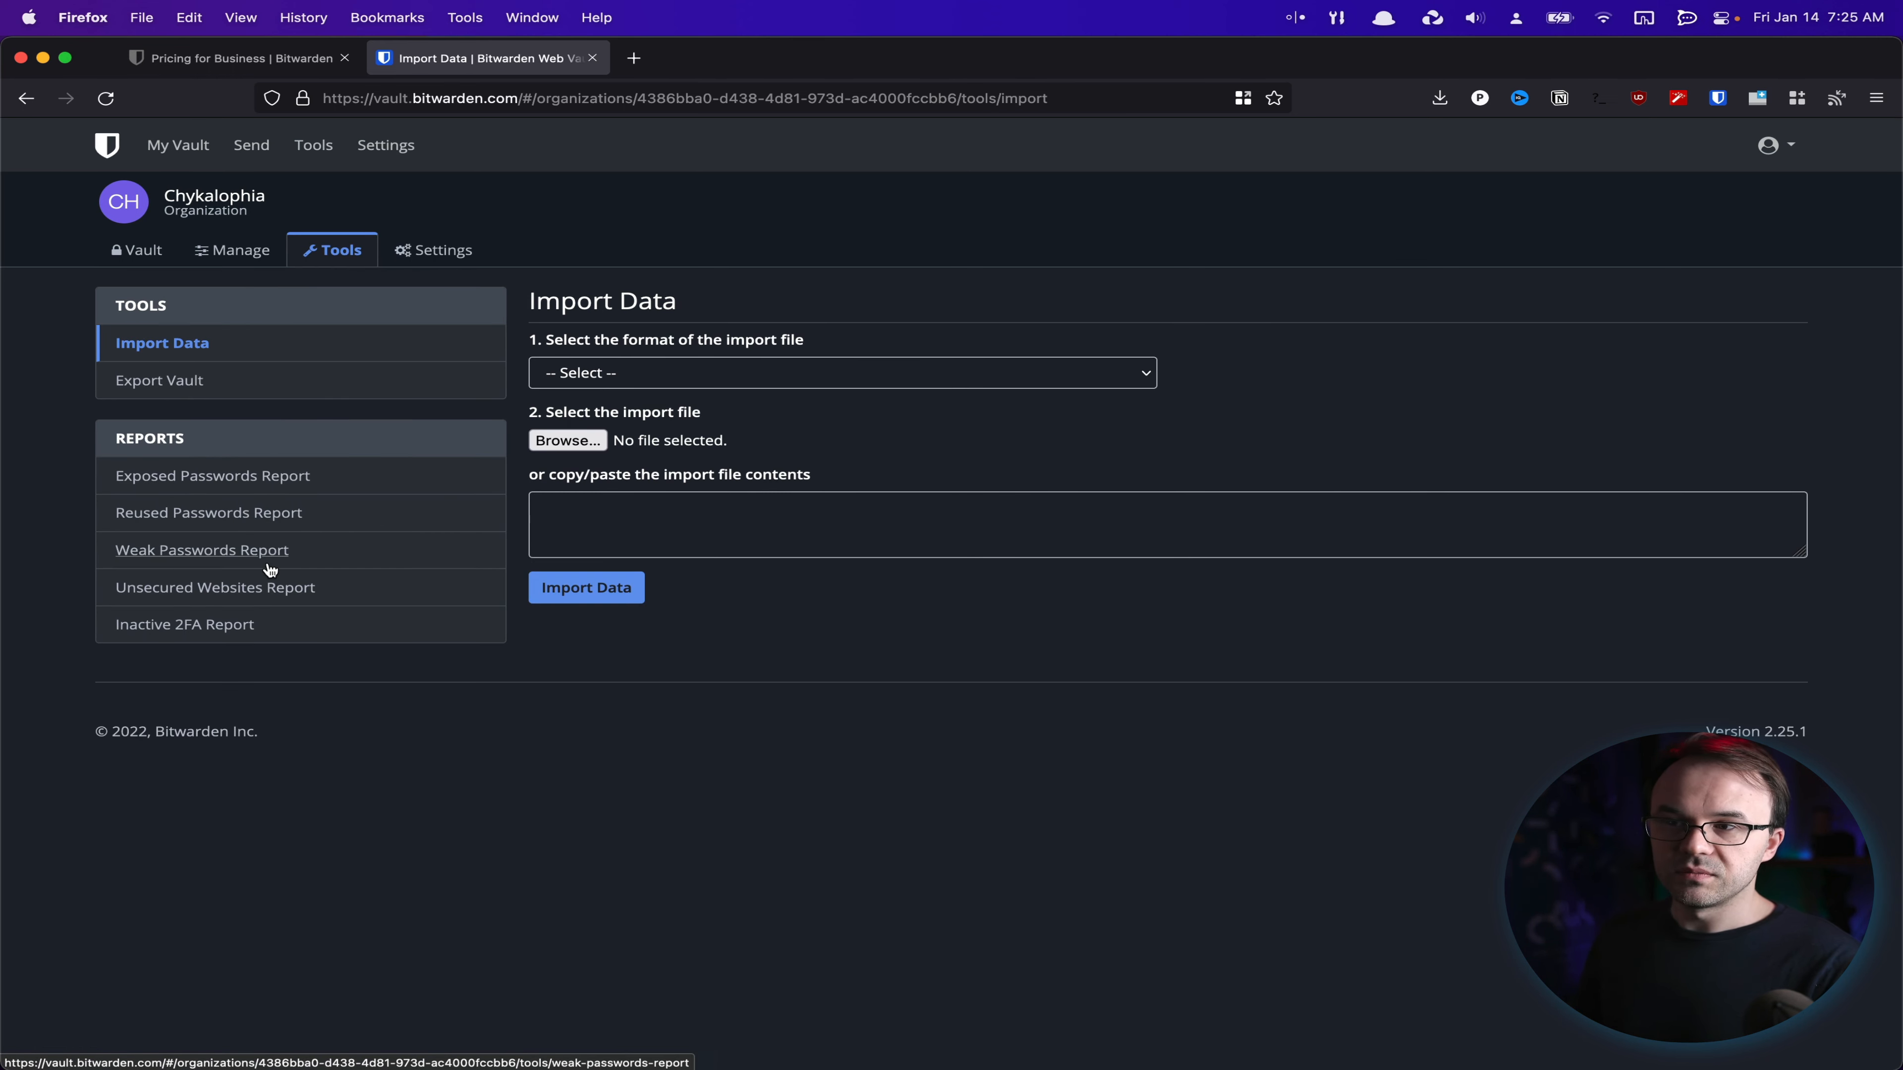
mouse_move(265, 624)
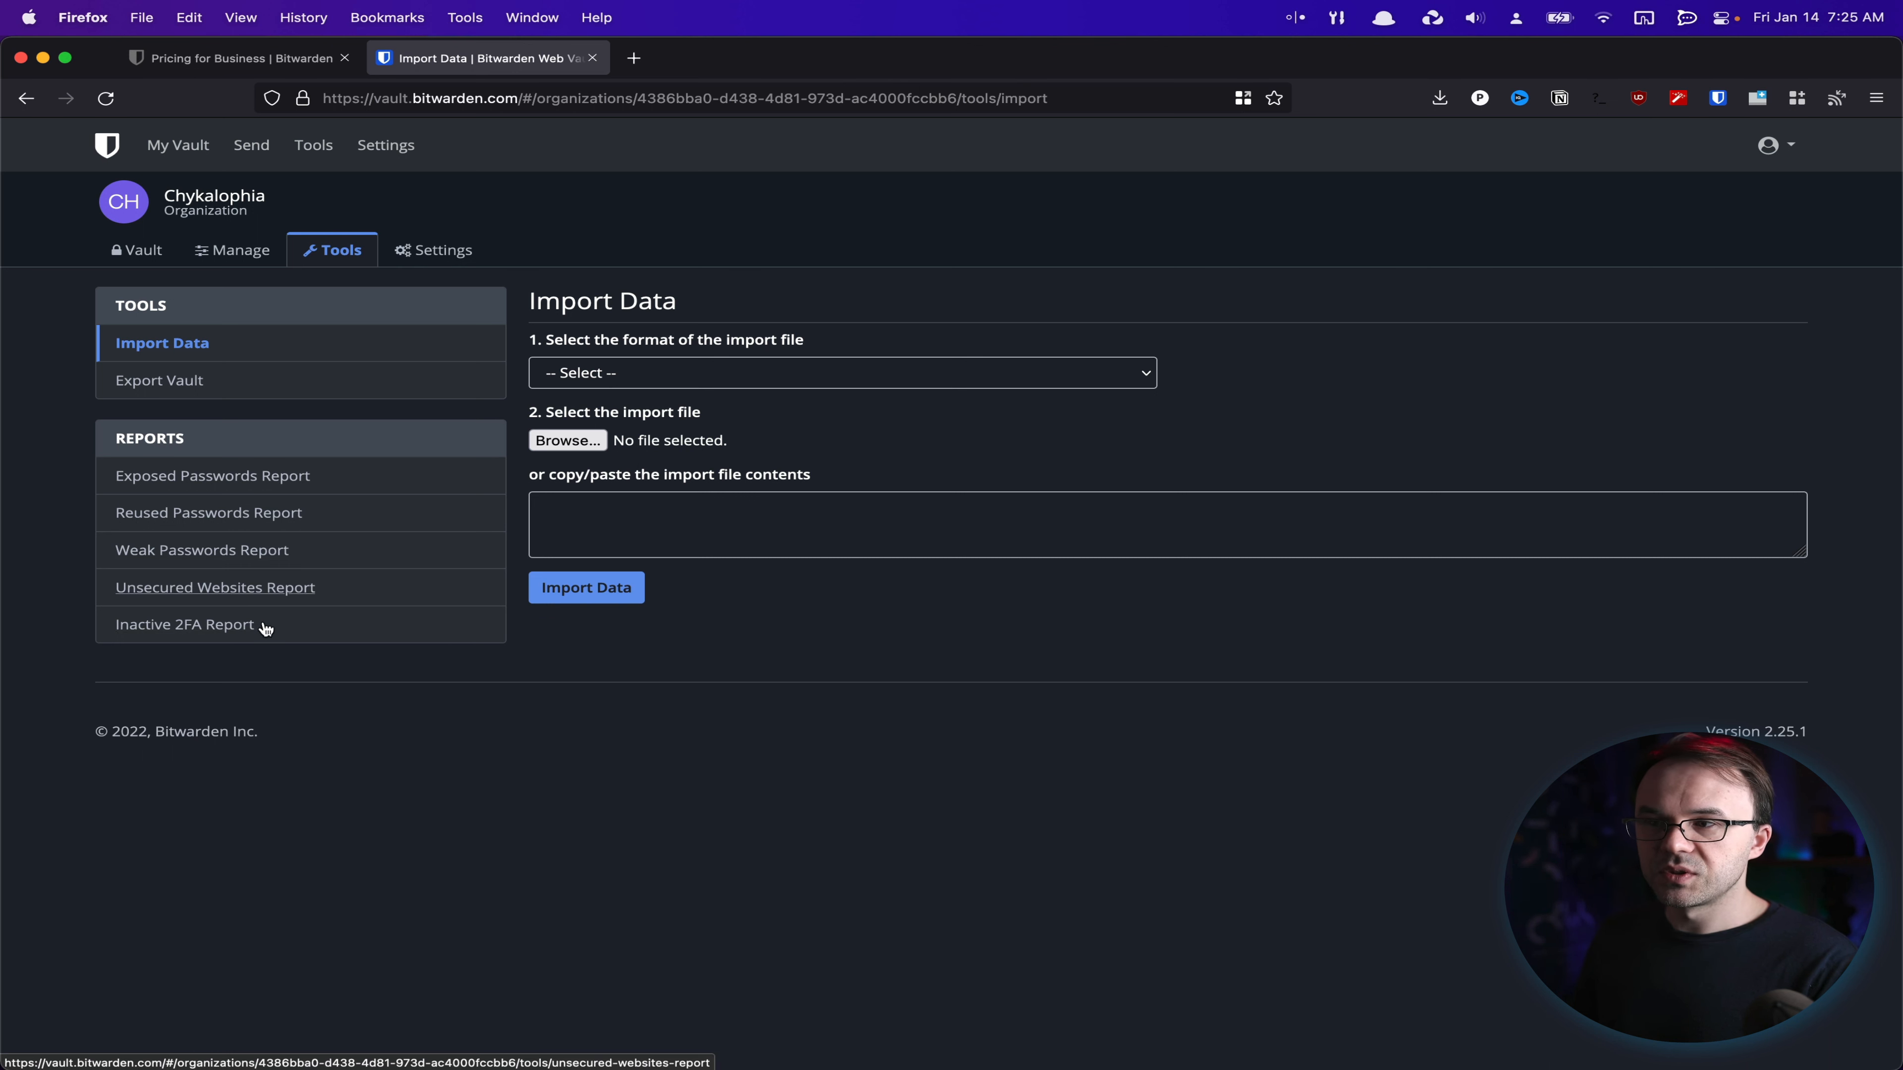
mouse_move(321, 676)
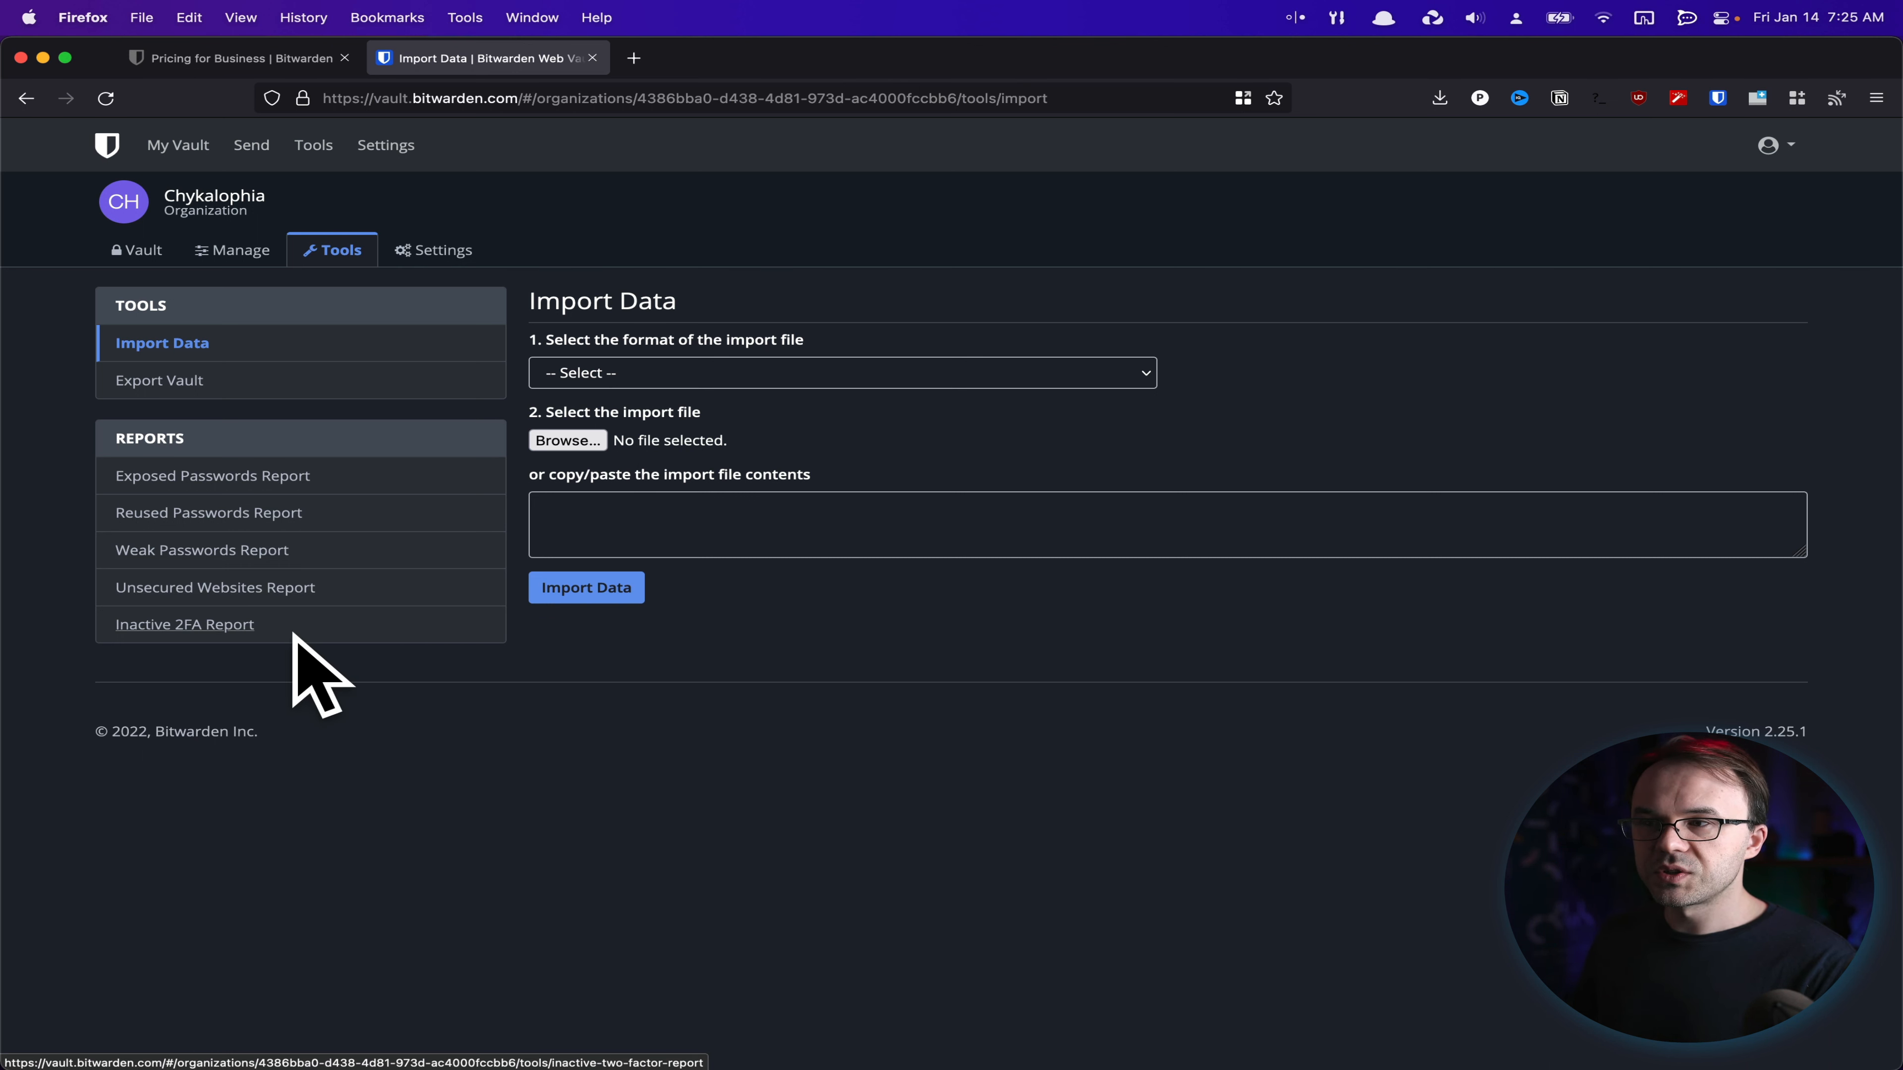
mouse_move(358, 652)
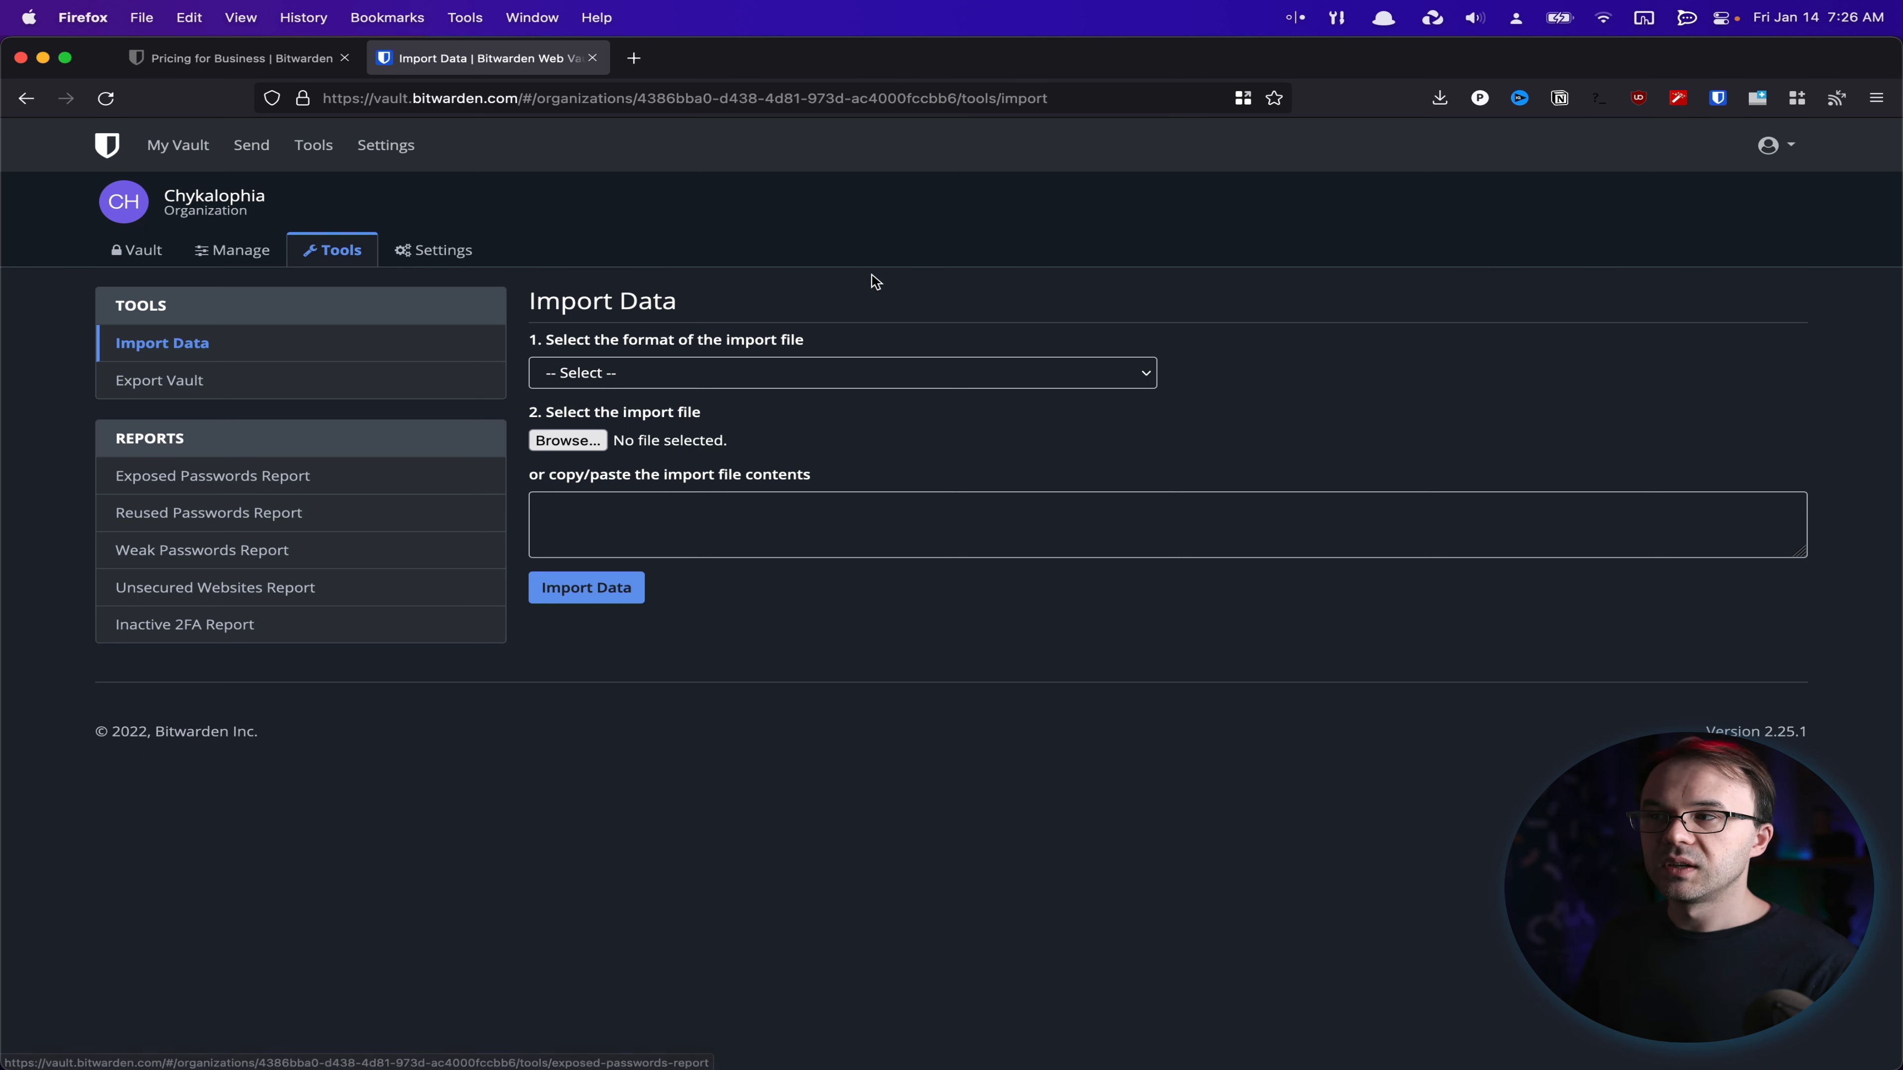
mouse_move(1024, 300)
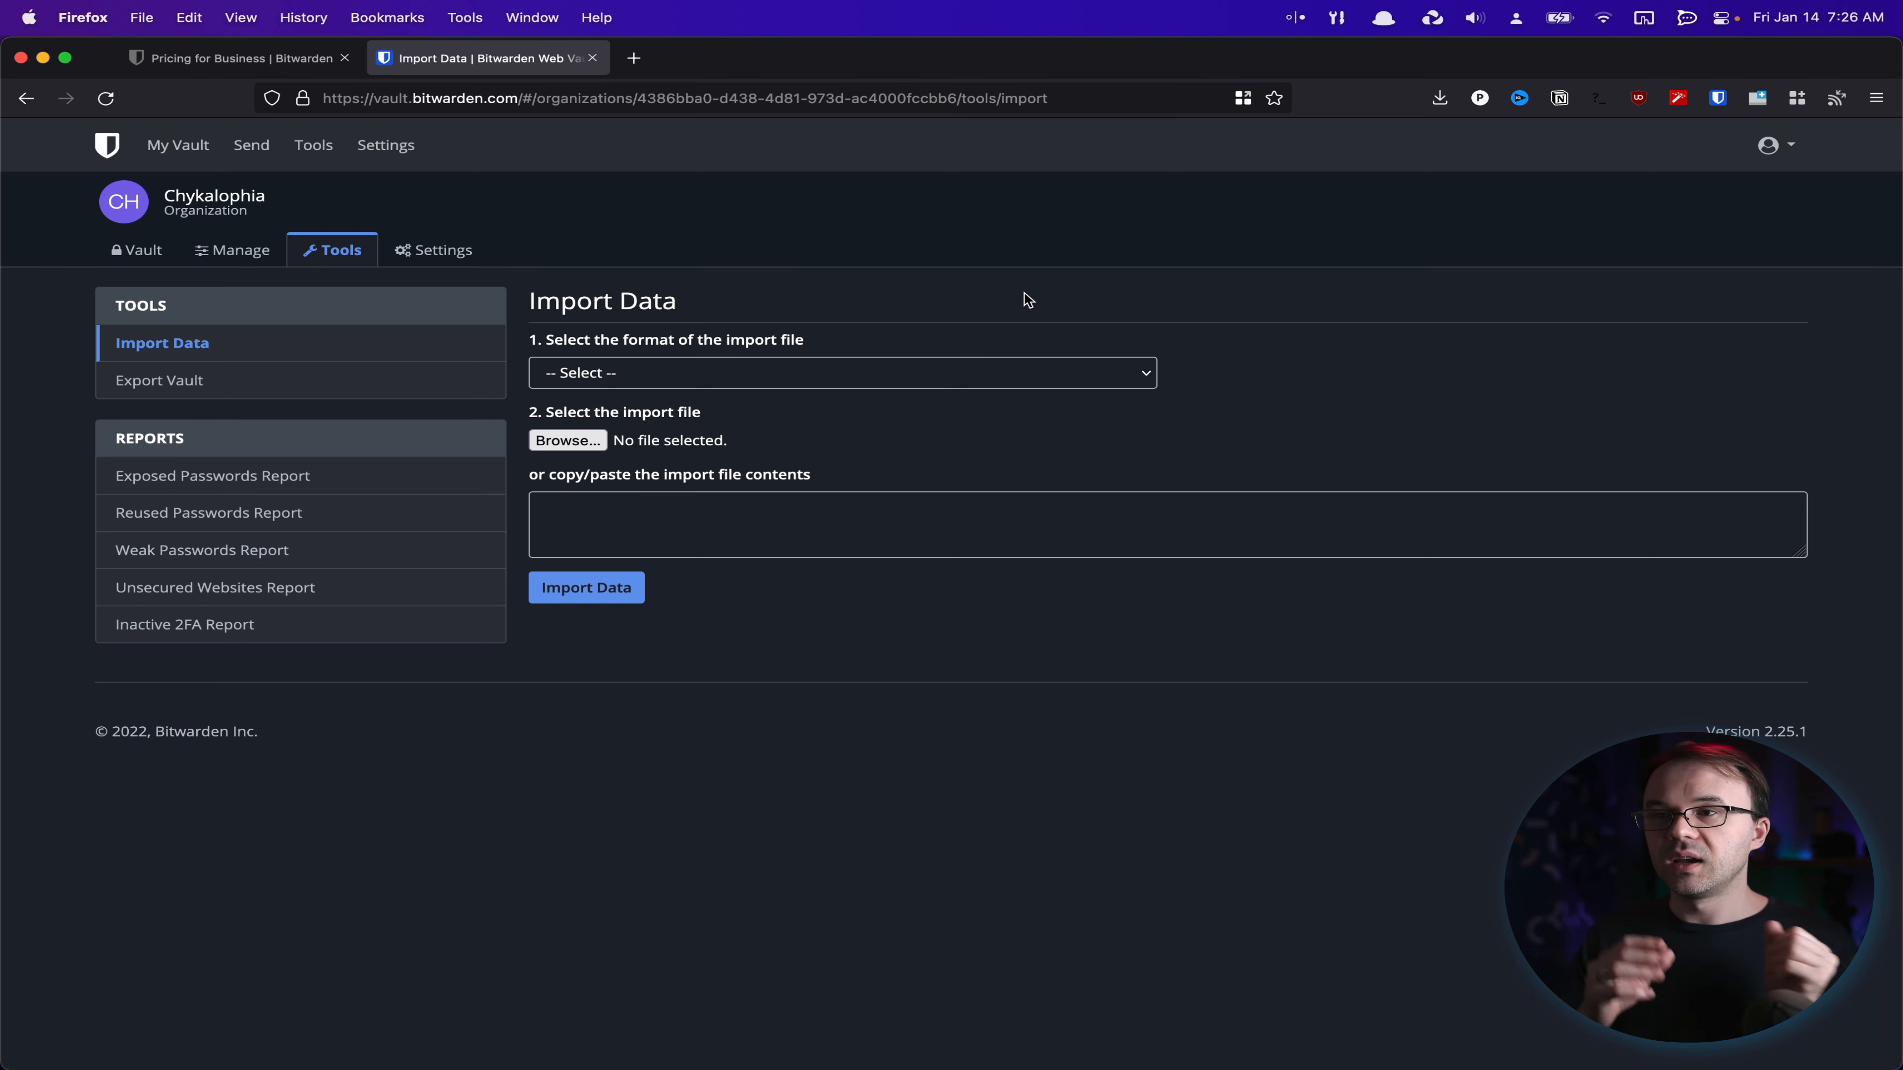
mouse_move(980, 265)
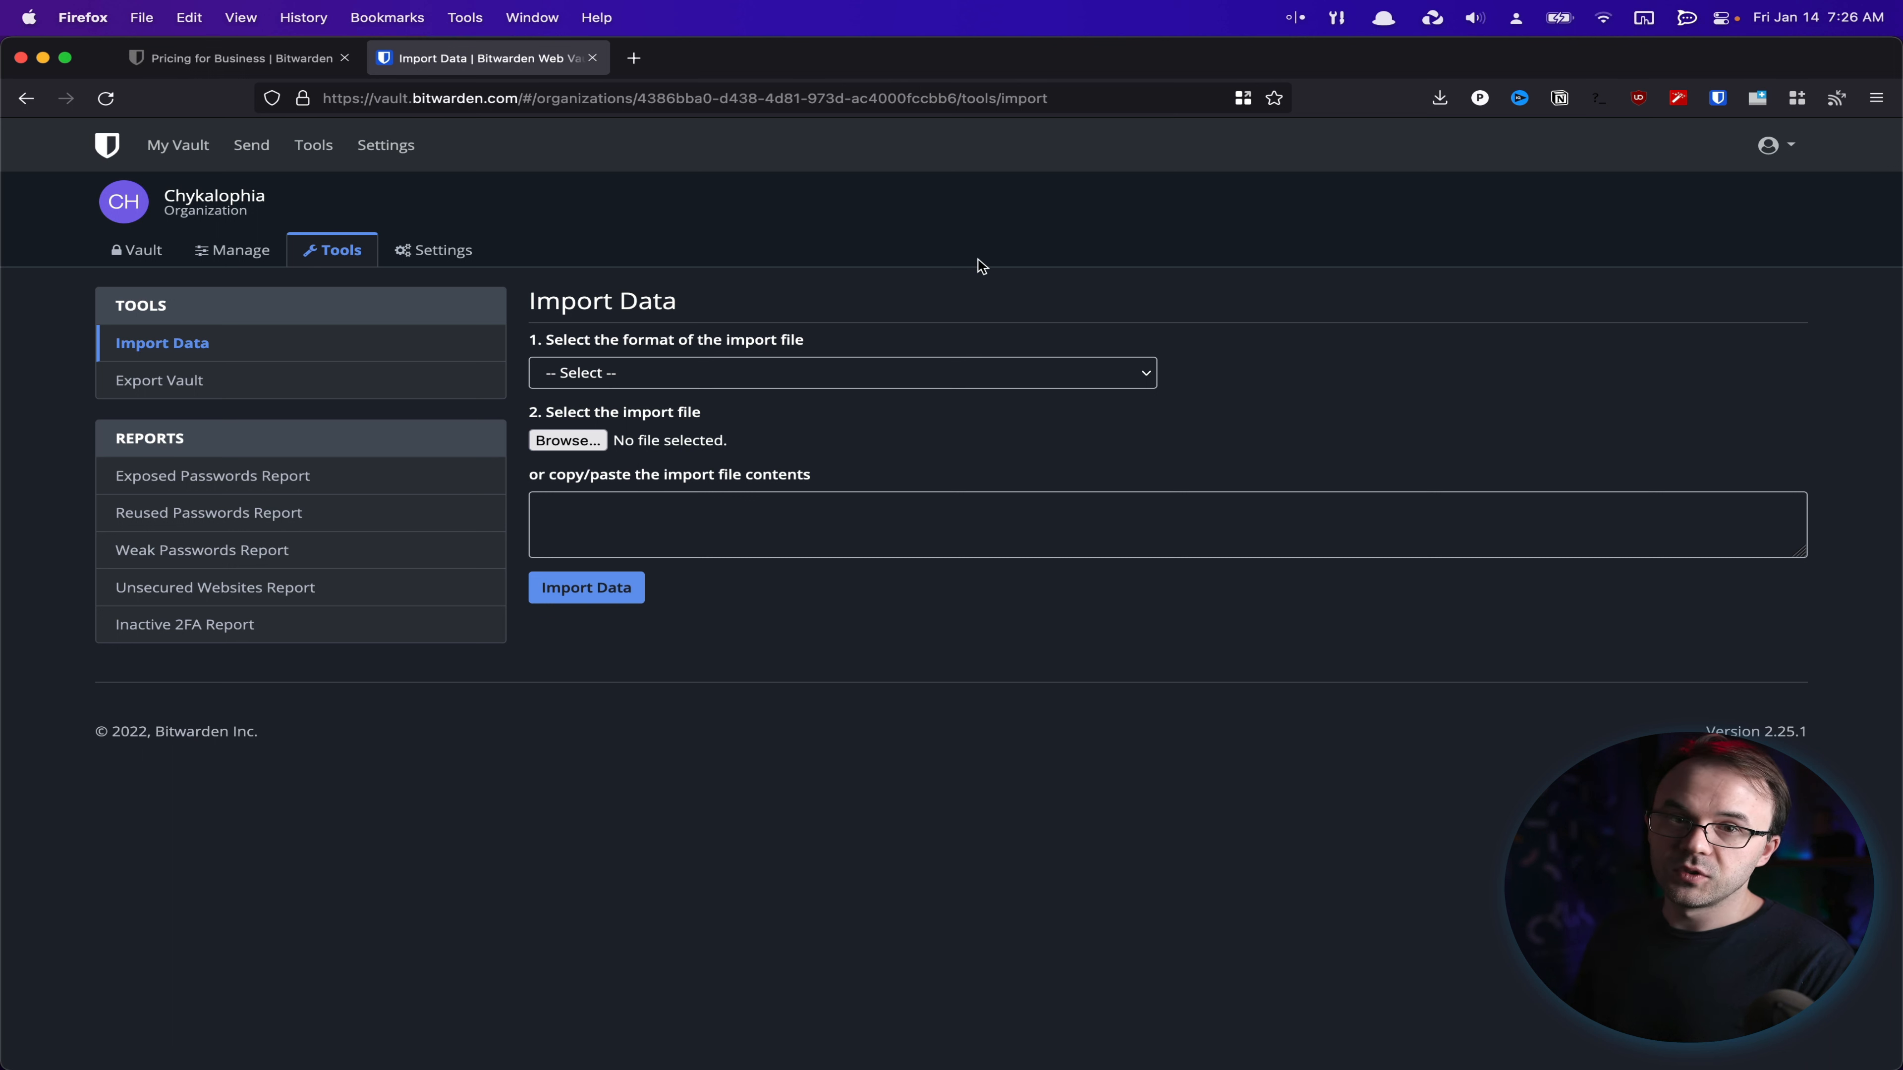
mouse_move(790, 204)
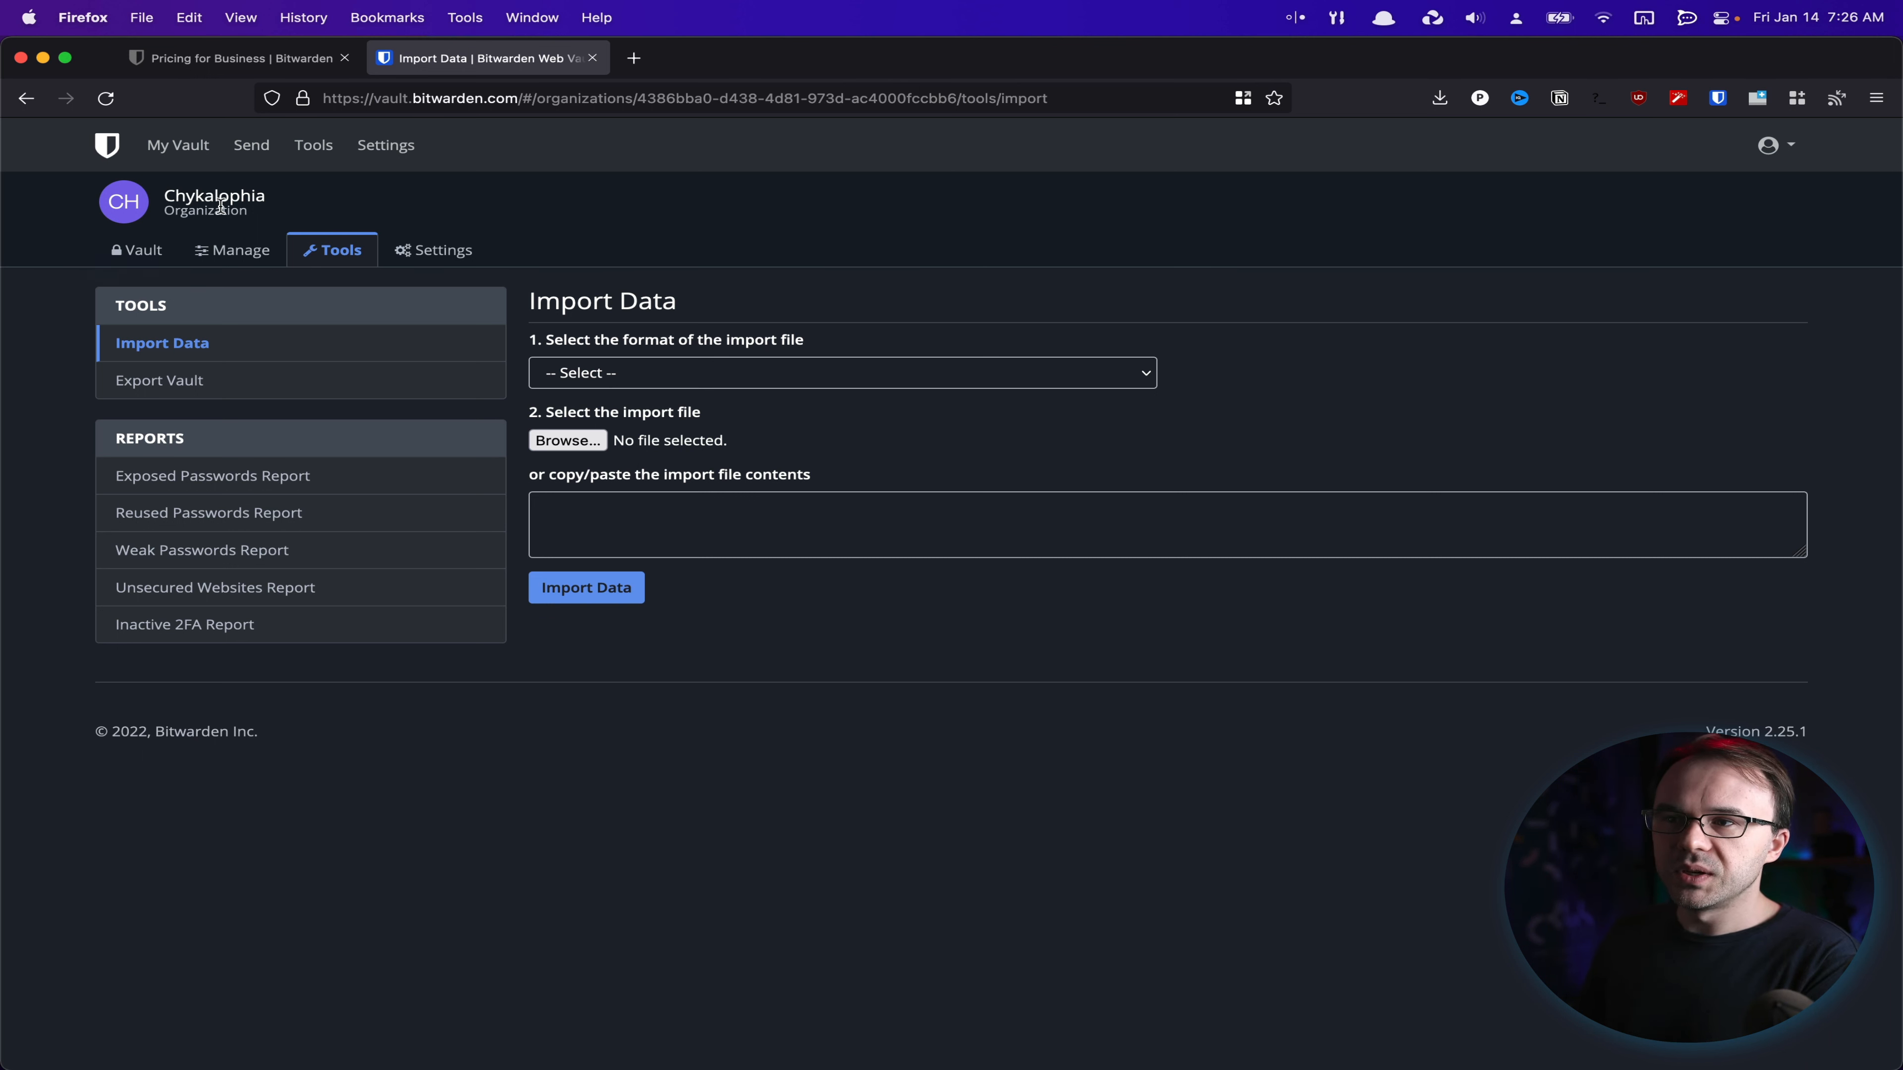
View the My Organization page with its name, billing email, business name and identifier
click(442, 249)
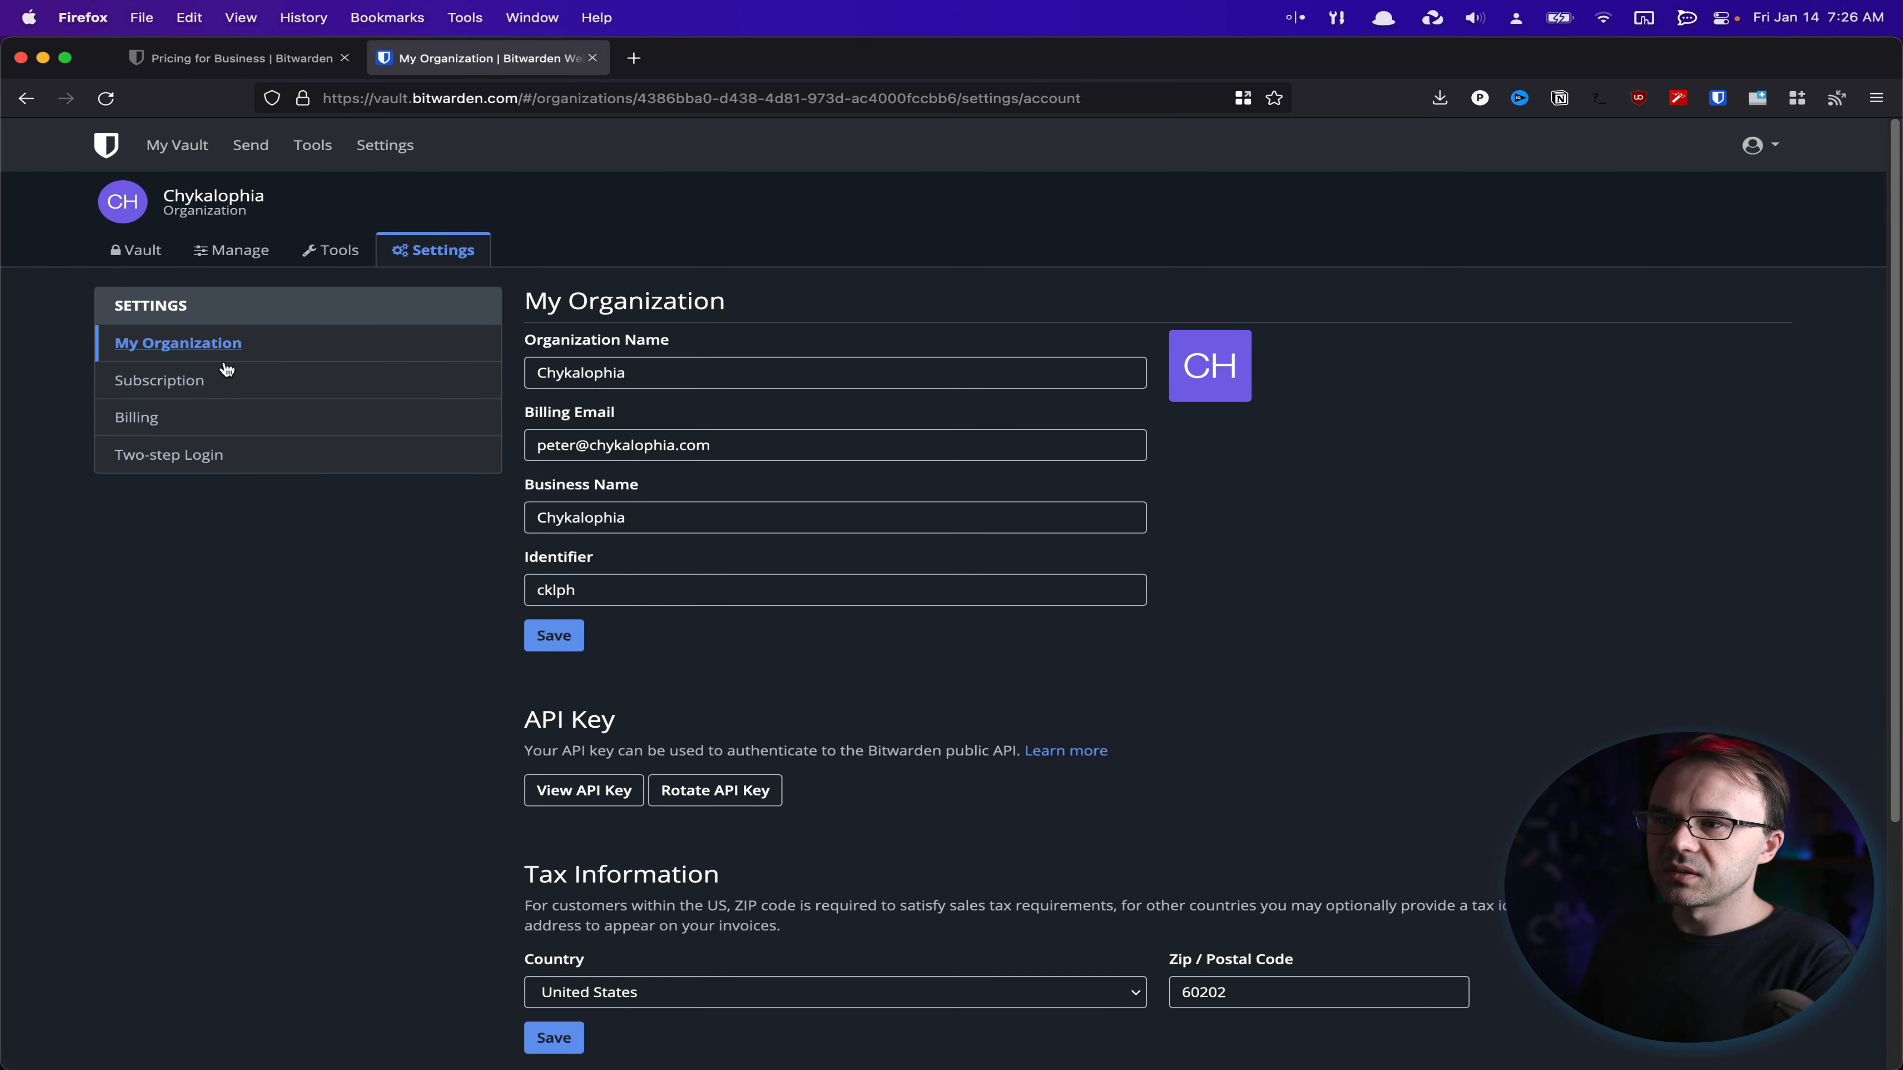
Review the Teams annual subscription with 12 seats, then return to the organization's Import Data tools
click(159, 379)
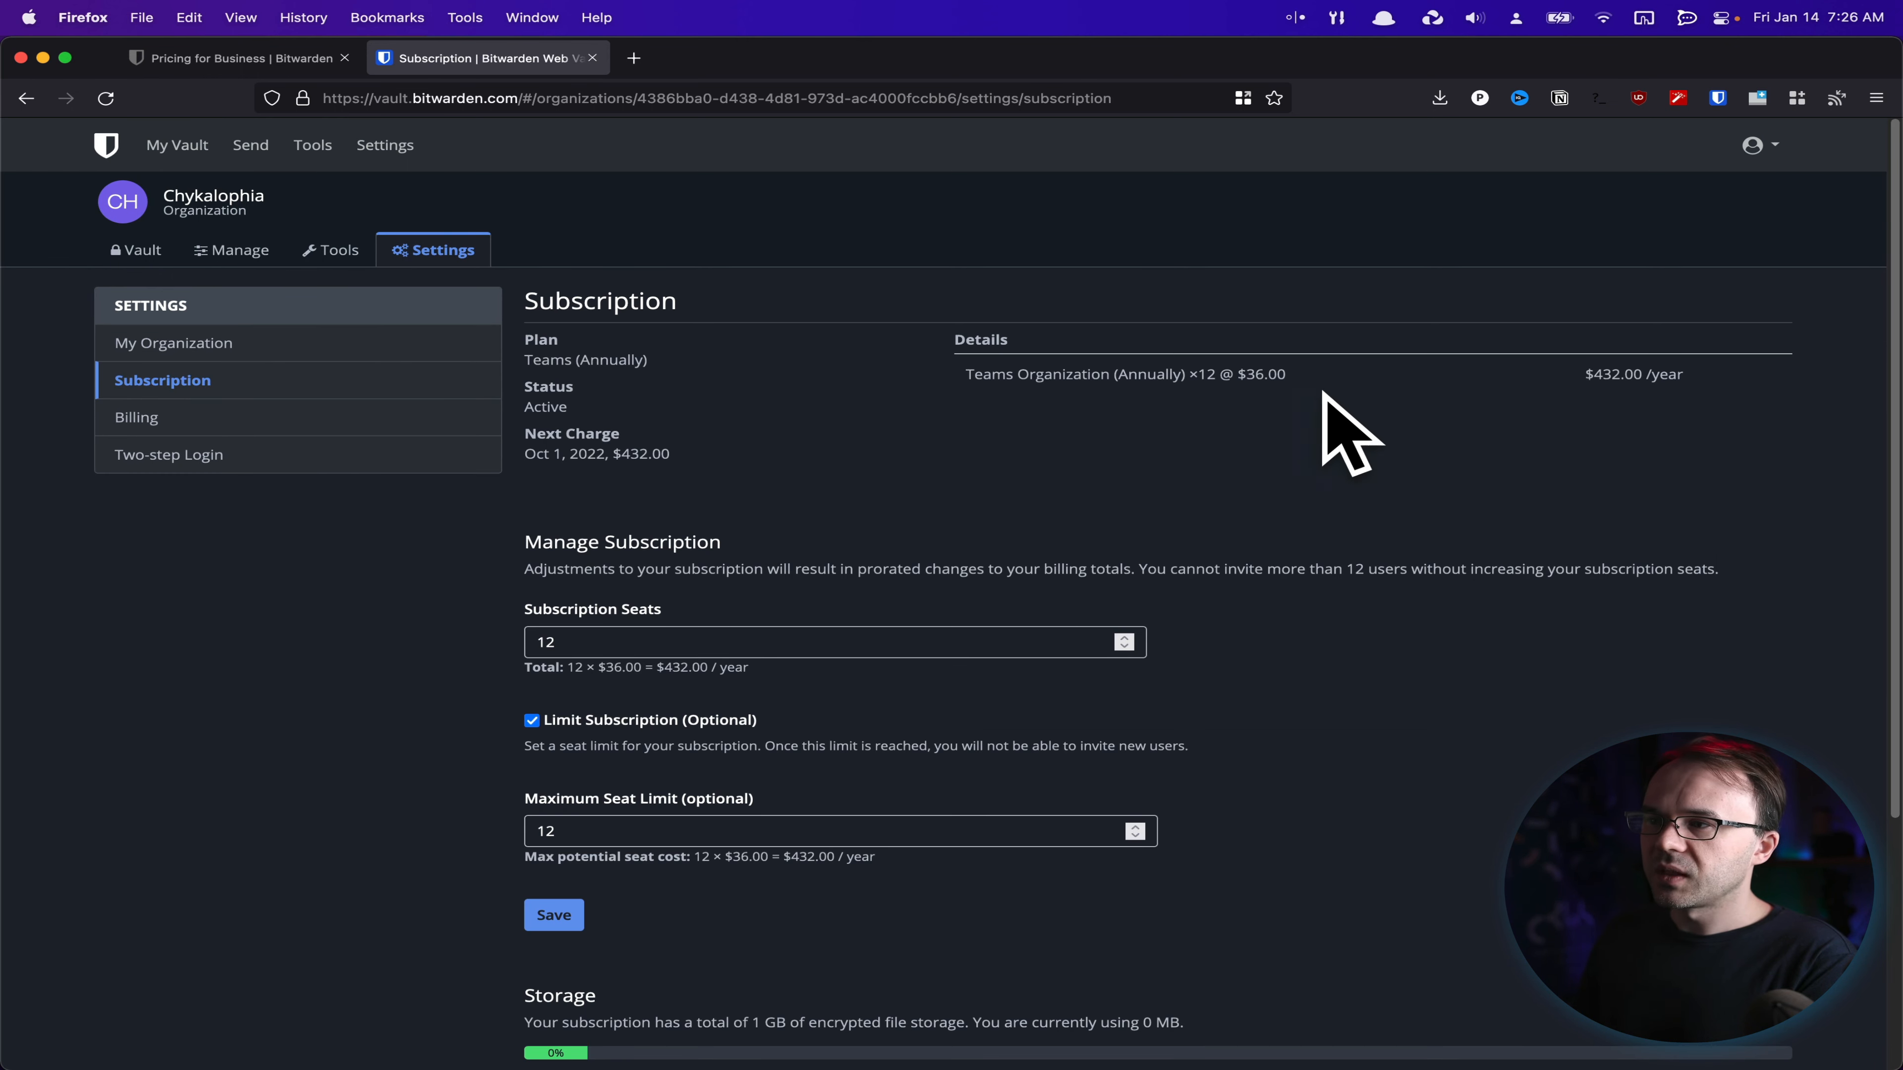
mouse_move(444, 297)
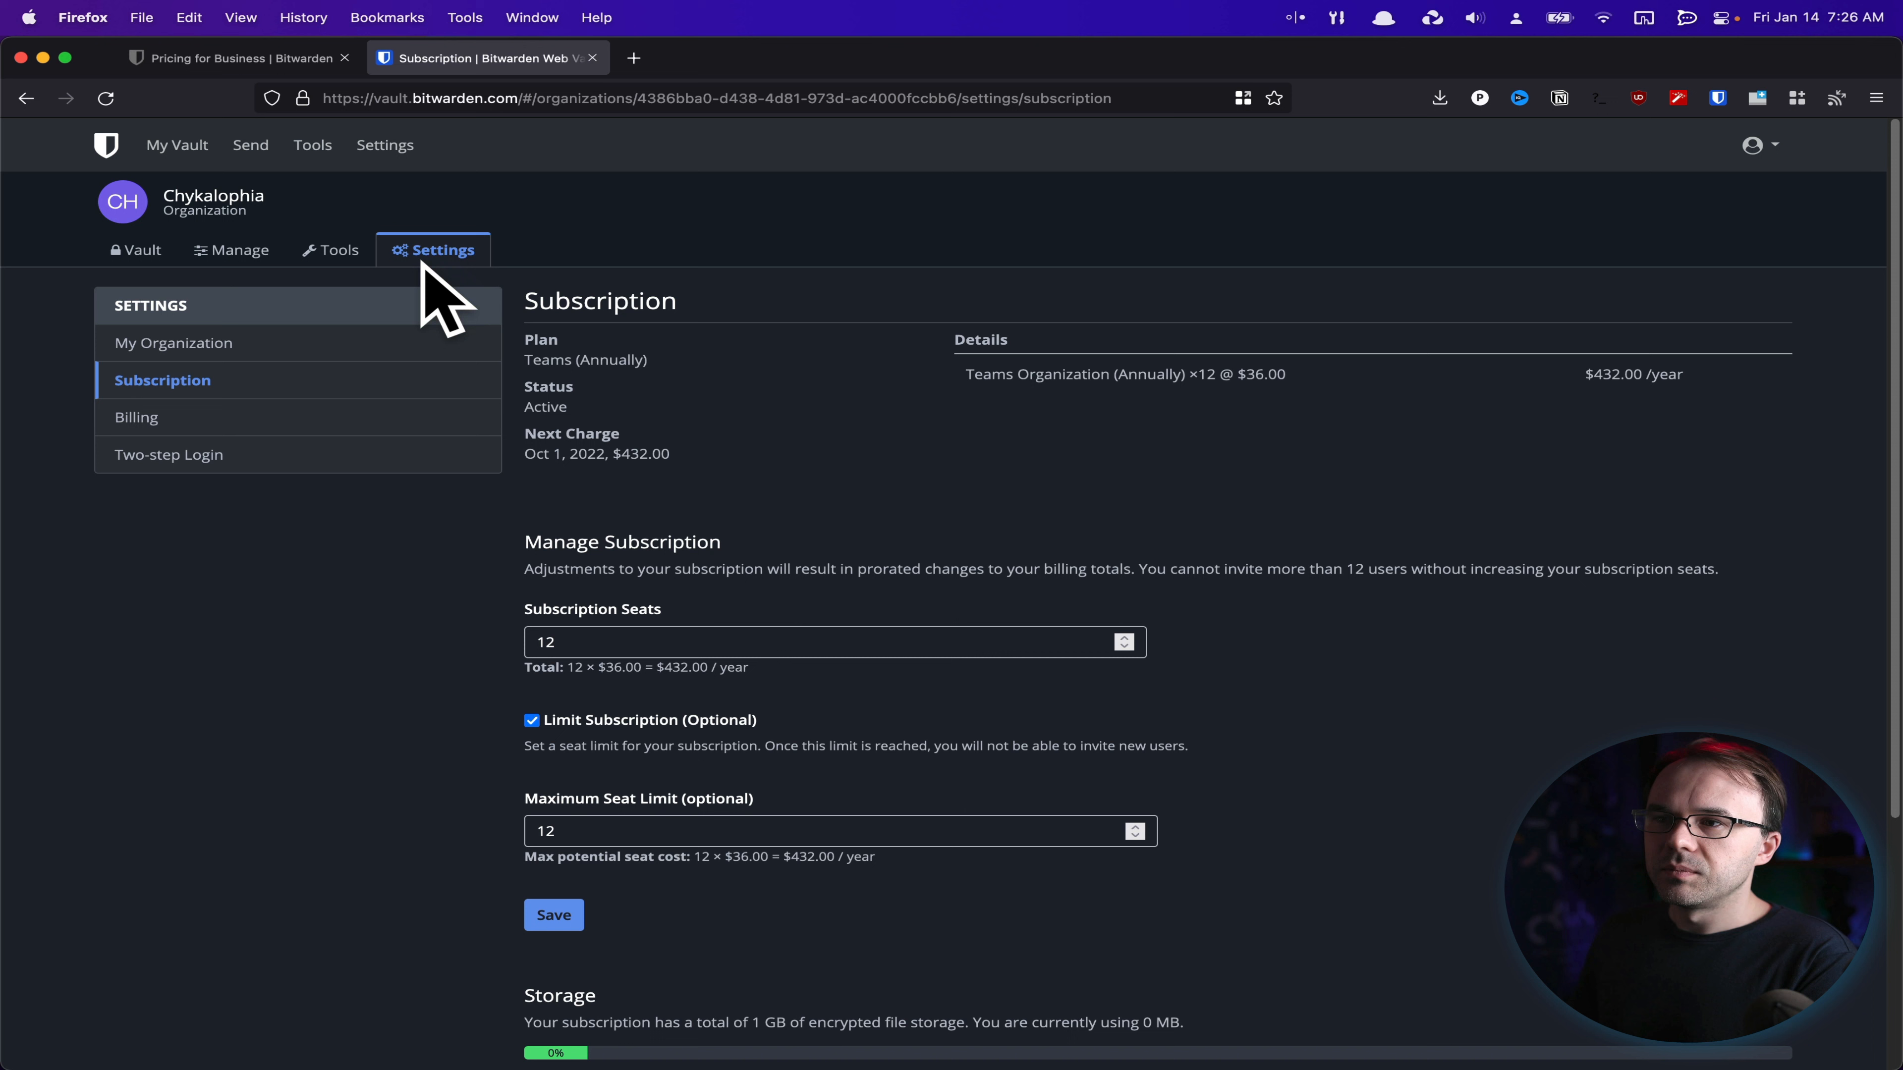
mouse_move(765, 328)
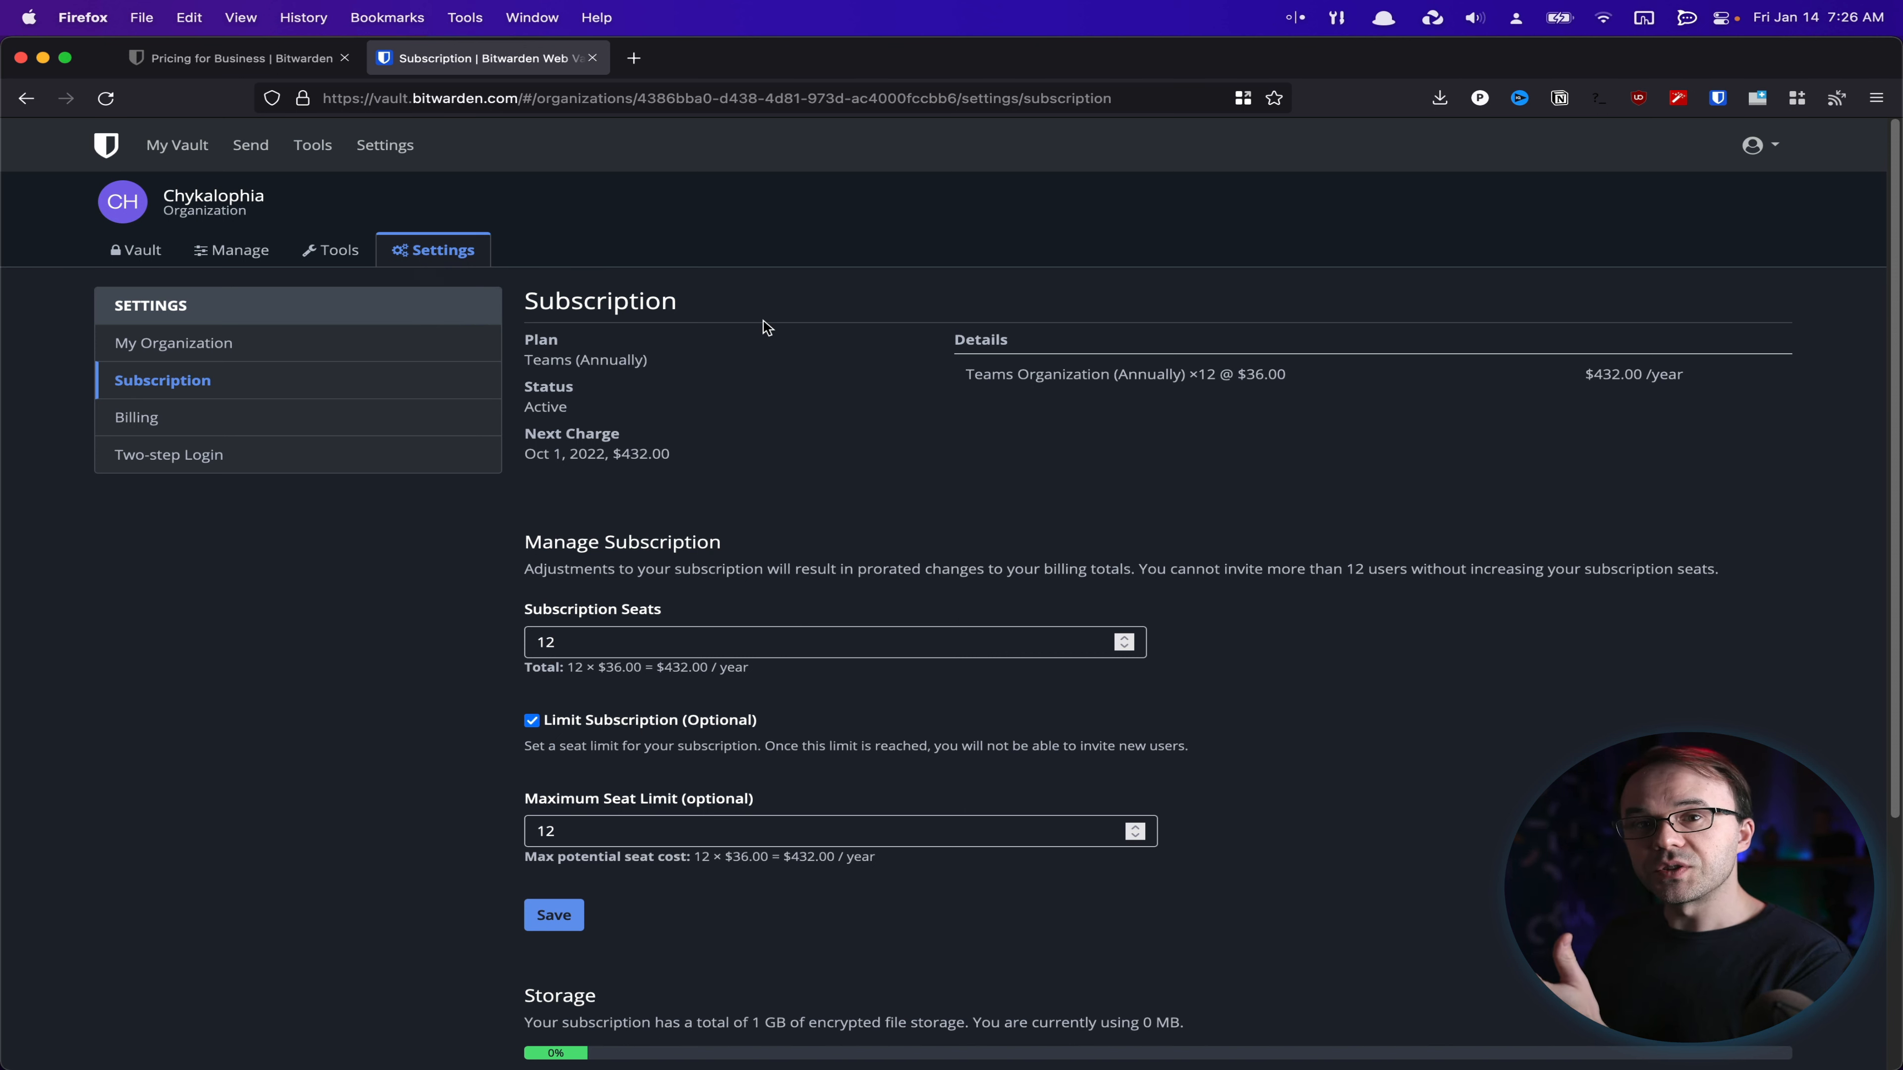
mouse_move(139, 249)
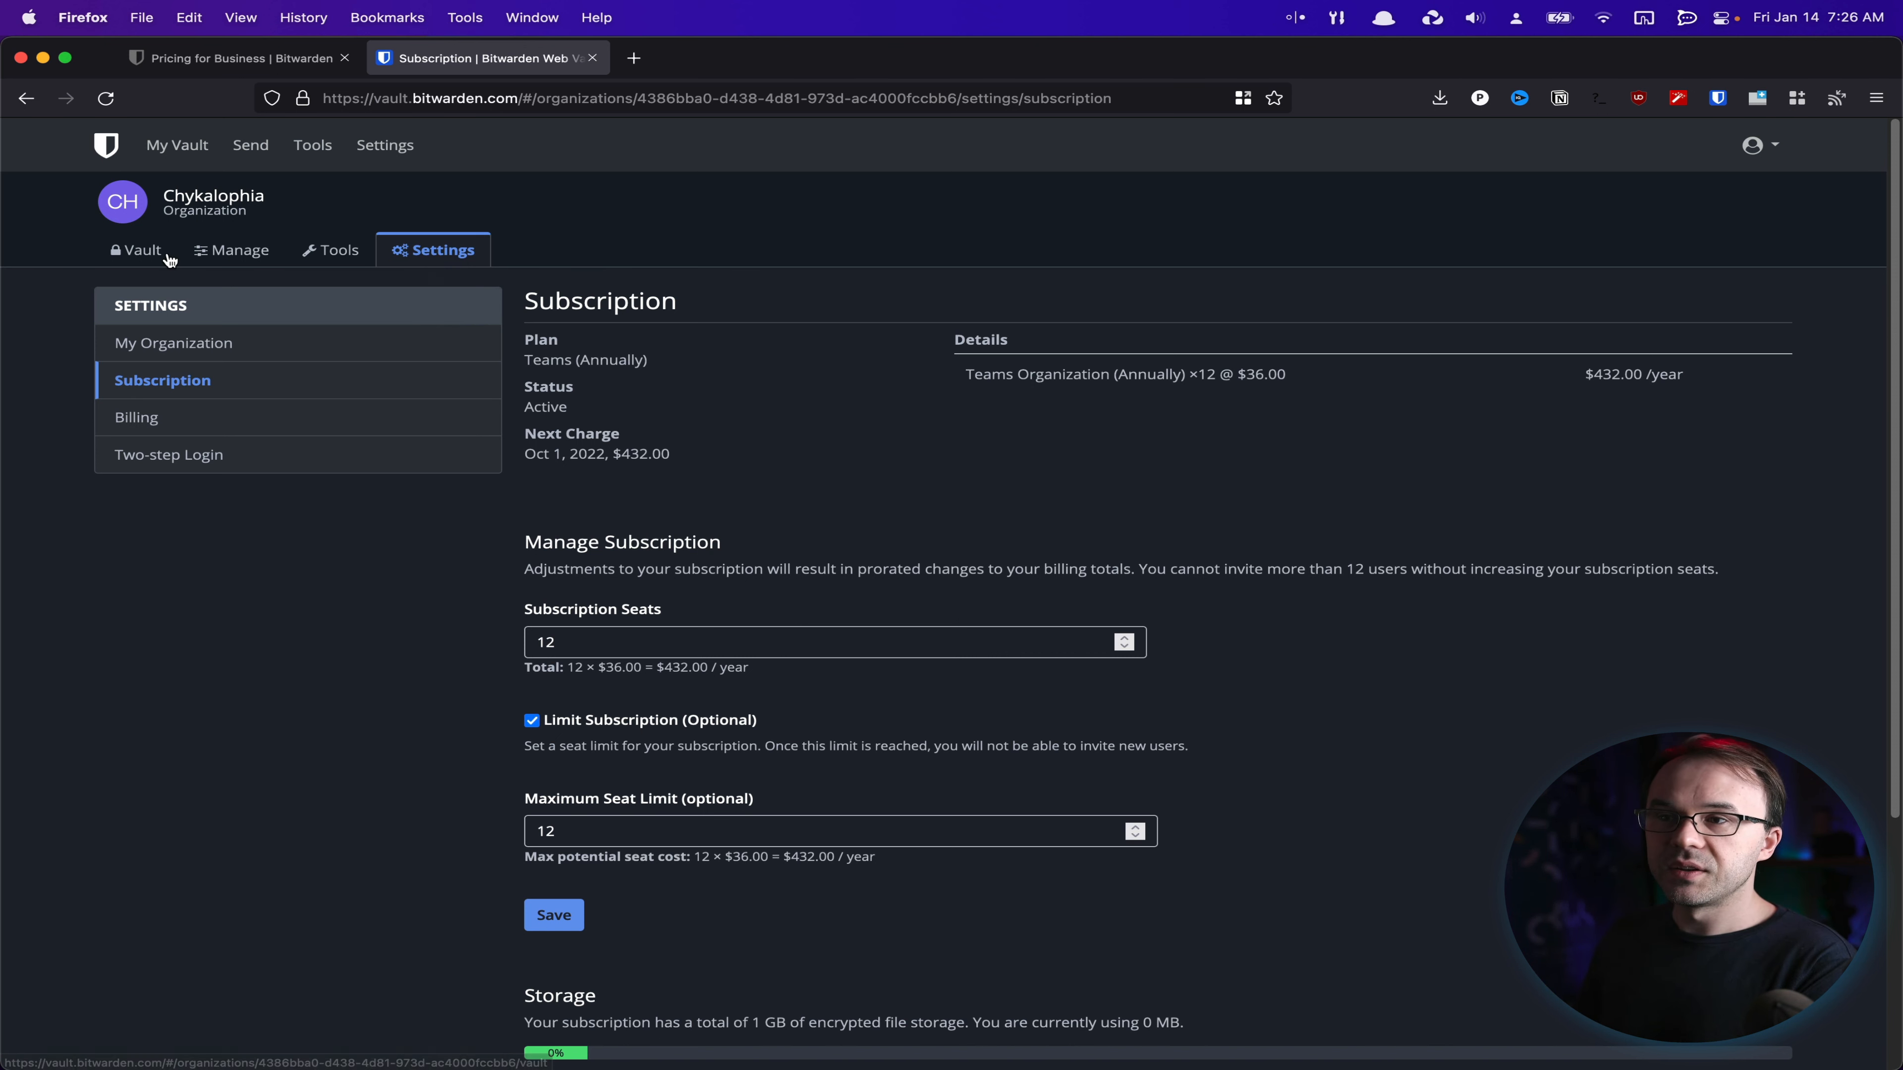
mouse_move(426, 231)
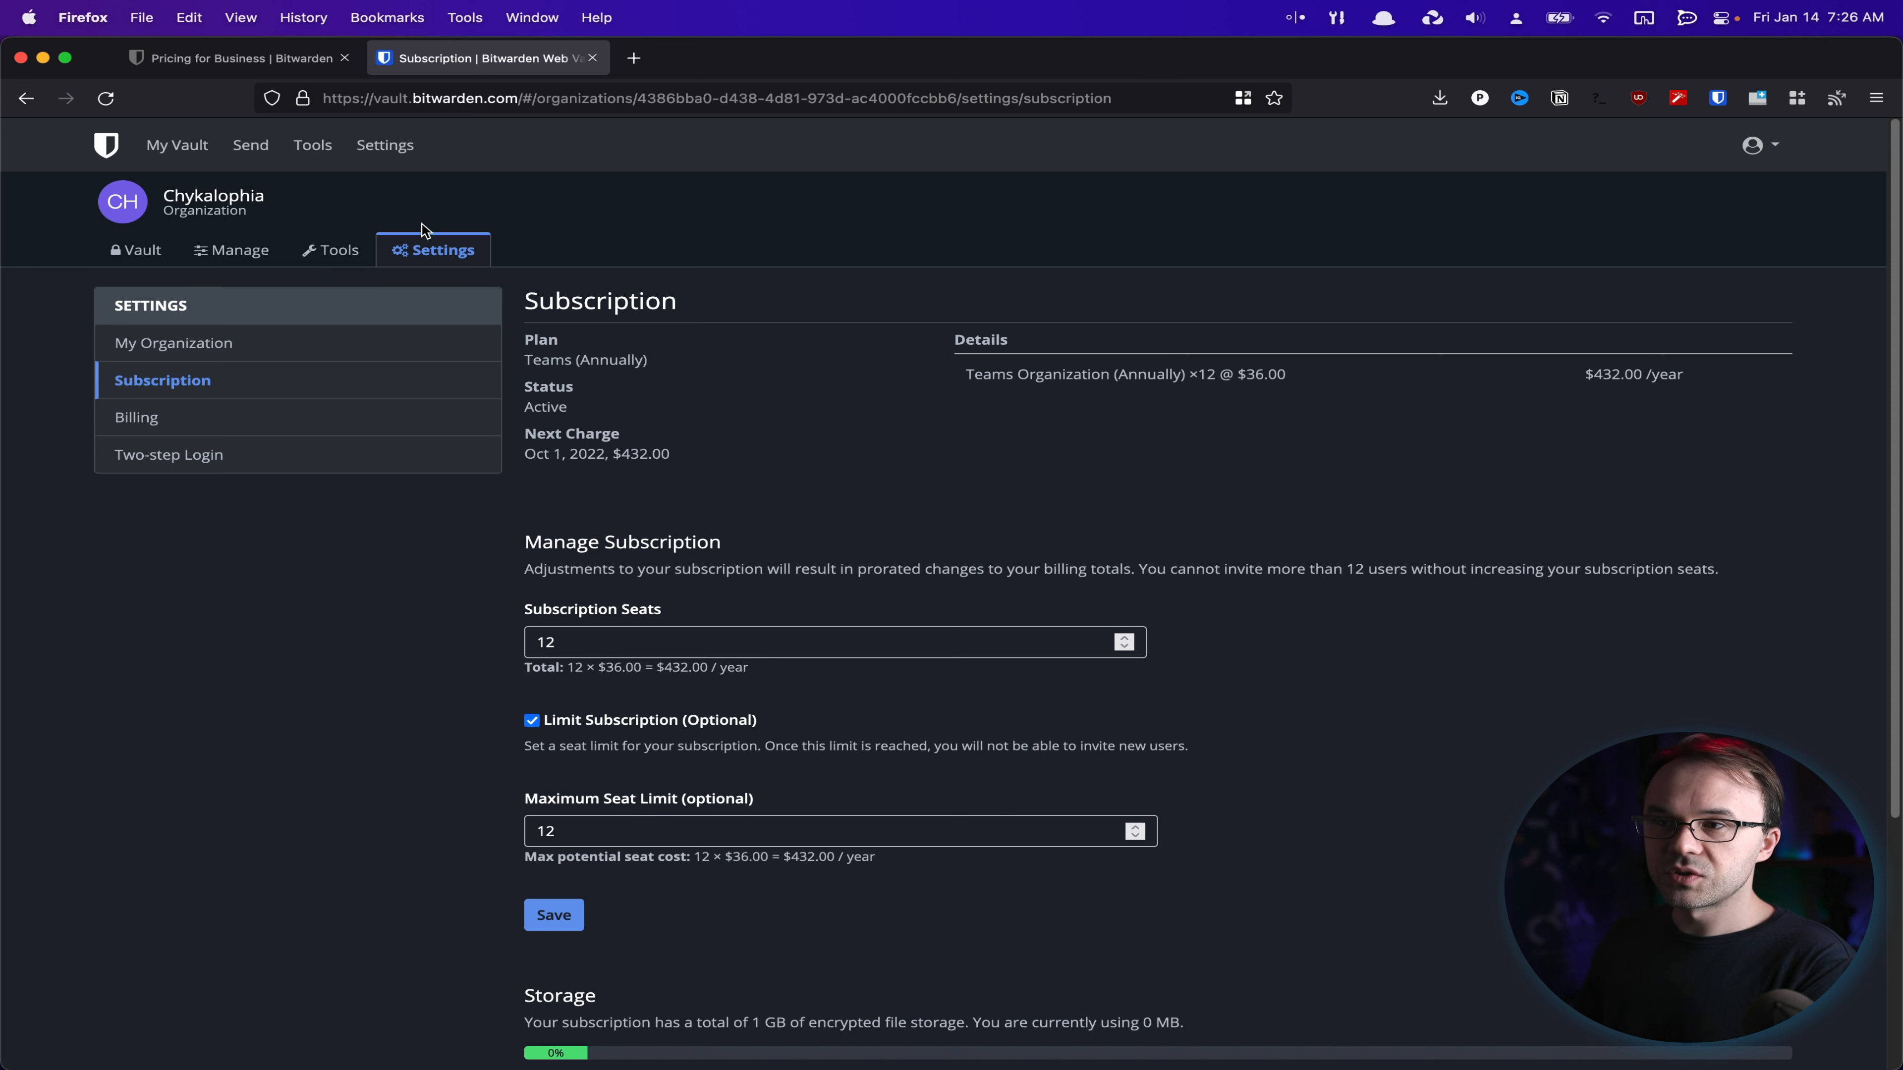
click(340, 250)
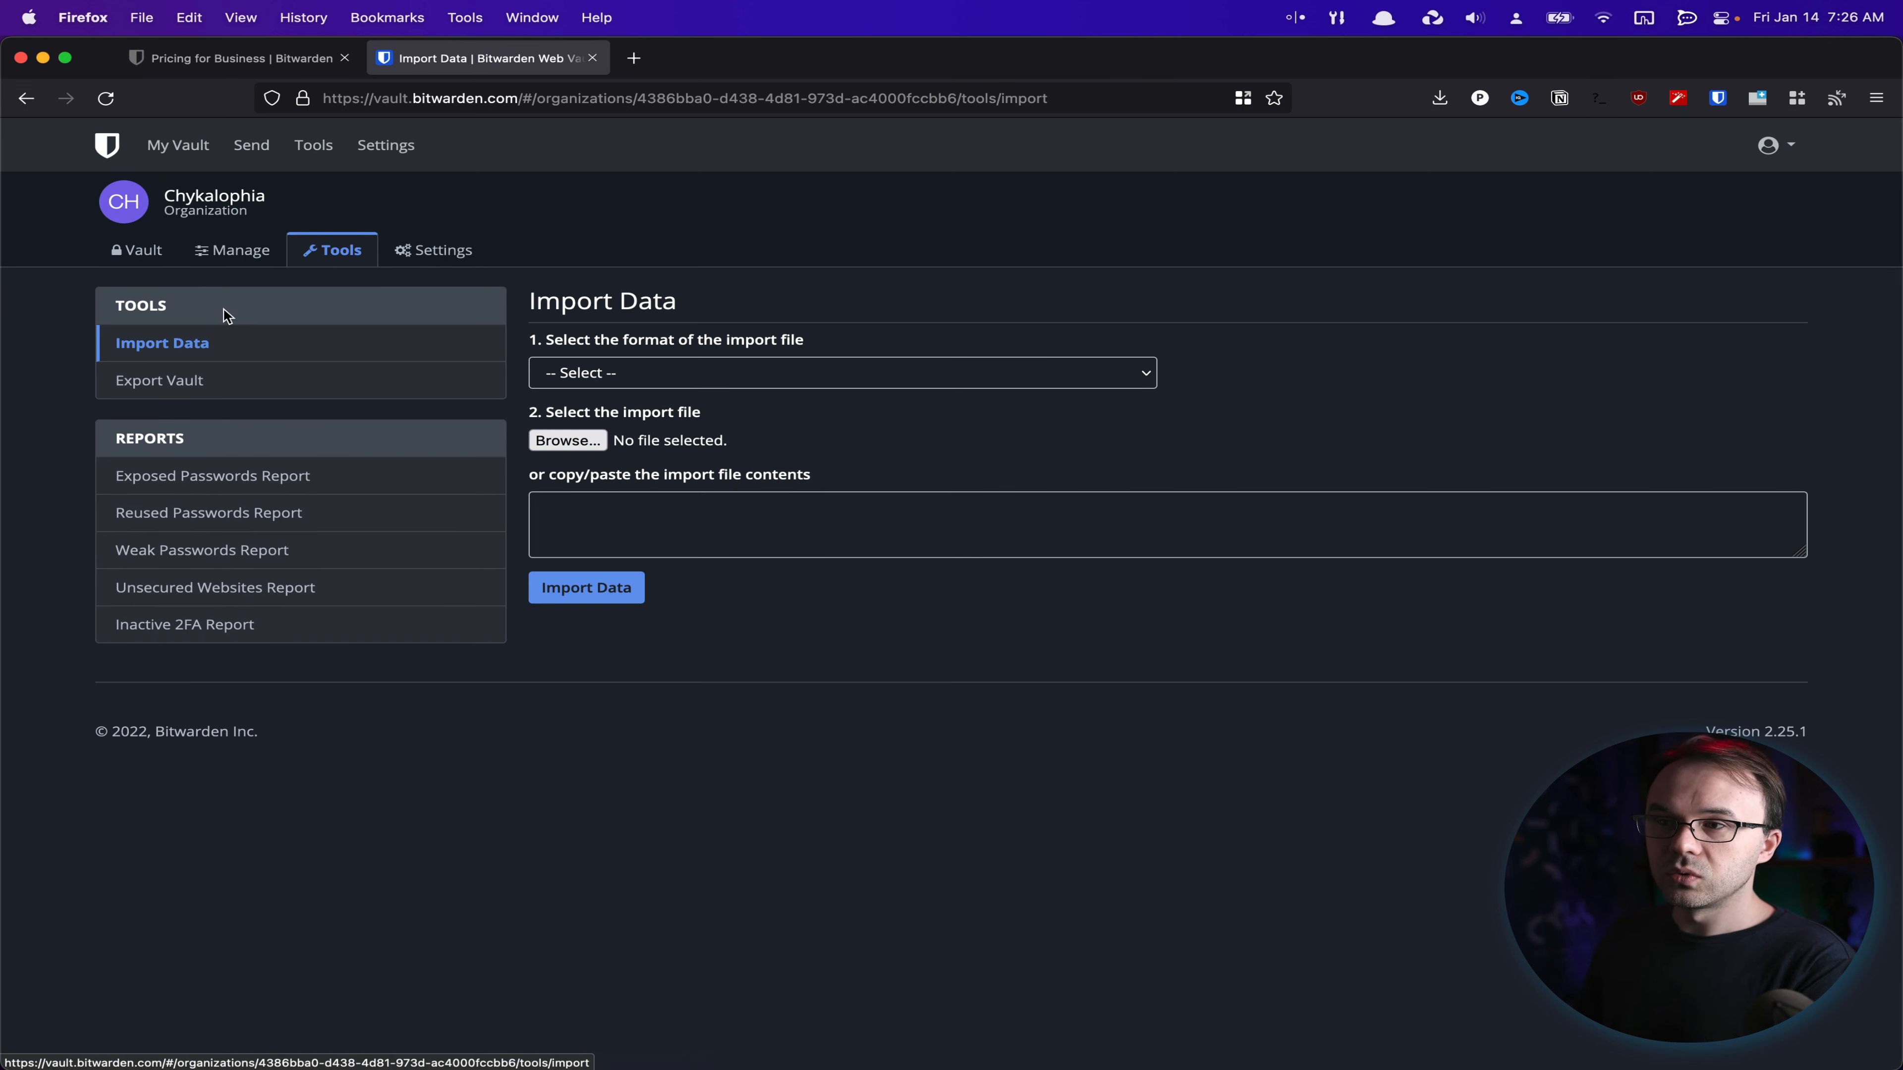
Pass through personal account settings and My Vault to reach the personal Password Generator
click(386, 145)
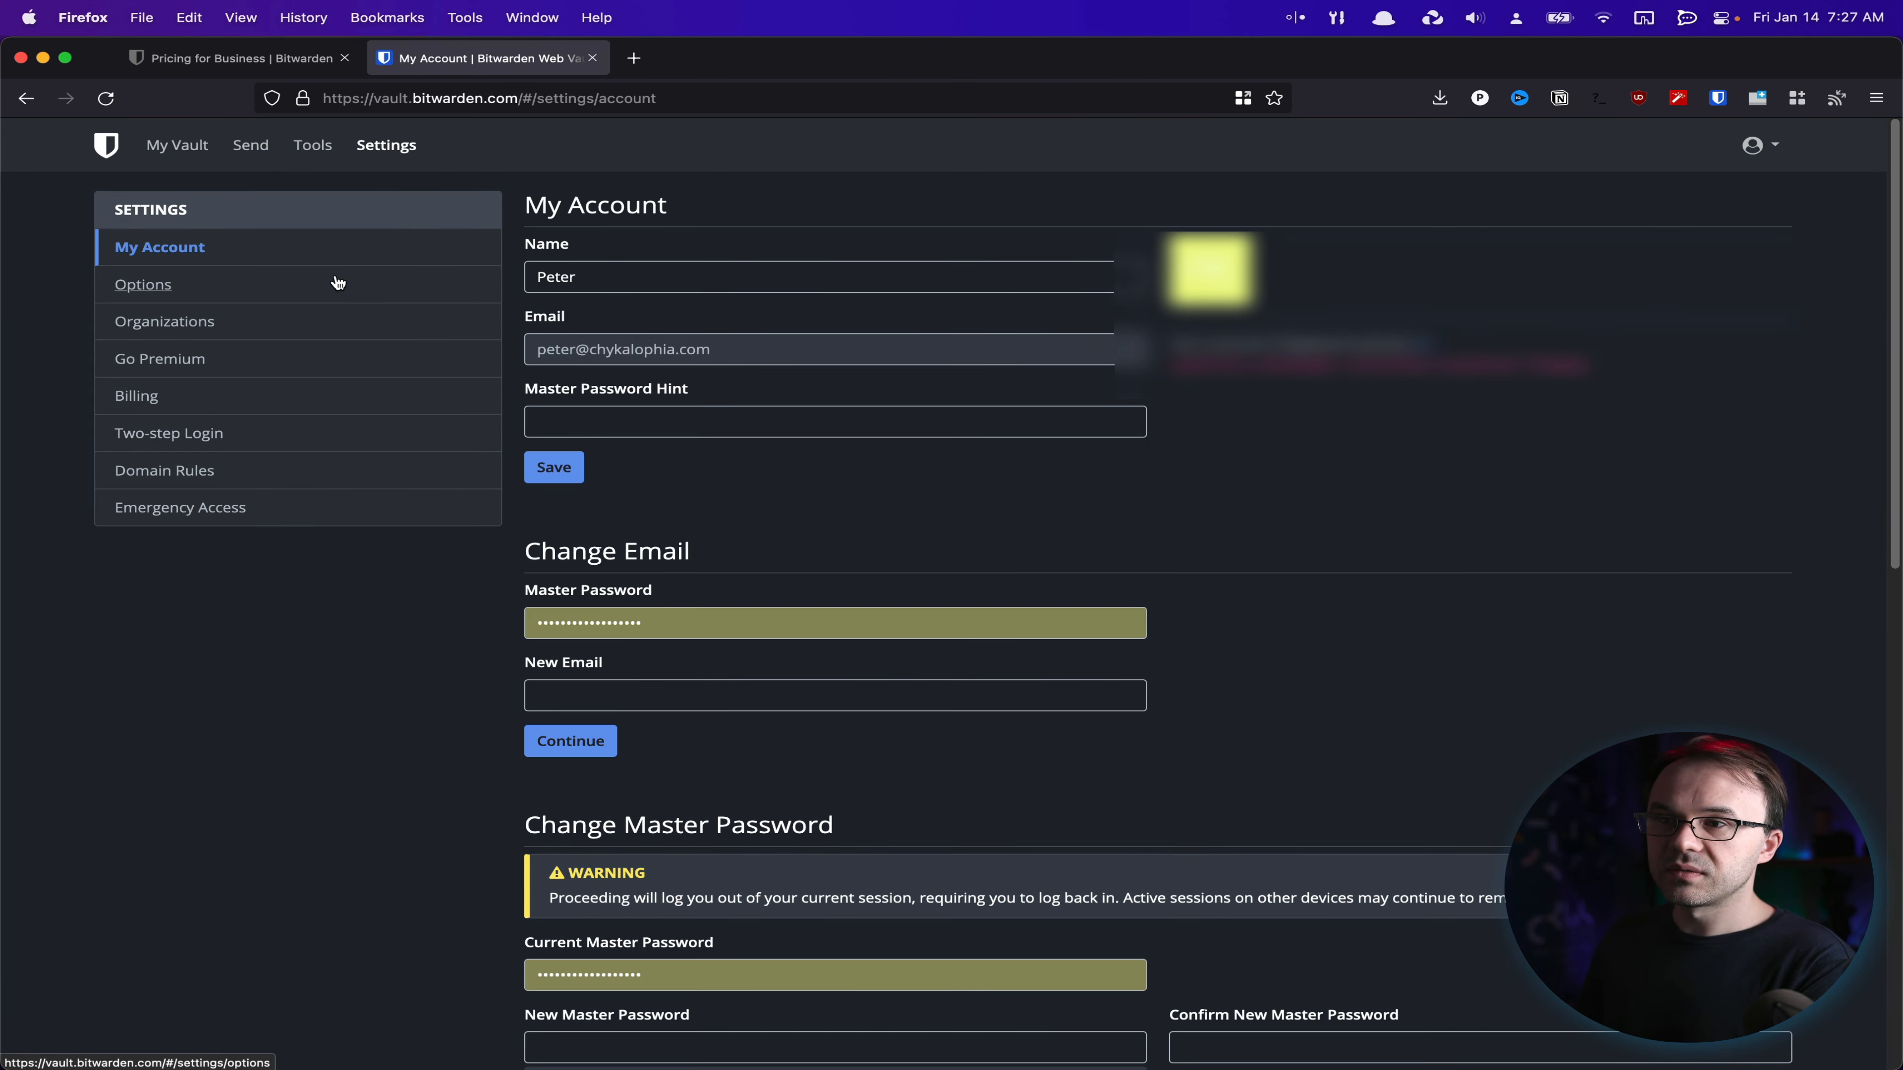
mouse_move(177, 145)
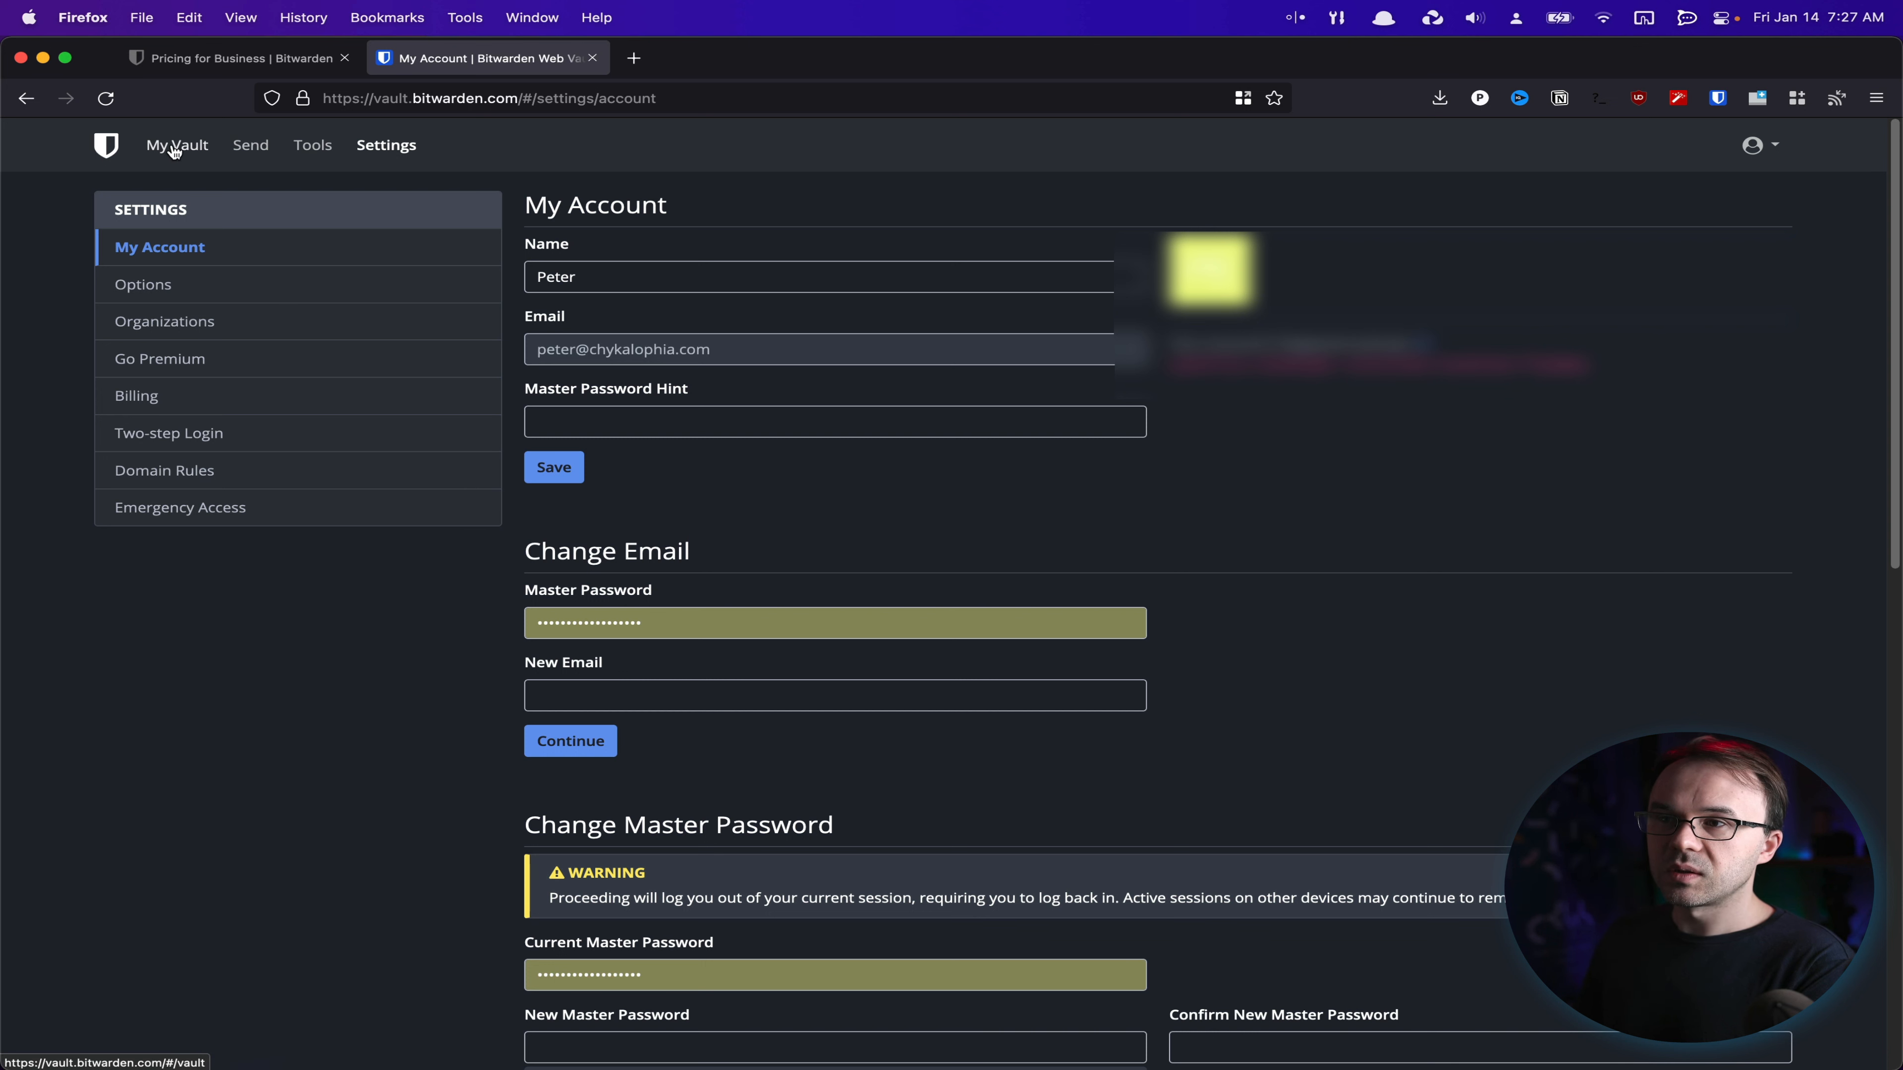
click(177, 145)
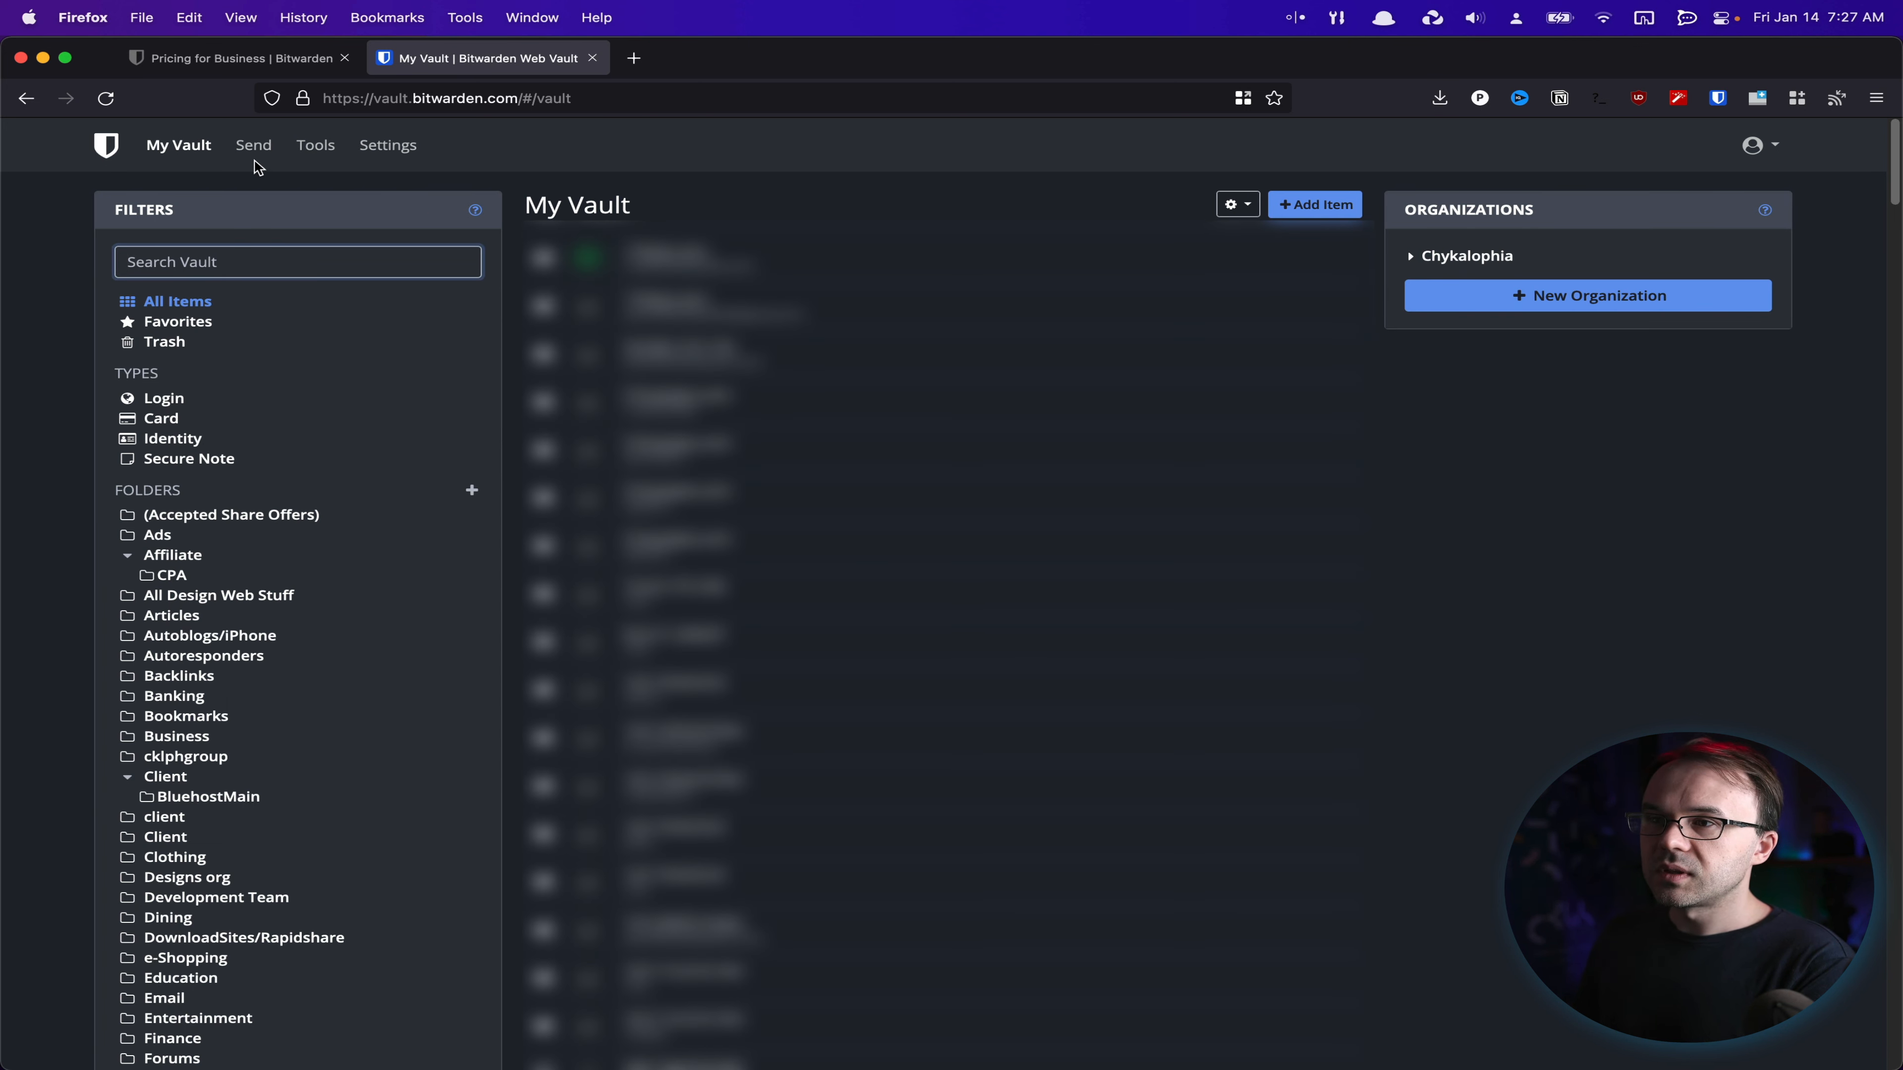
click(313, 145)
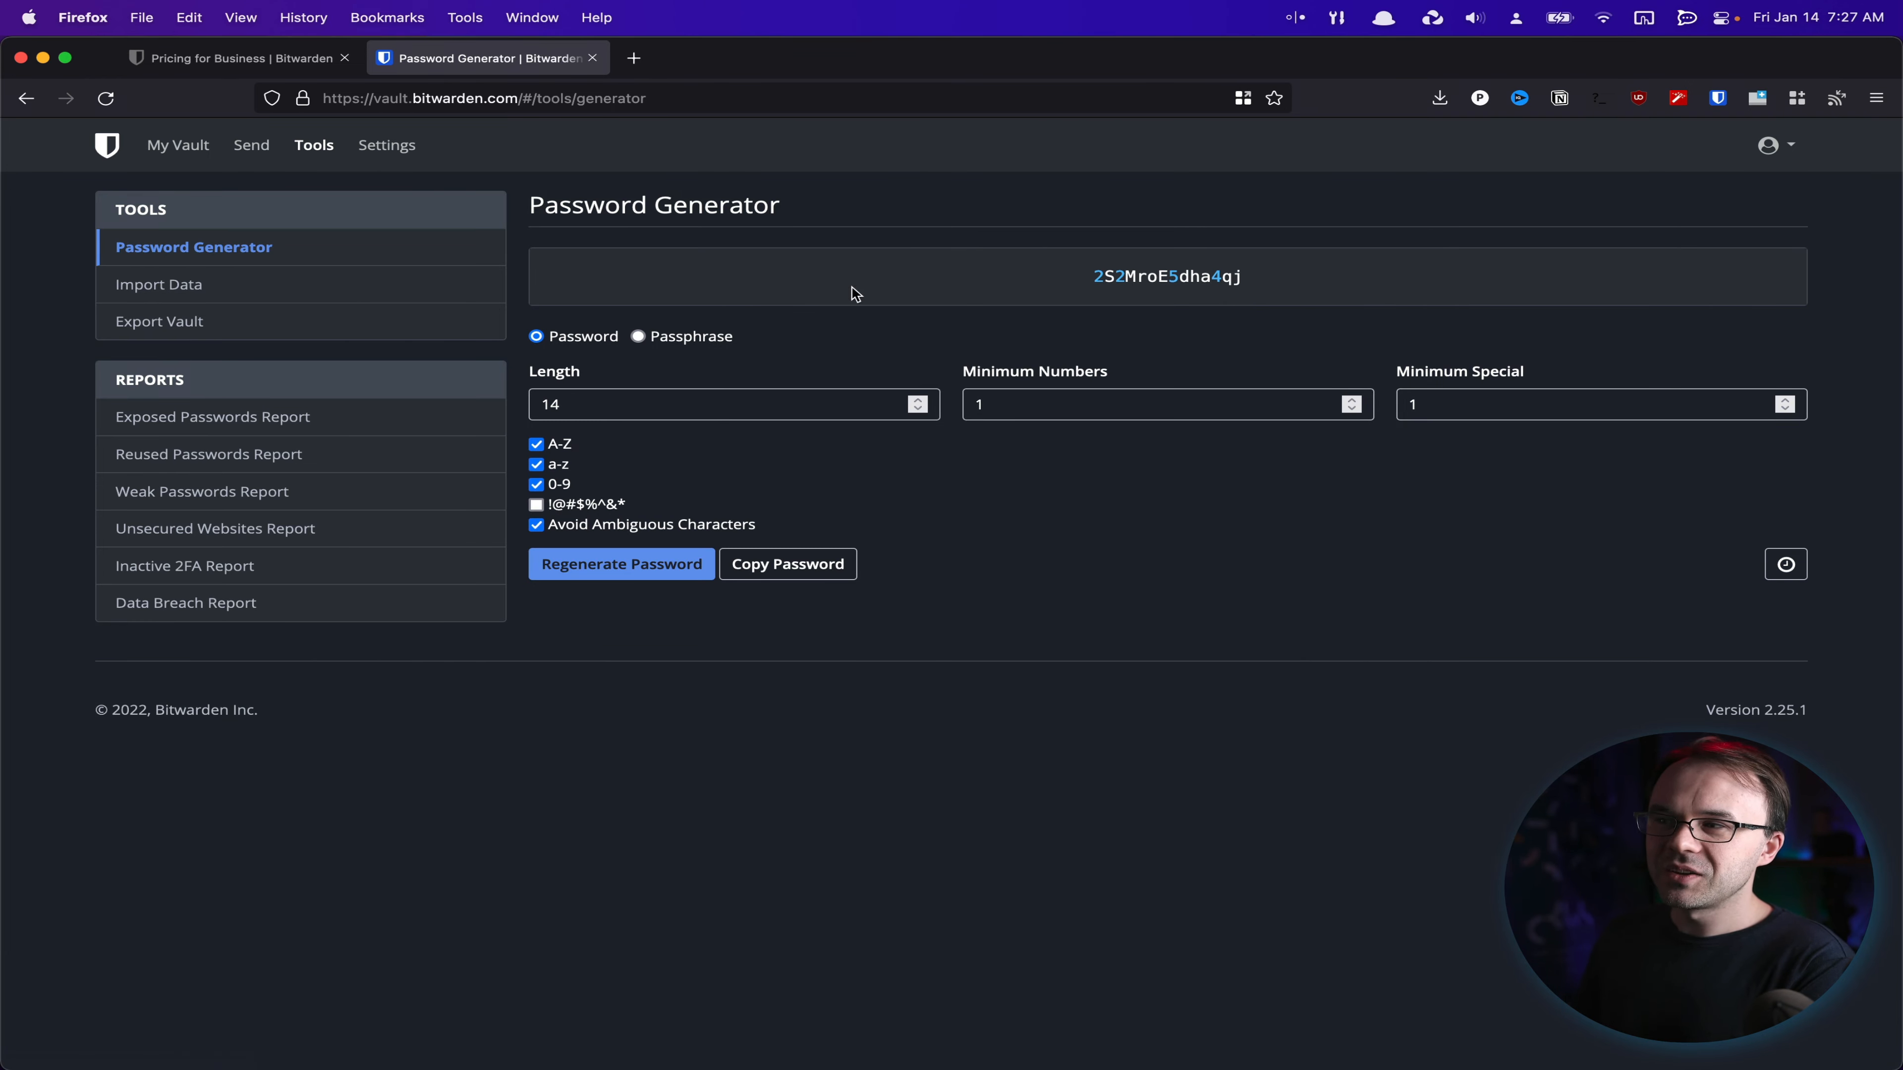
mouse_move(243, 428)
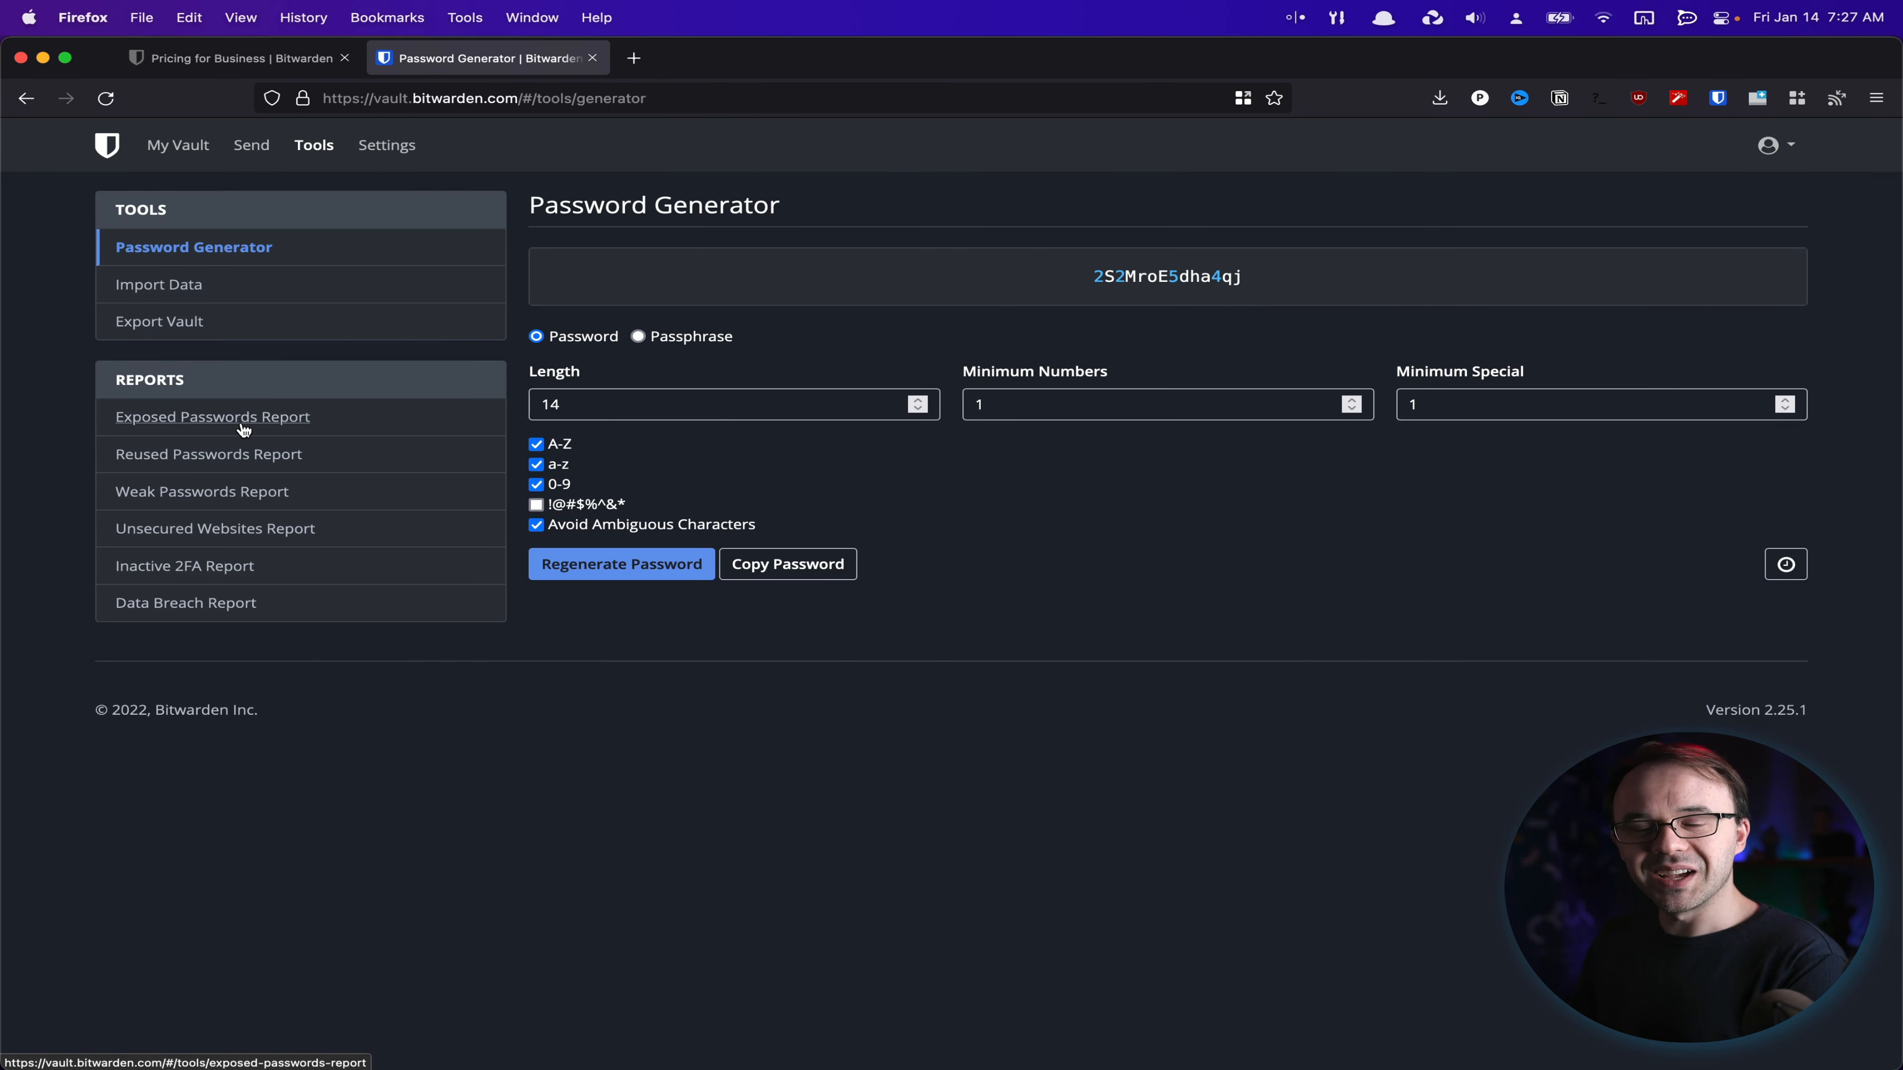
mouse_move(292, 482)
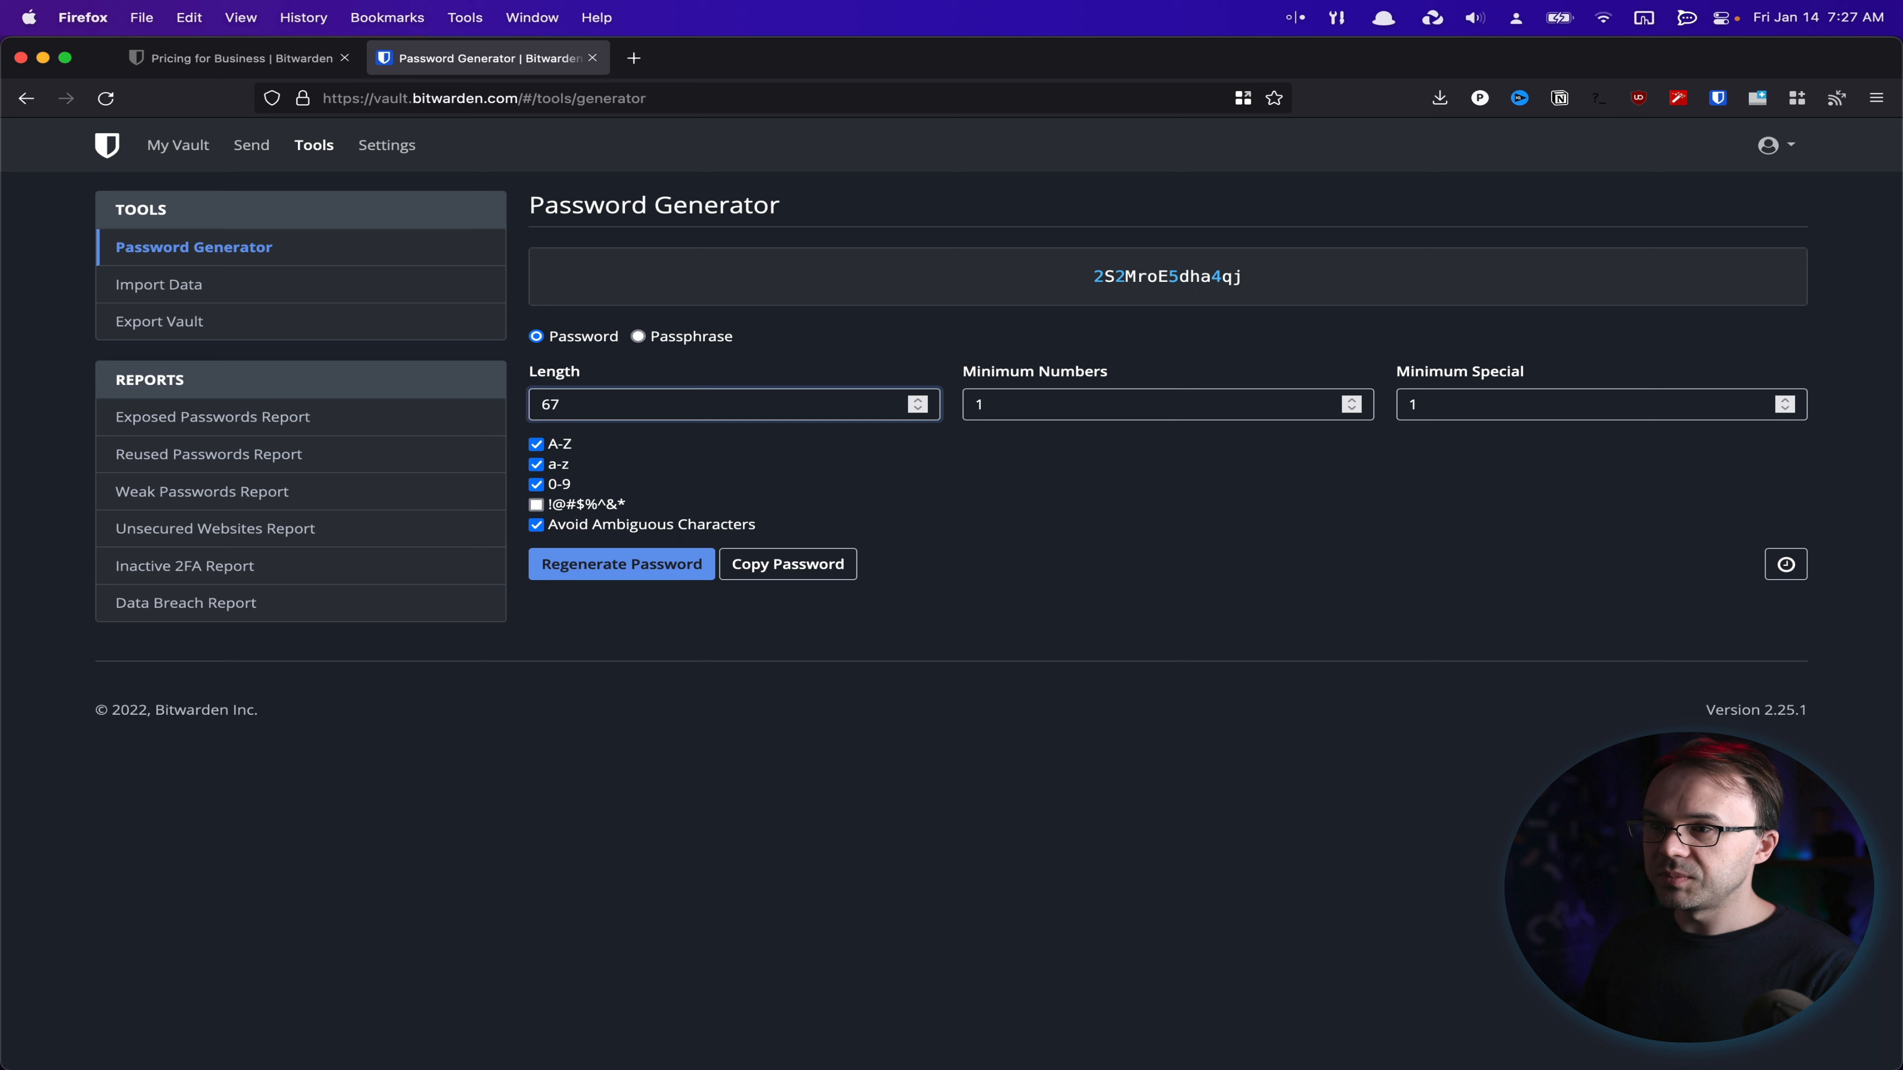
Include !@#$%^&* special characters and keep Avoid Ambiguous Characters on for the 67-character password
click(621, 563)
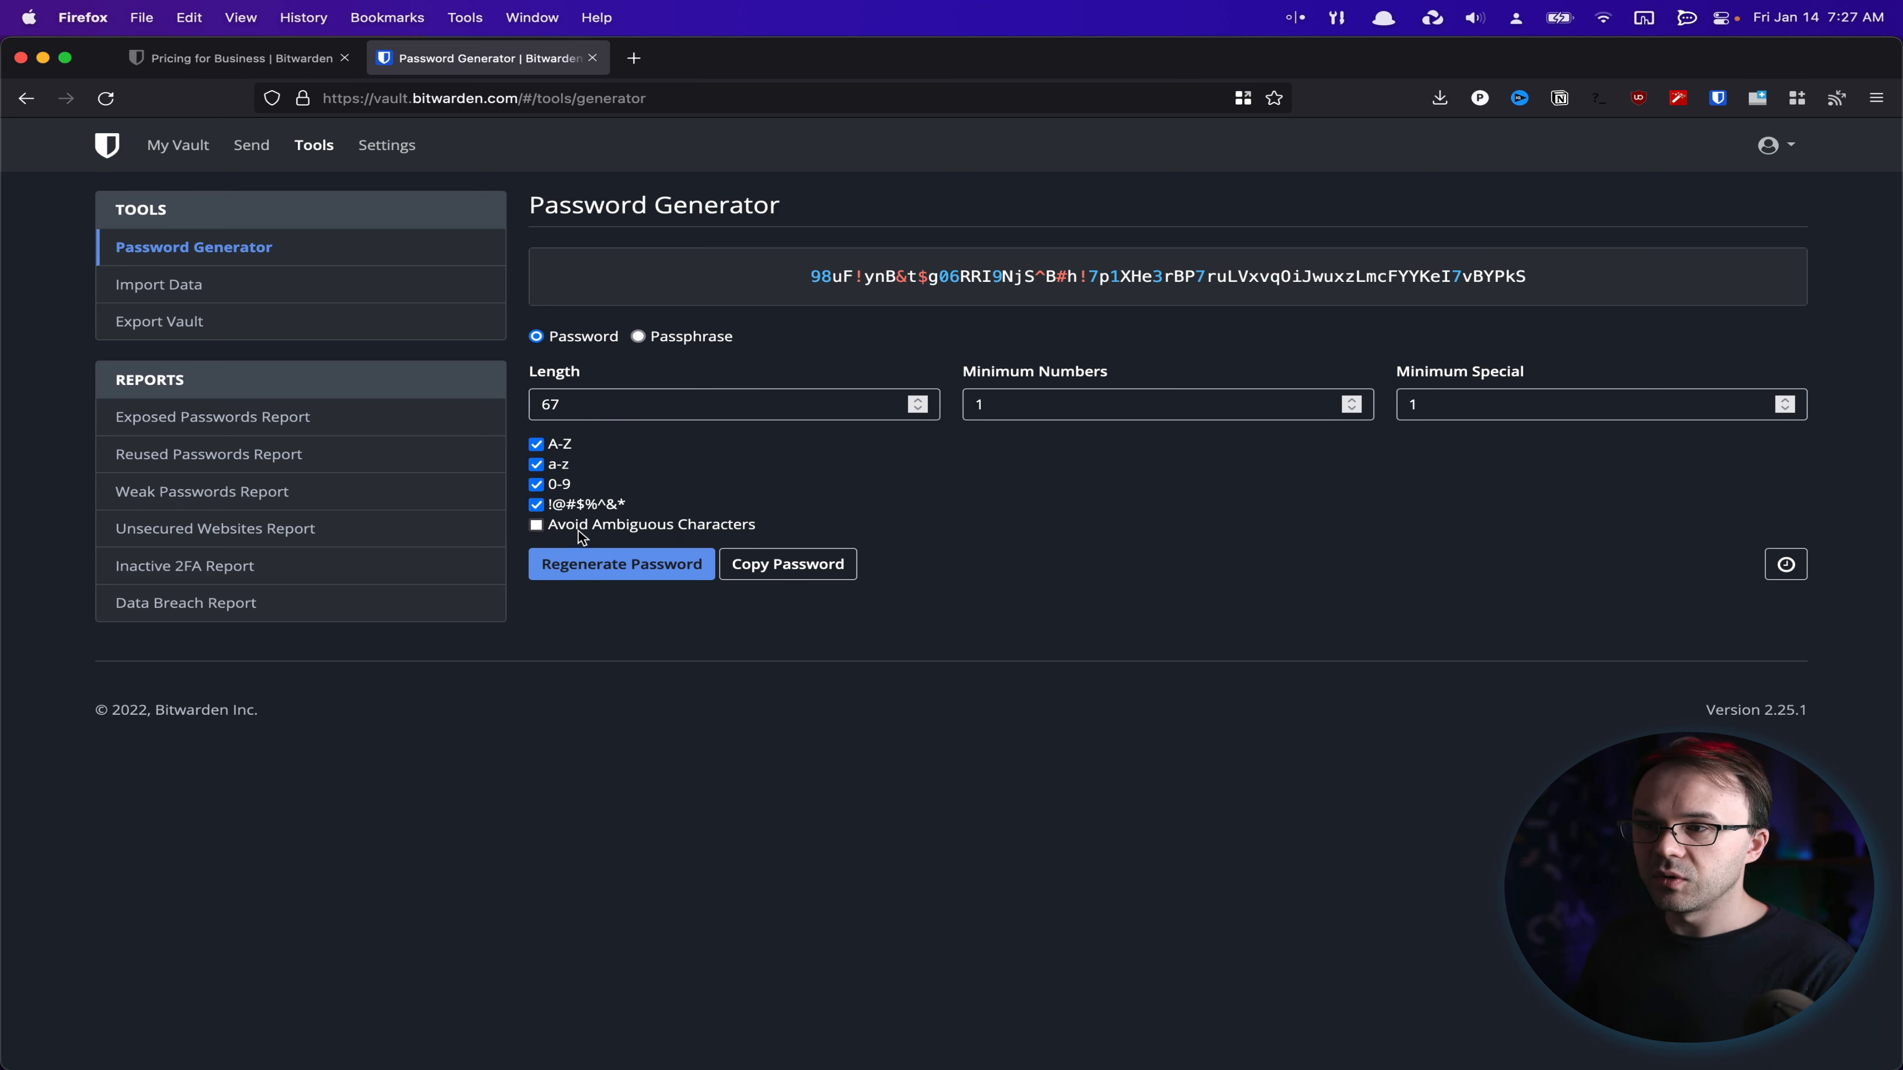
click(536, 524)
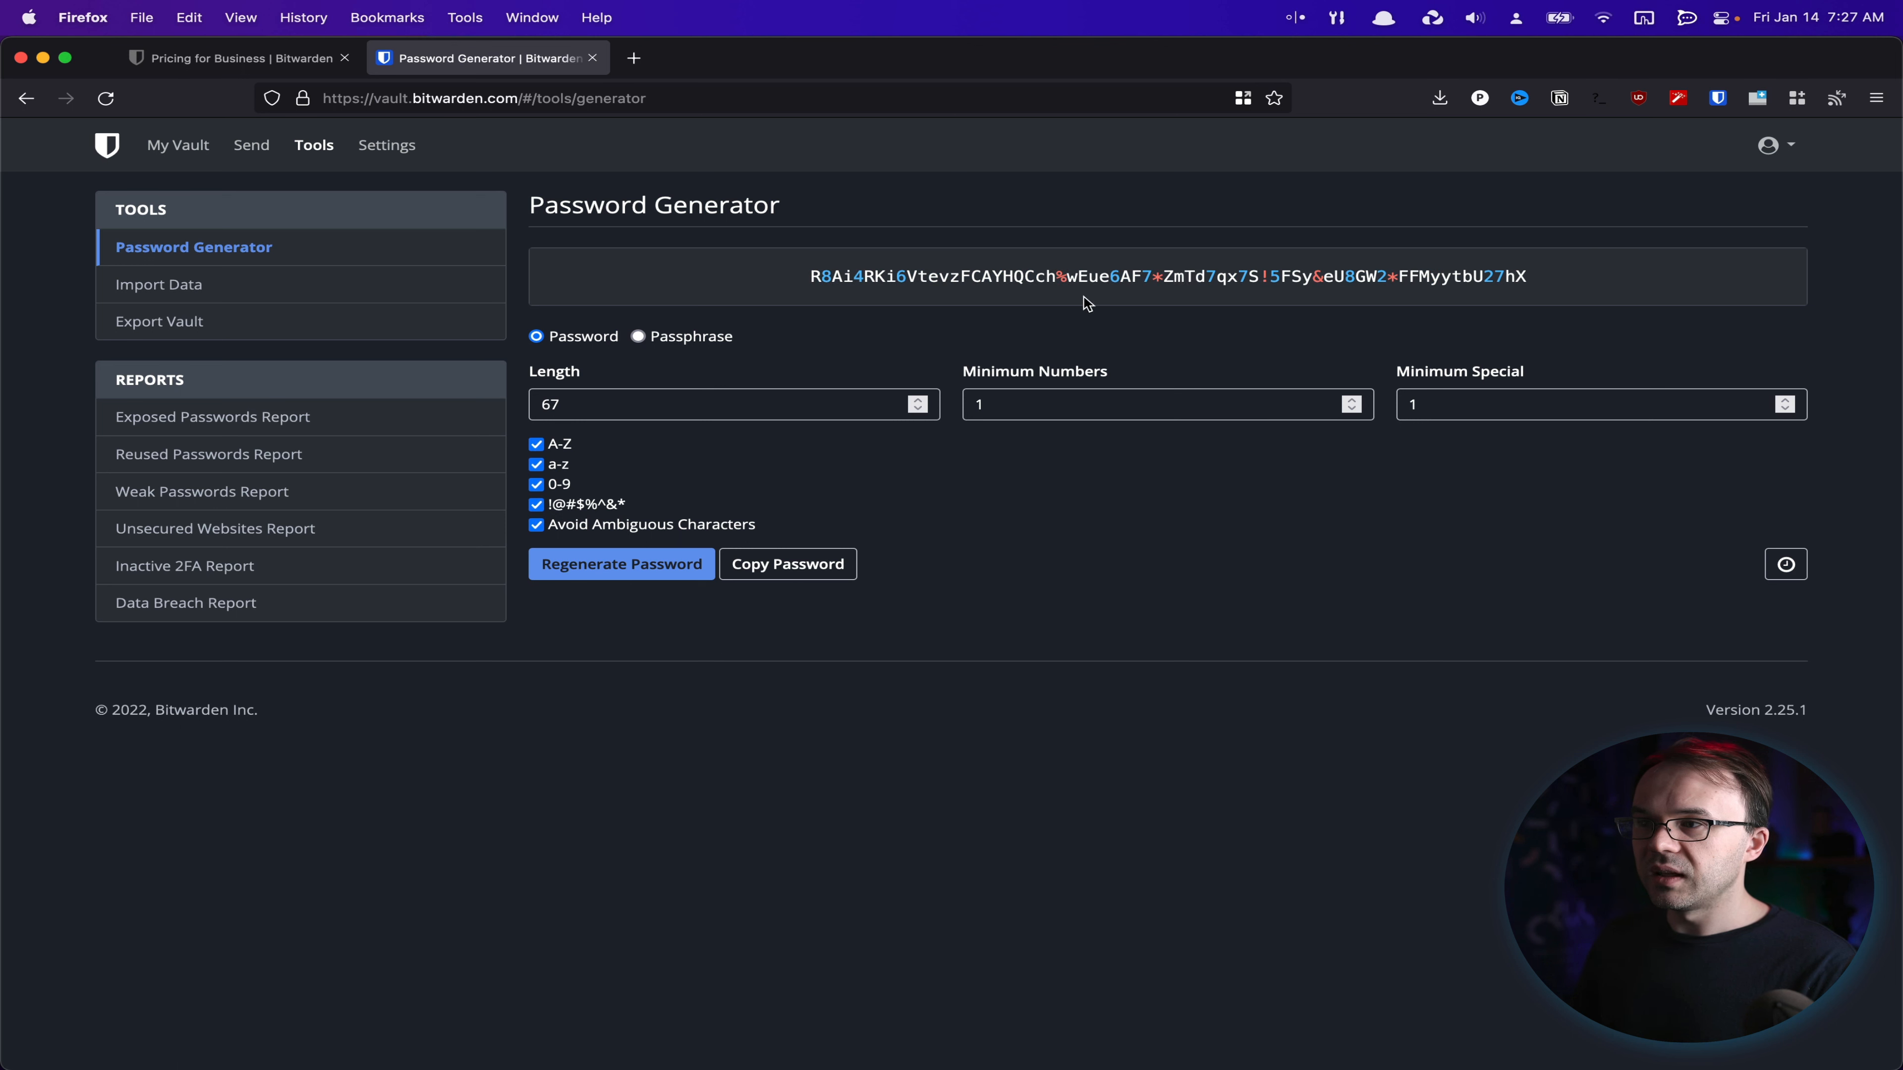
mouse_move(1102, 272)
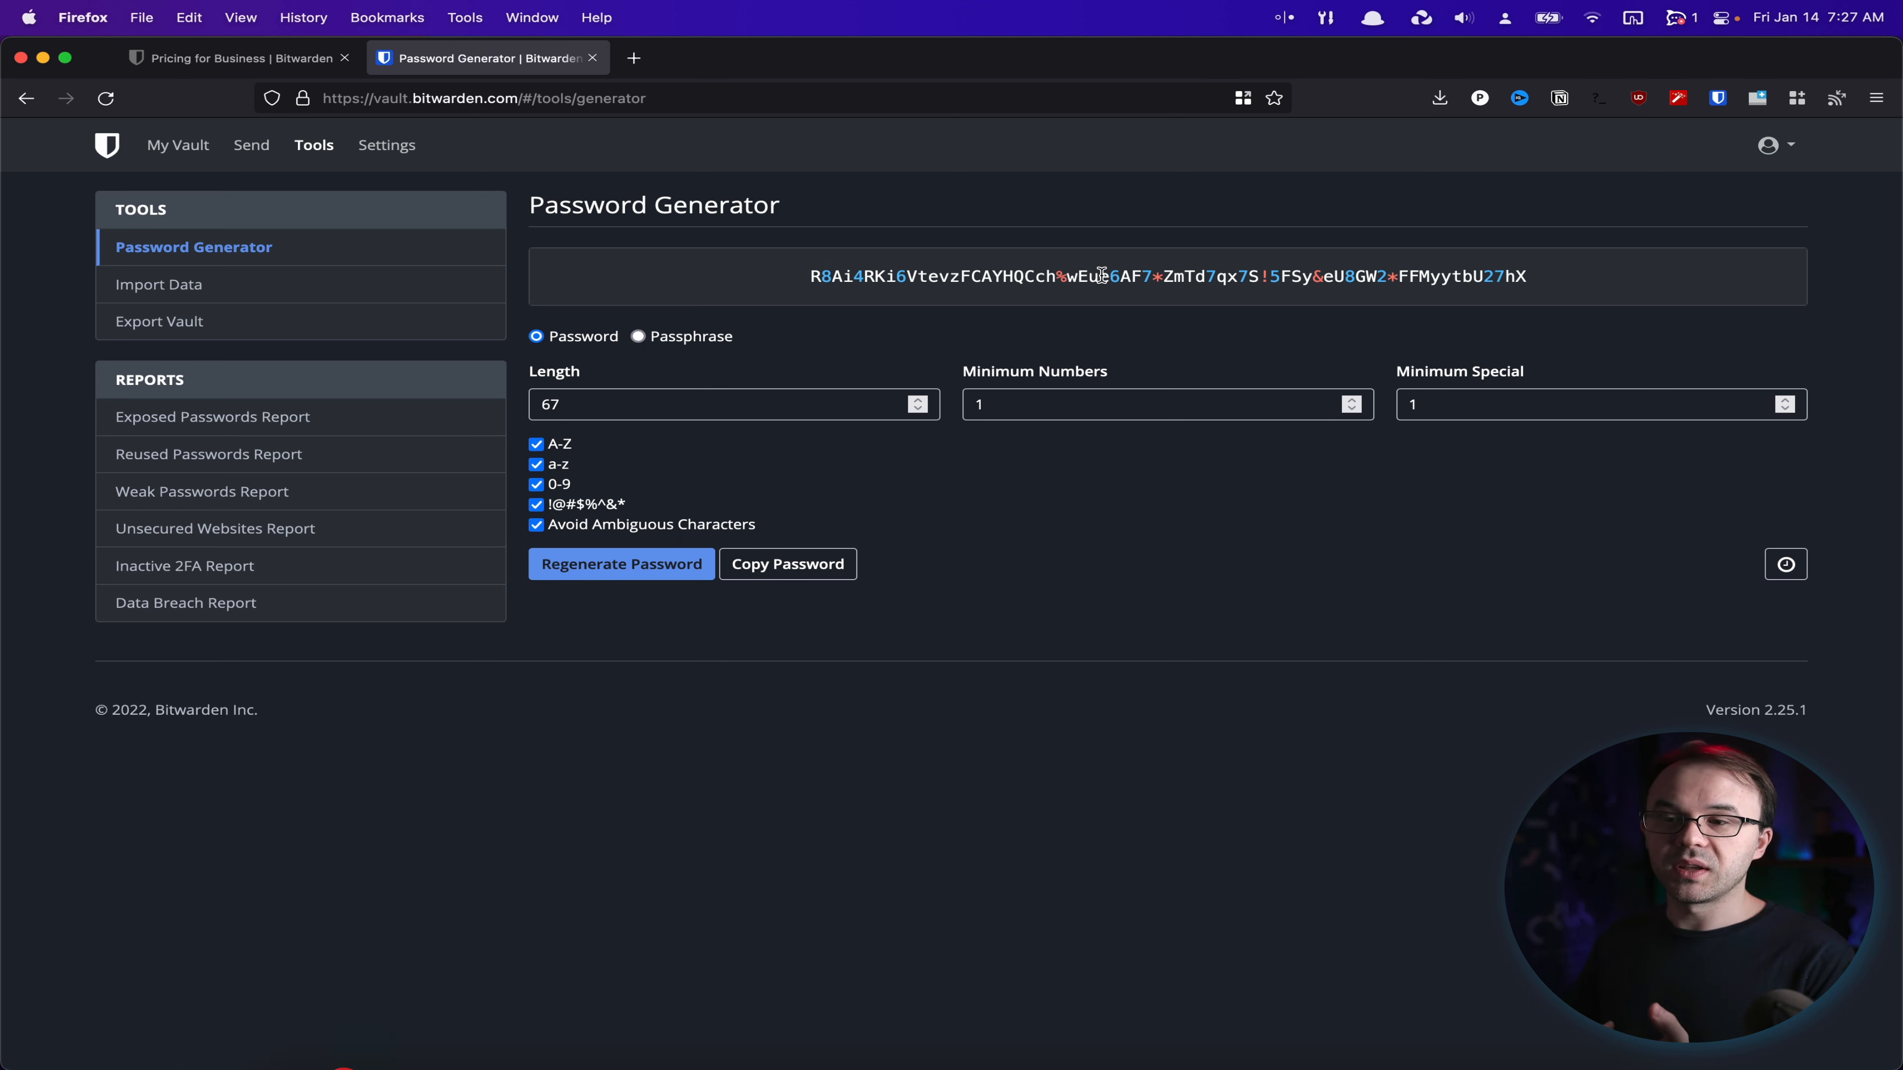
mouse_move(1169, 346)
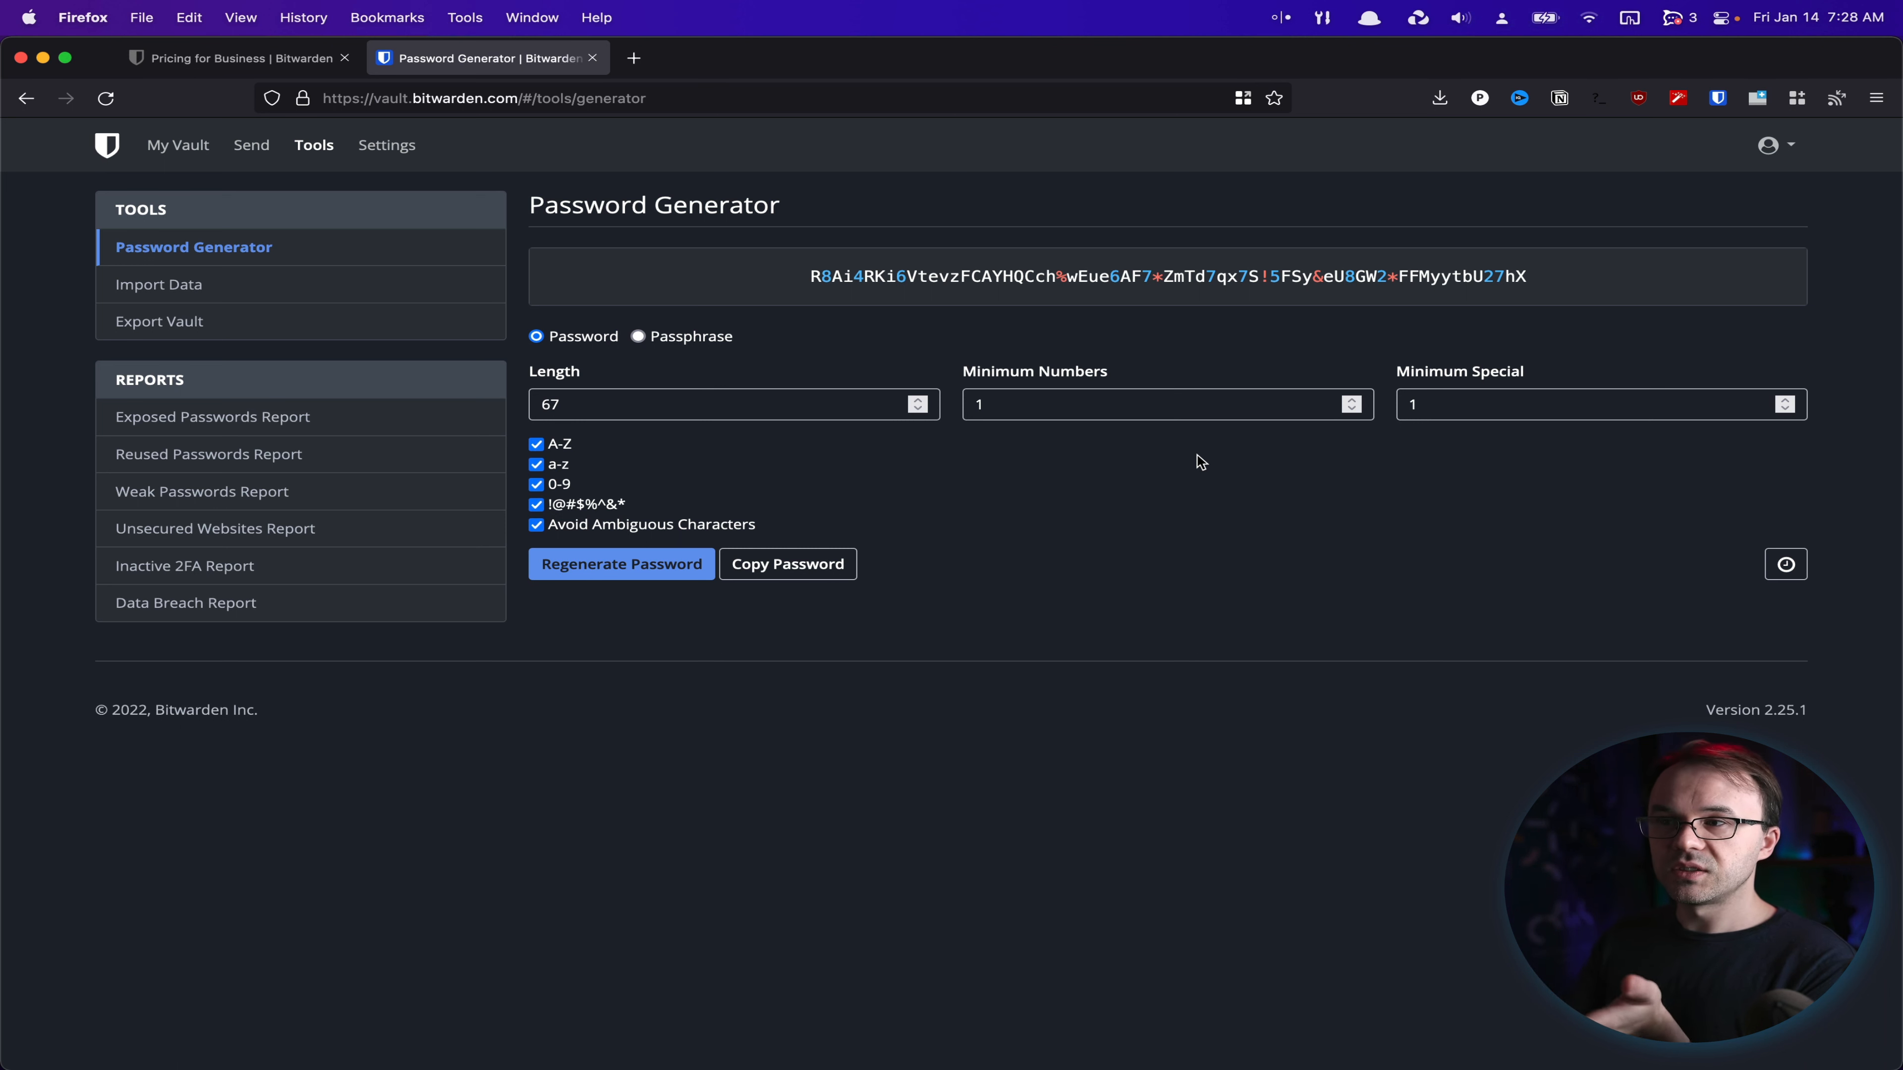
mouse_move(270, 156)
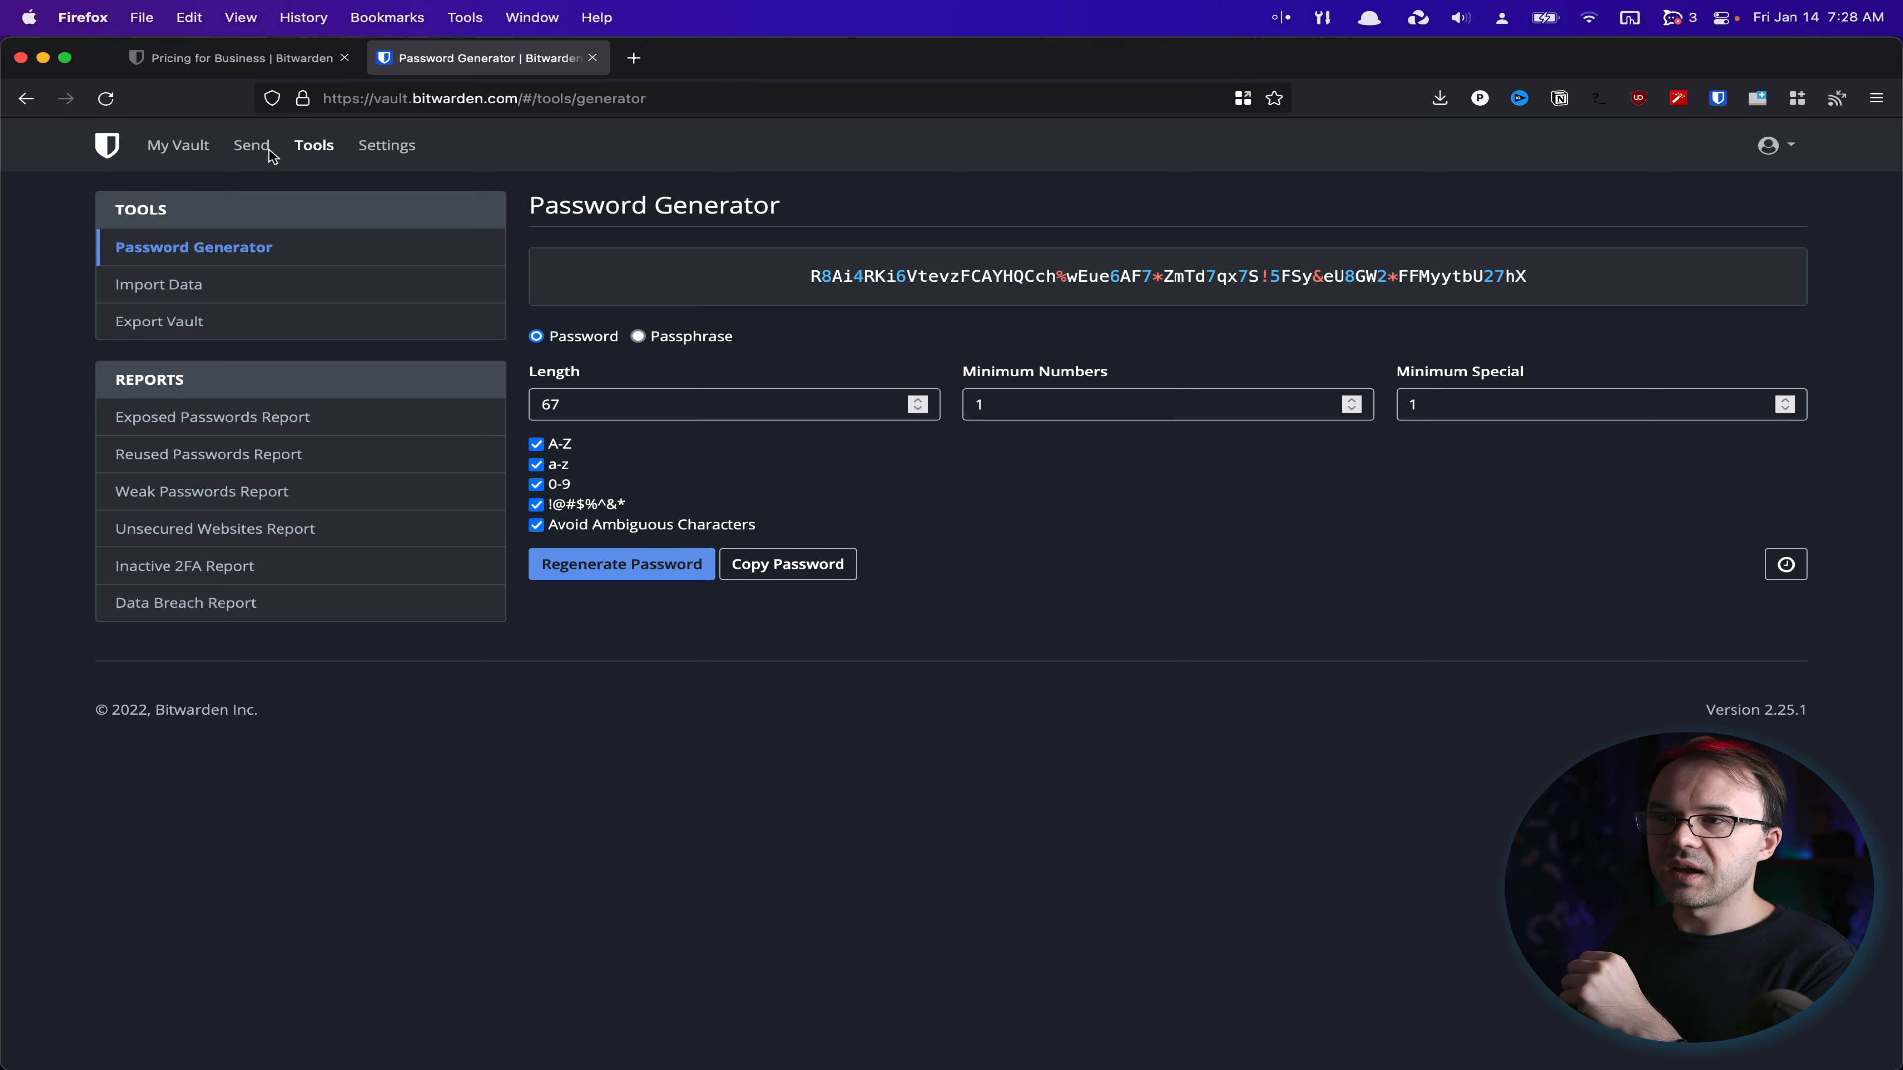
Go to the Send page, which currently lists no Sends
click(251, 145)
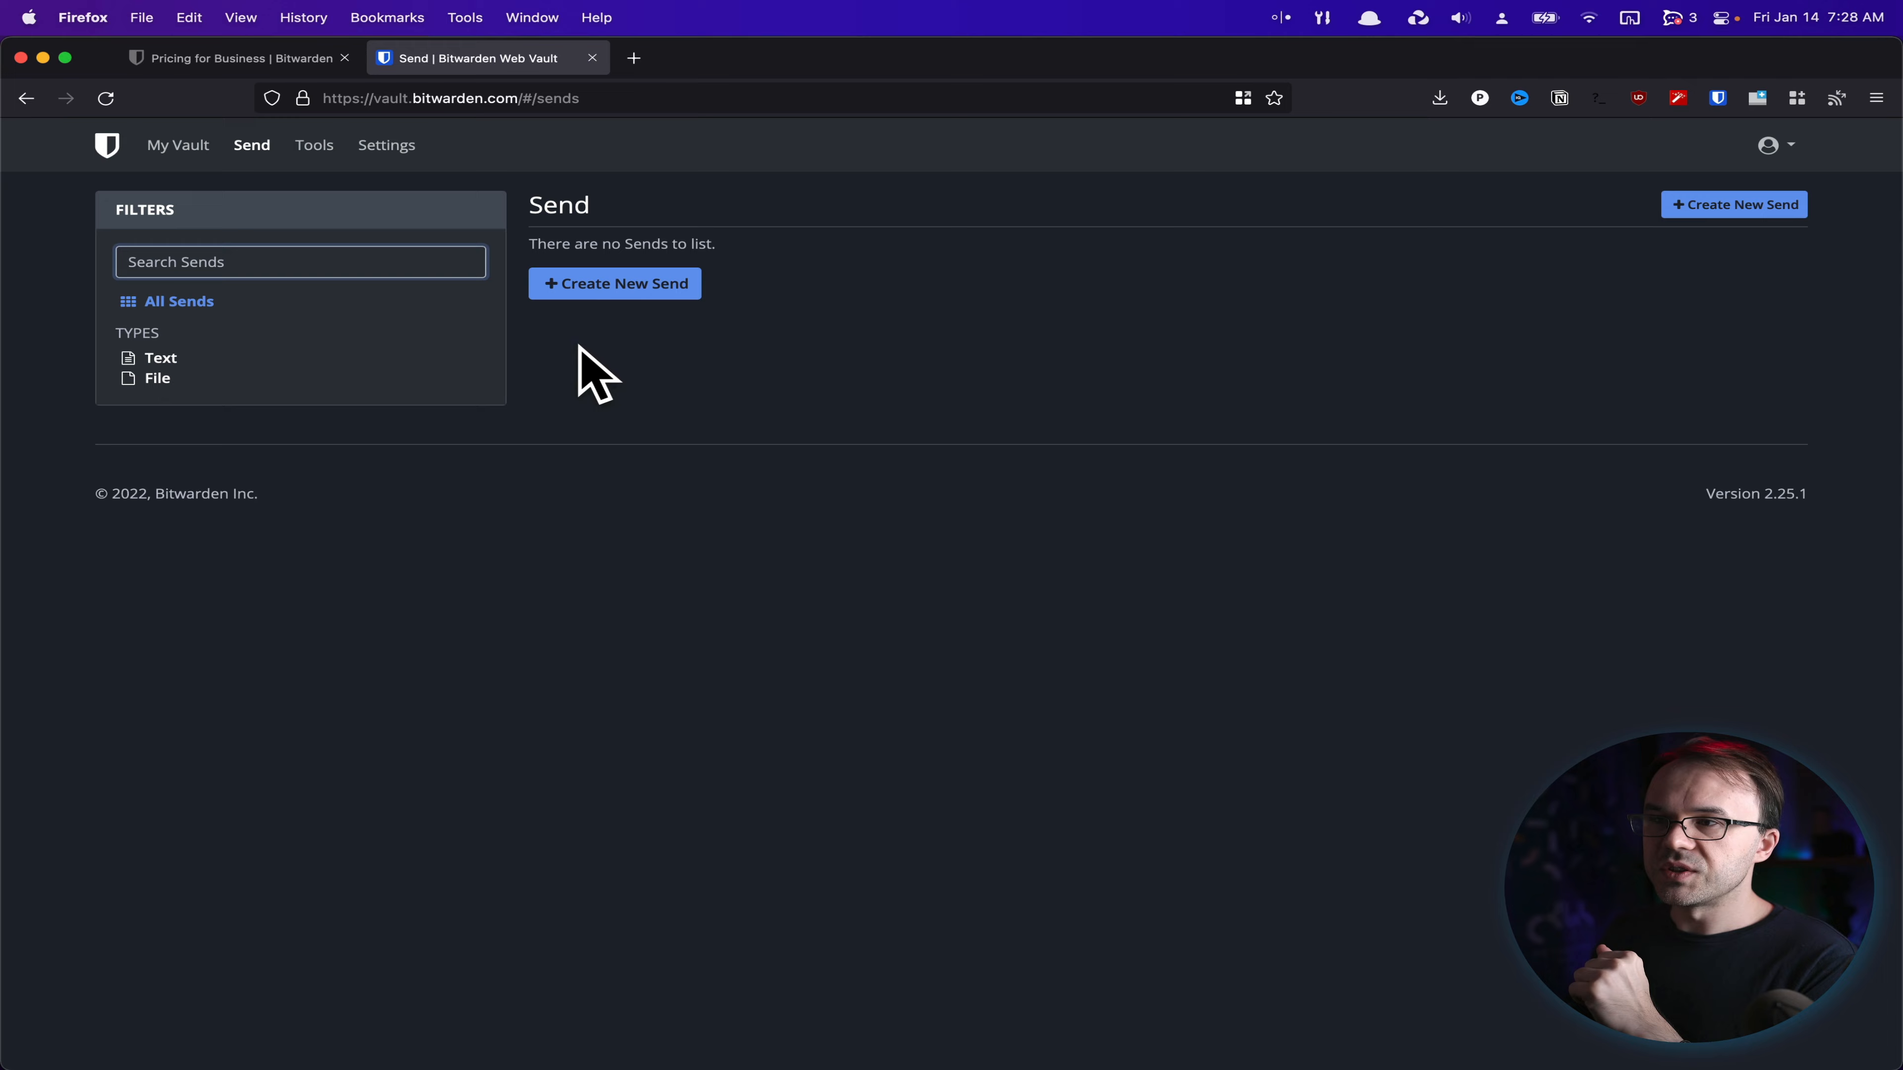
click(614, 282)
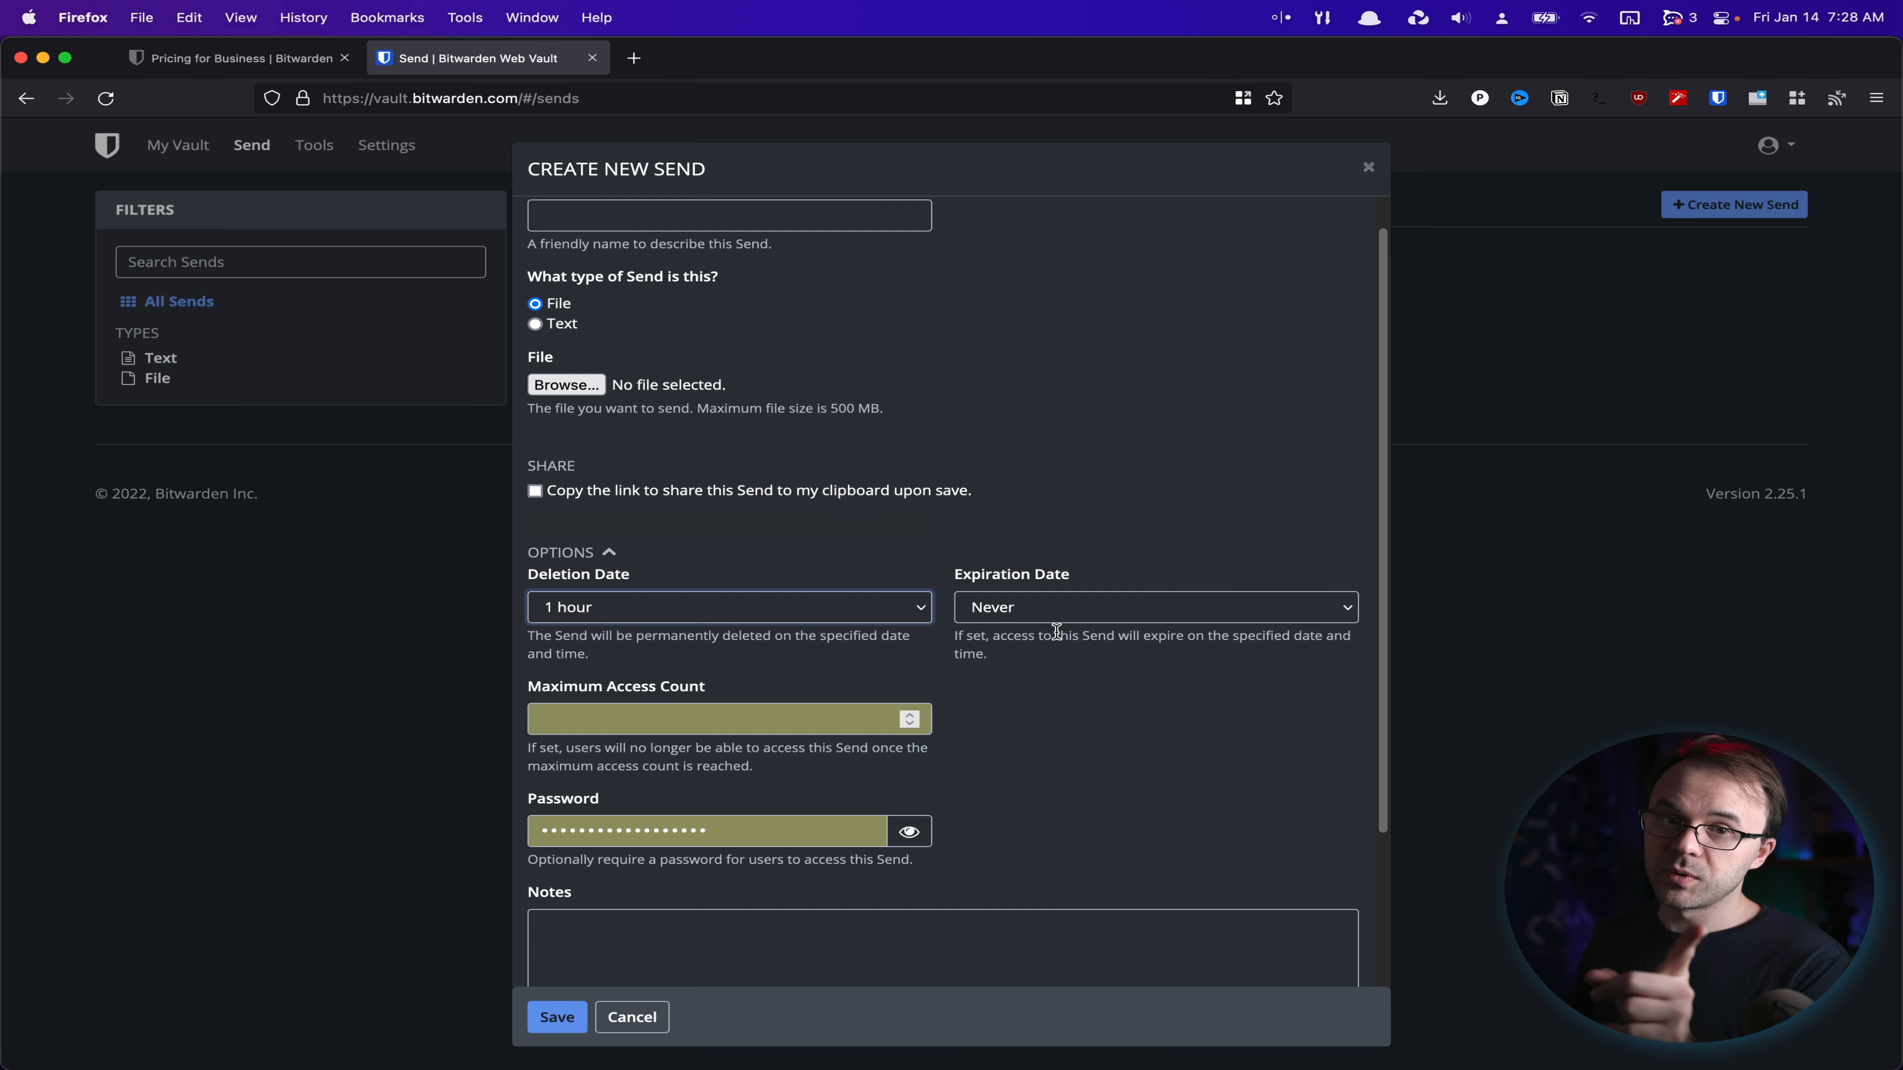
click(1152, 607)
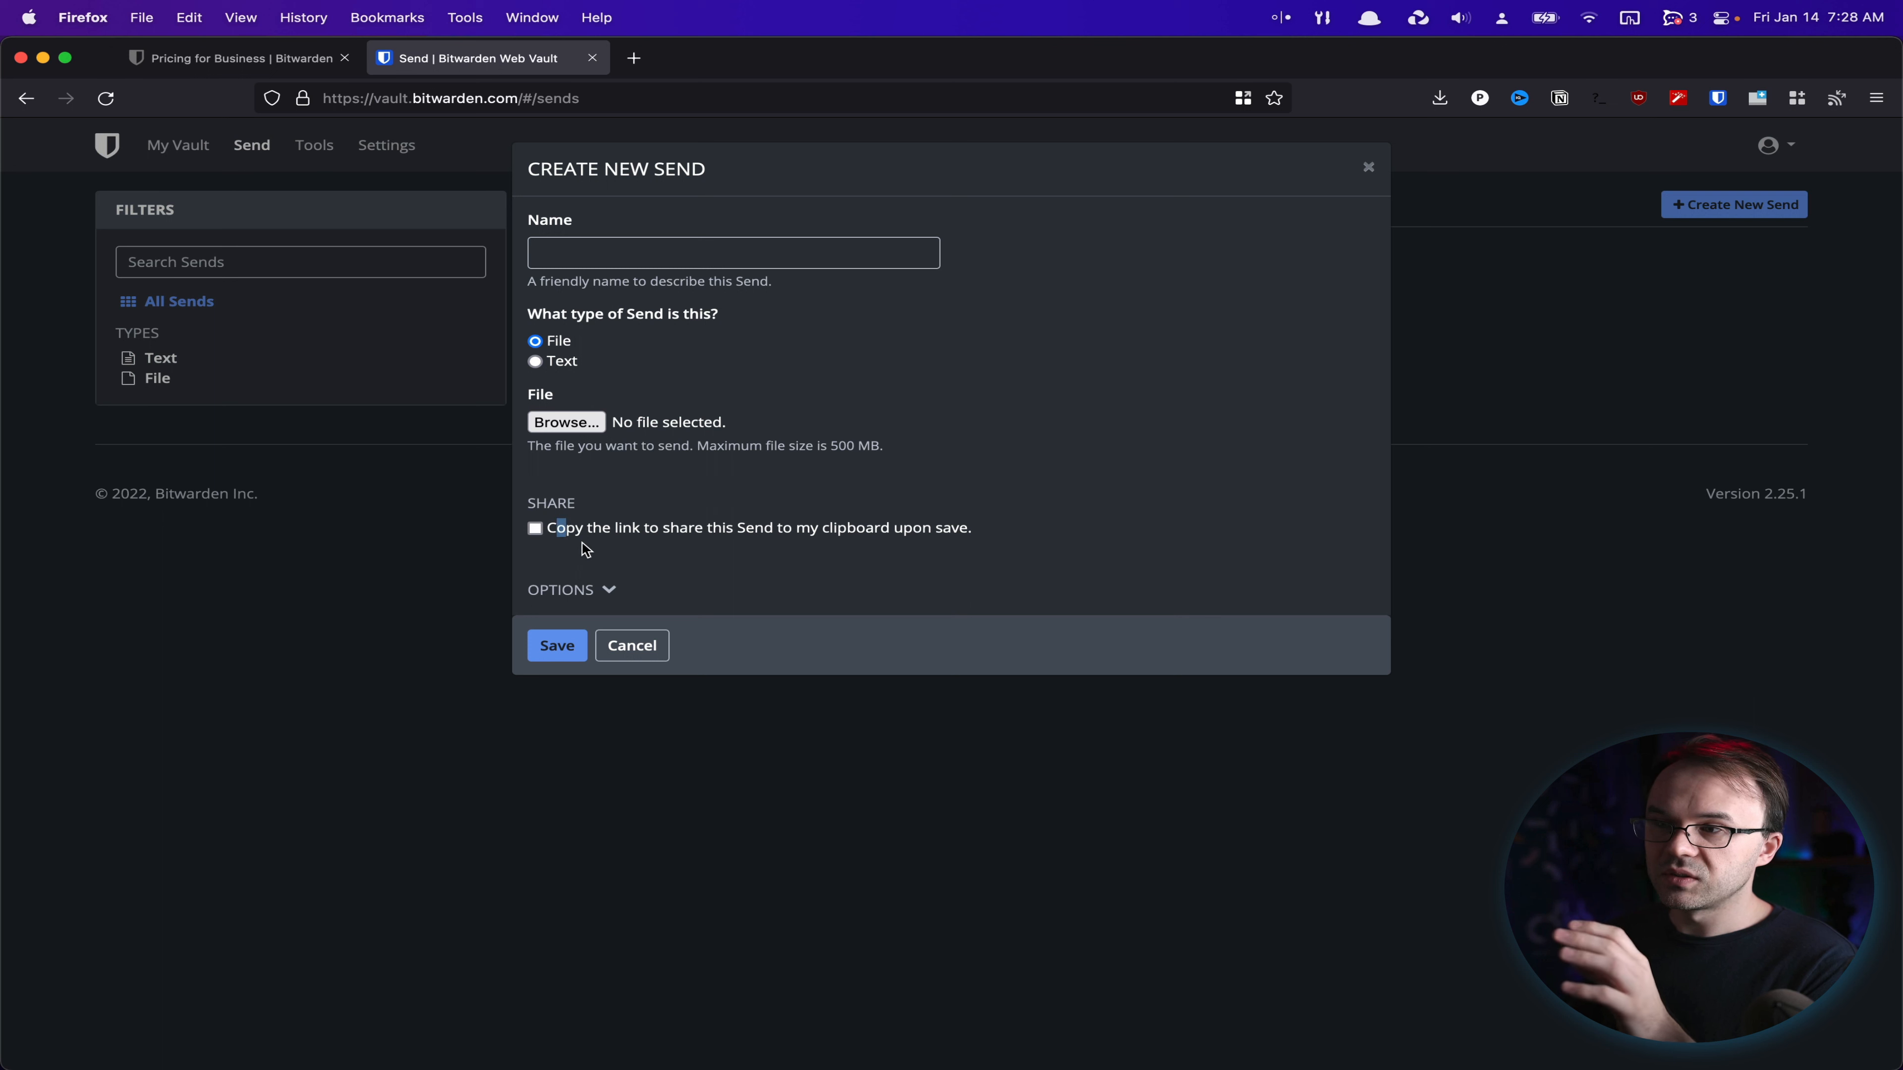
click(571, 590)
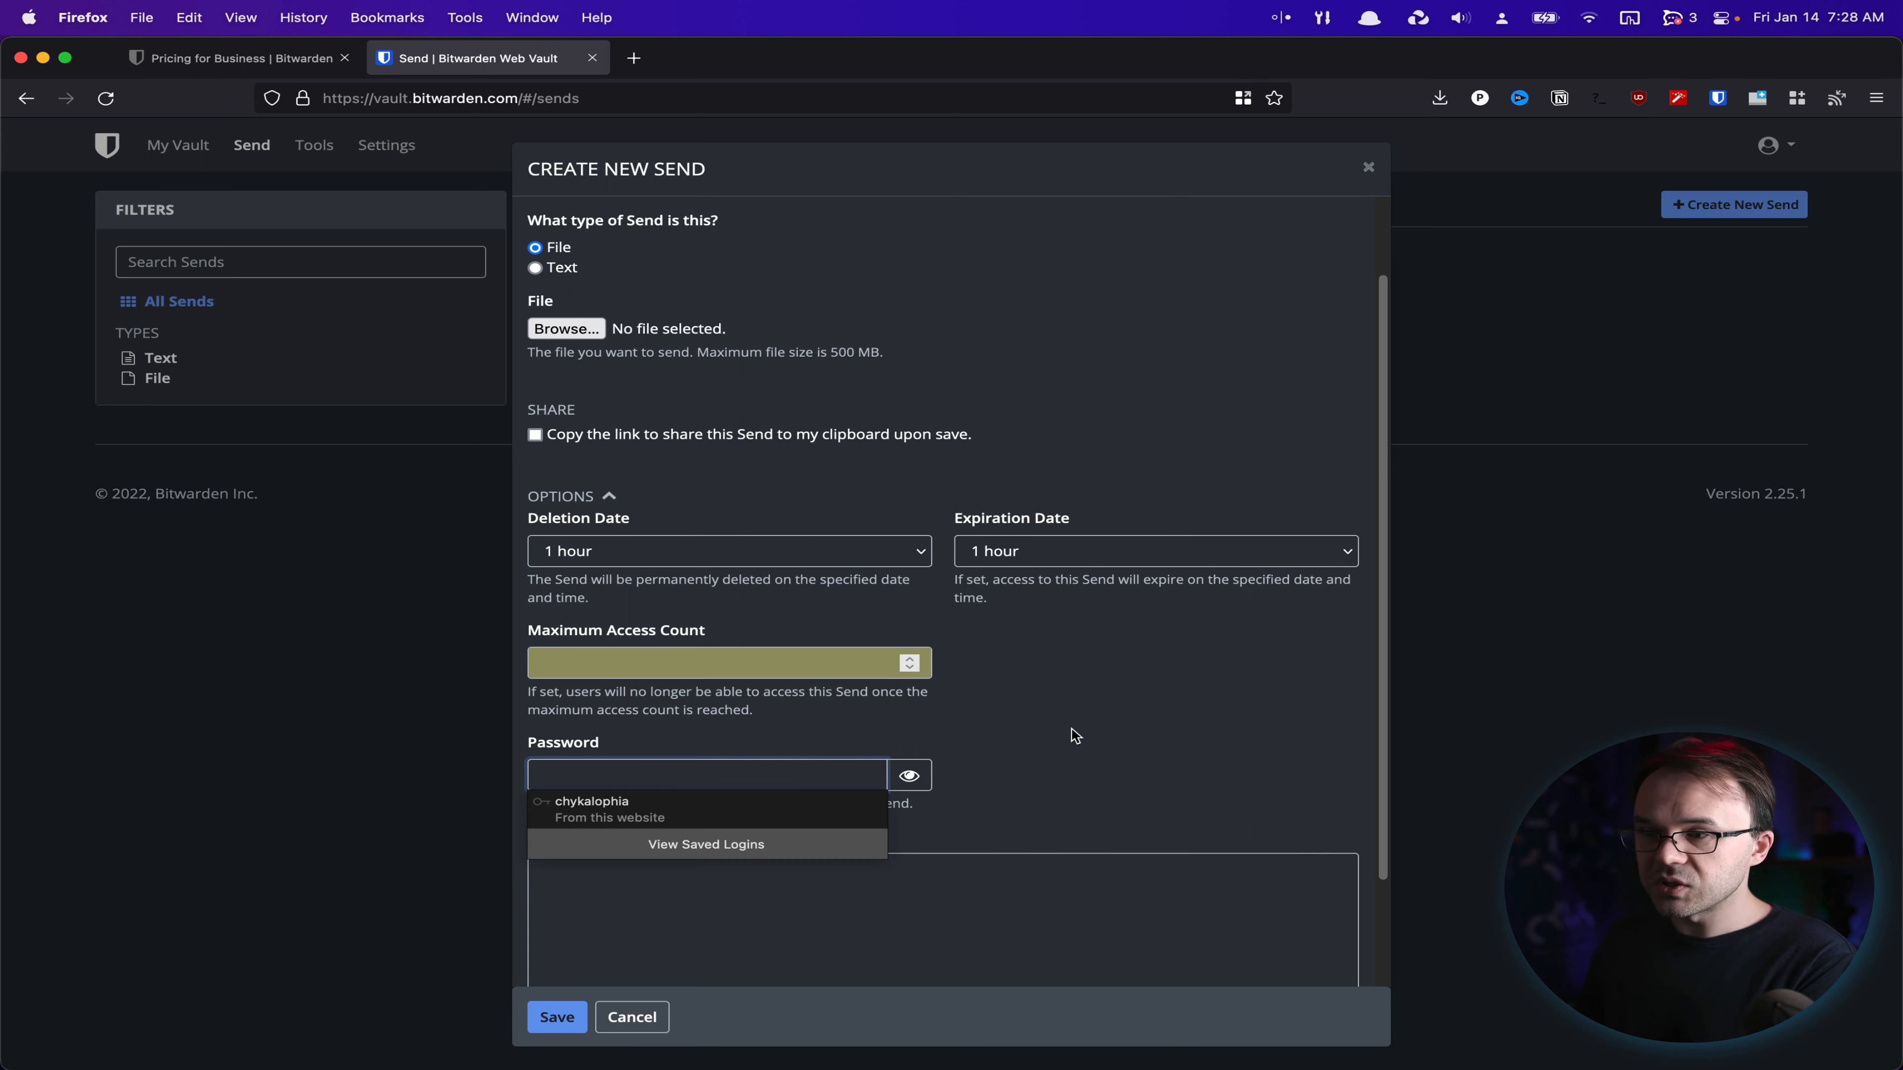
scroll(up, 3)
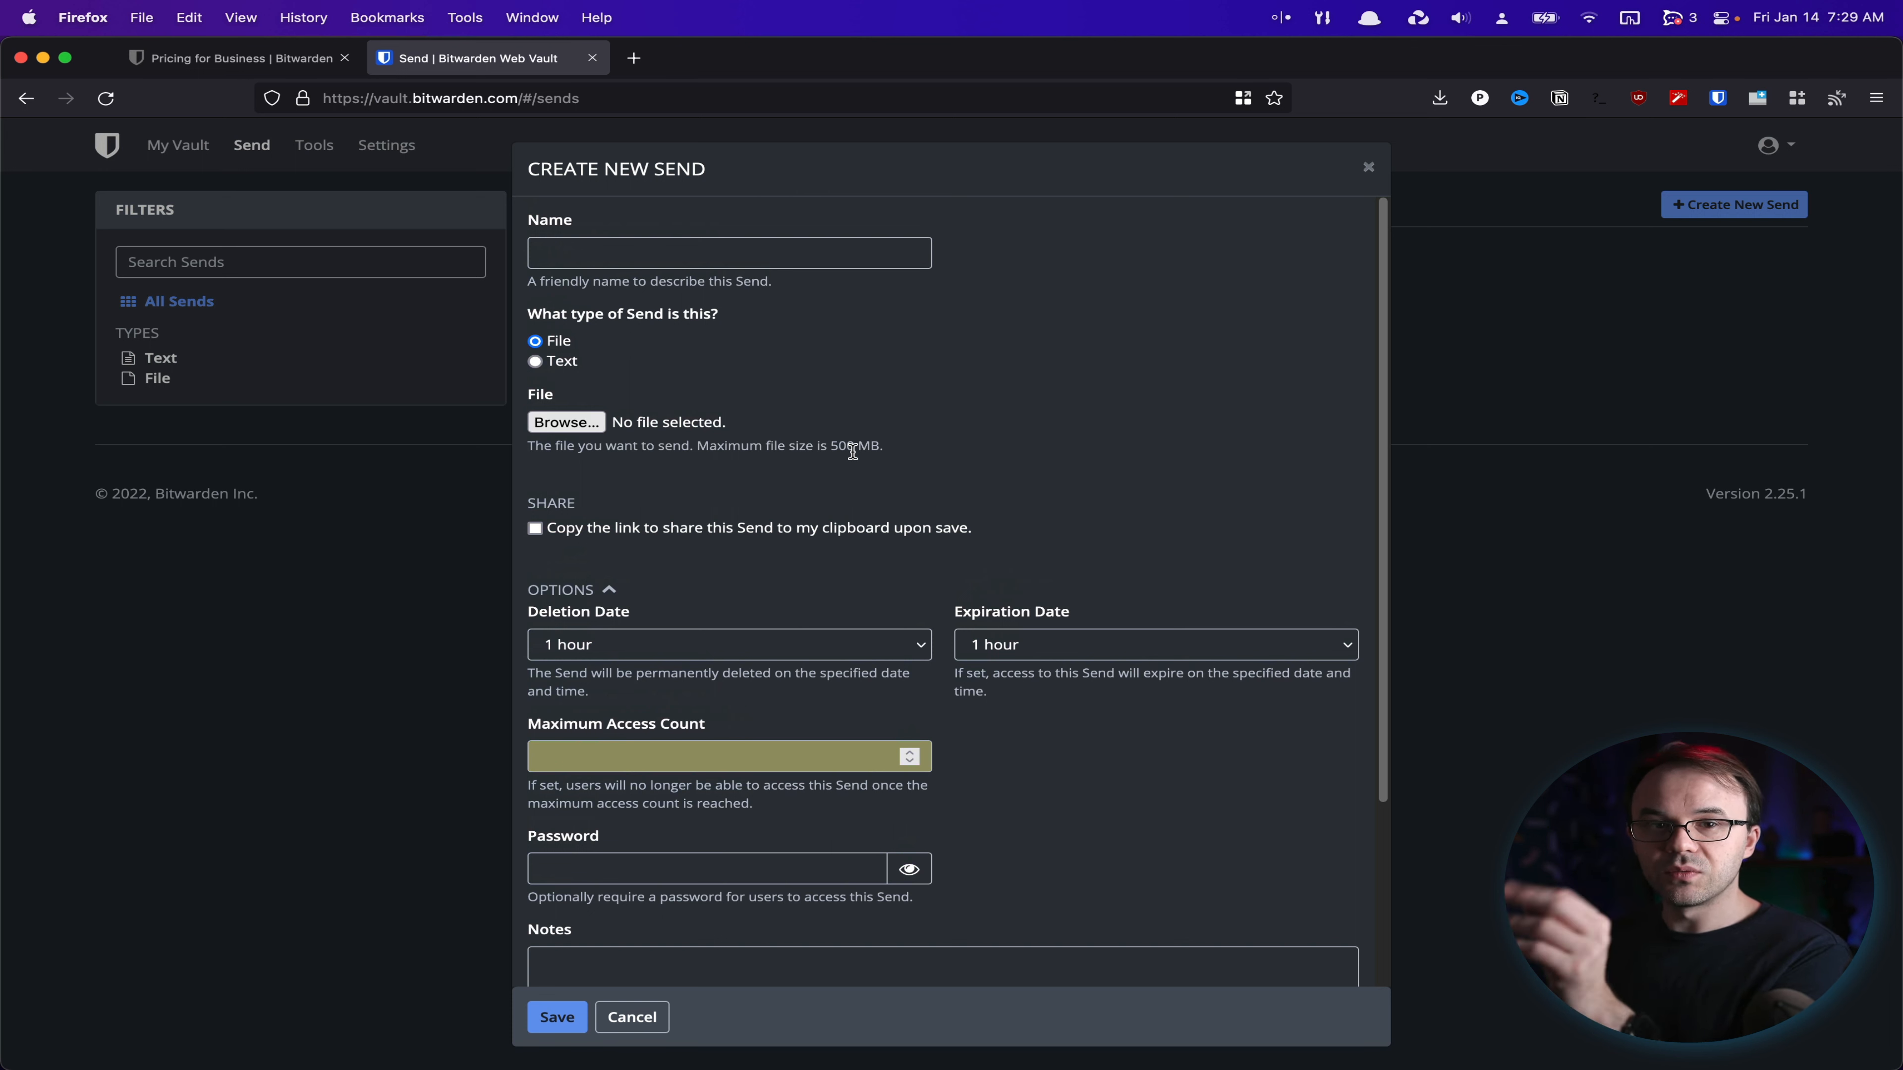
scroll(down, 3)
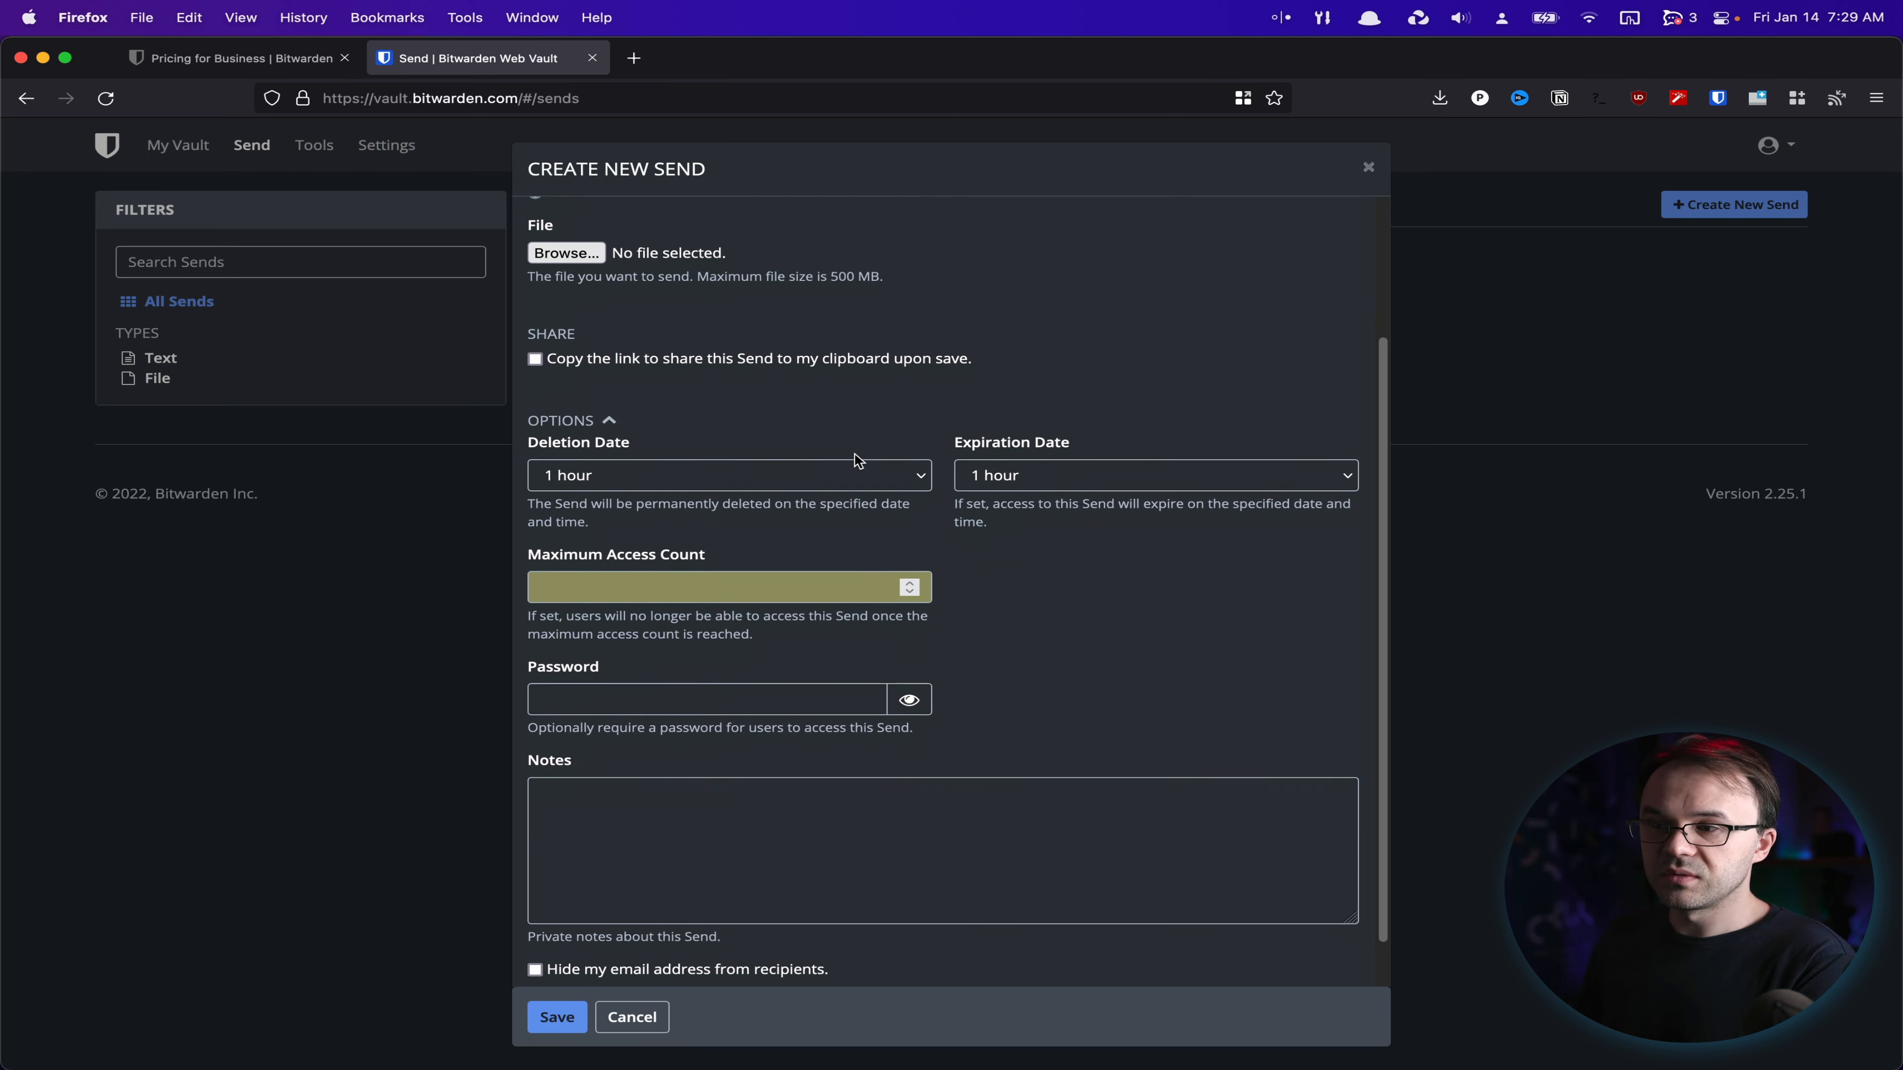
scroll(down, 3)
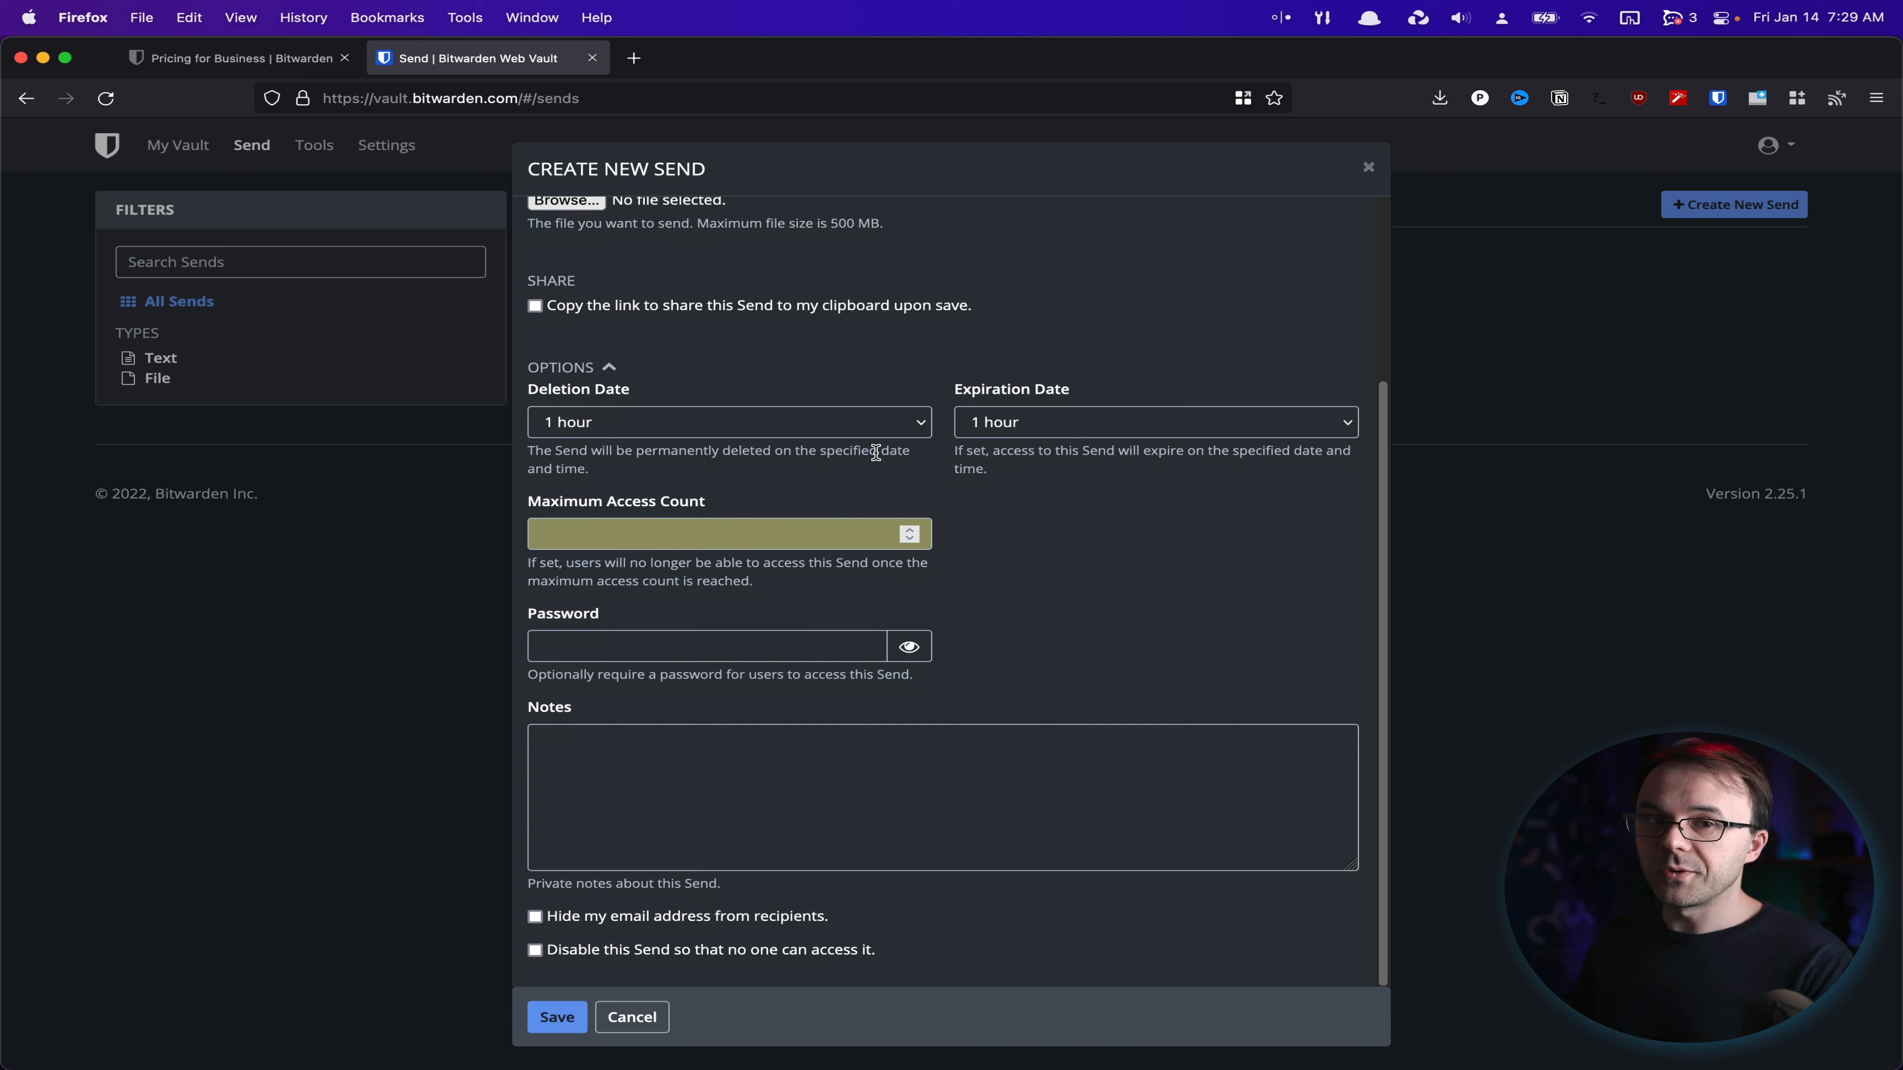
click(632, 1017)
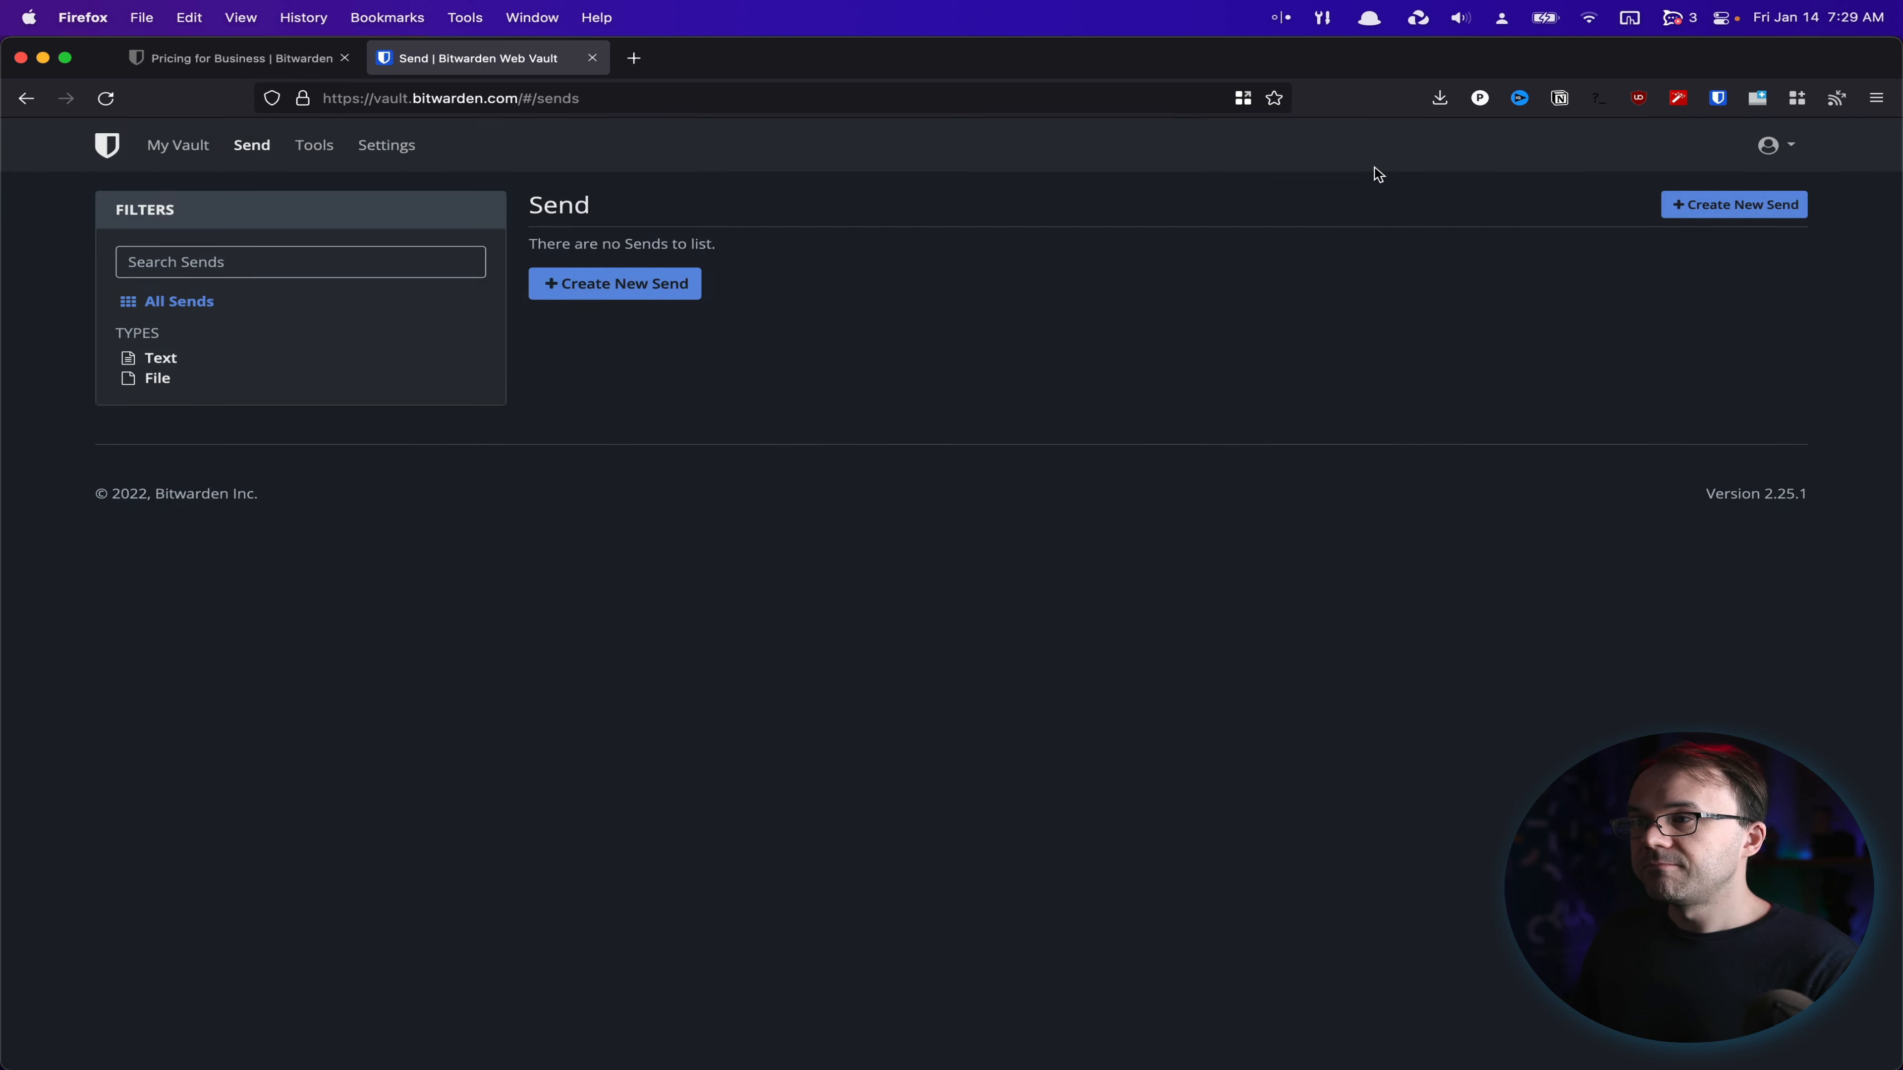
mouse_move(1356, 358)
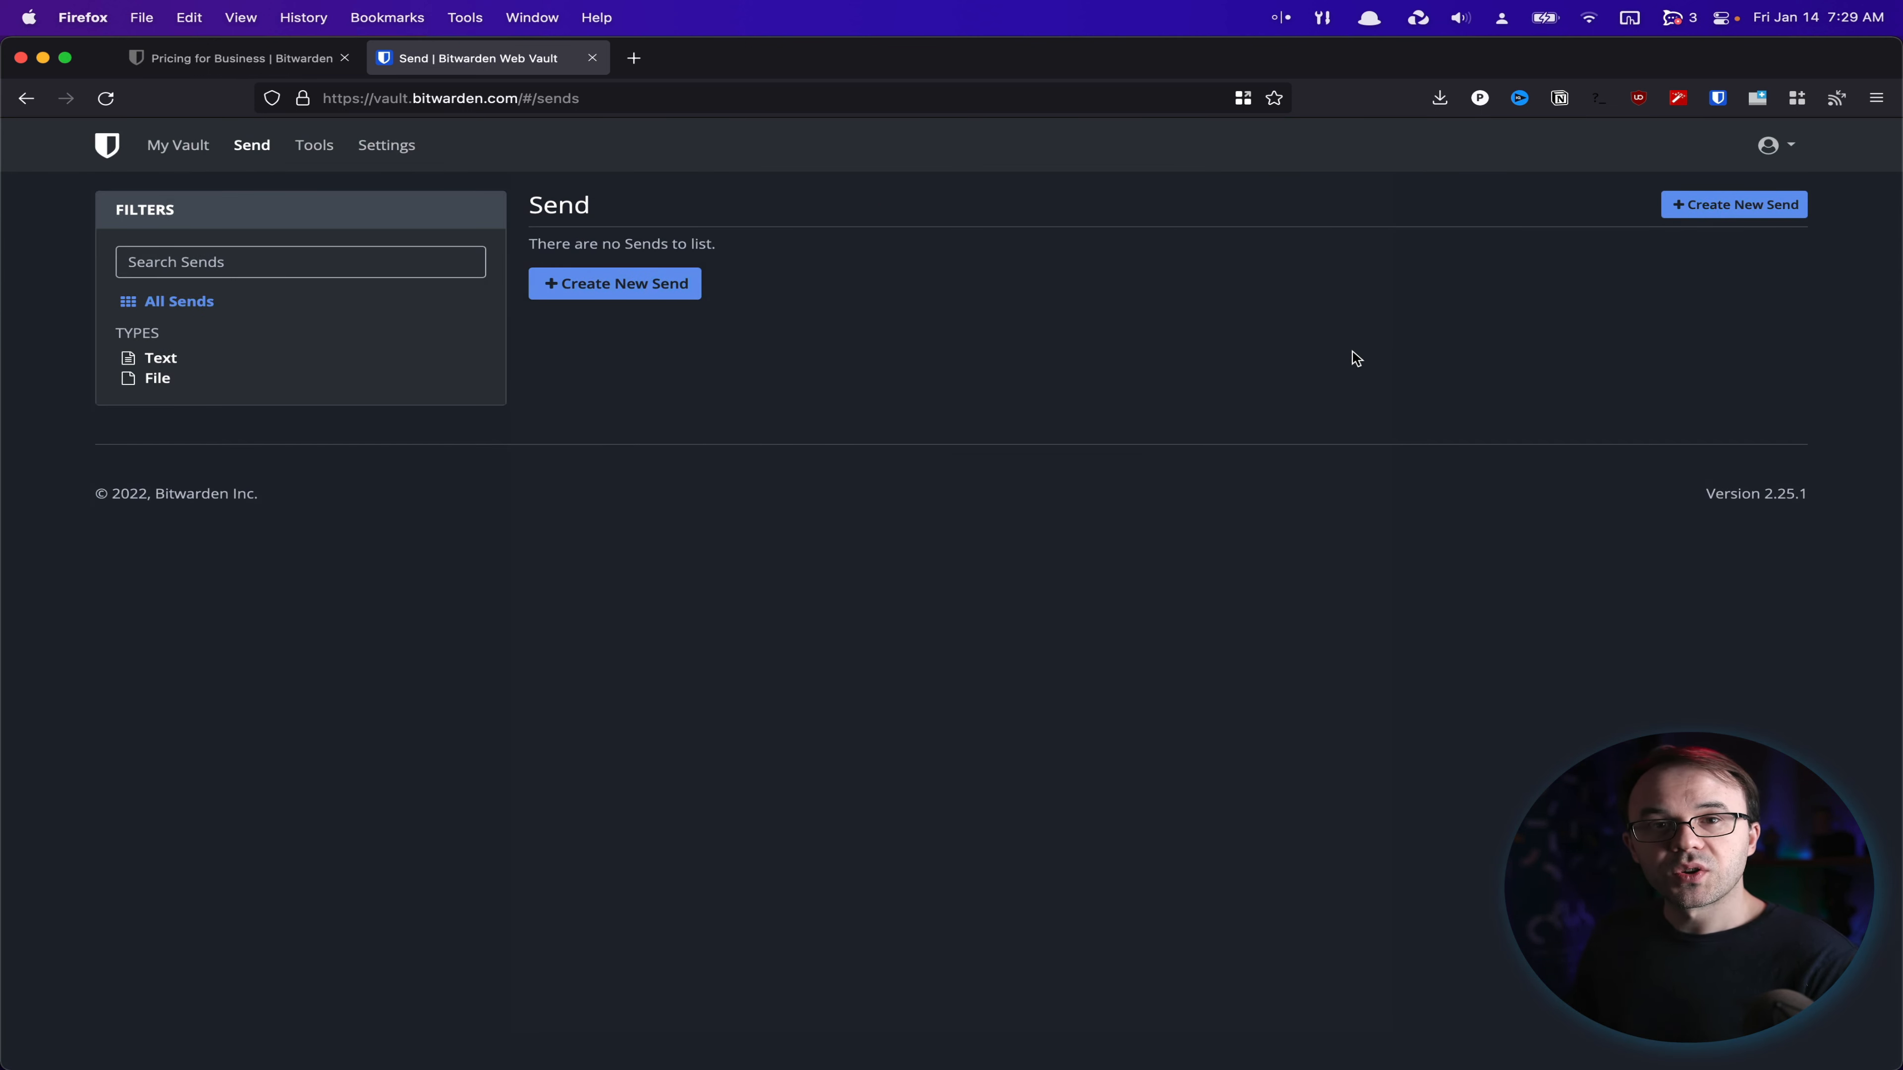